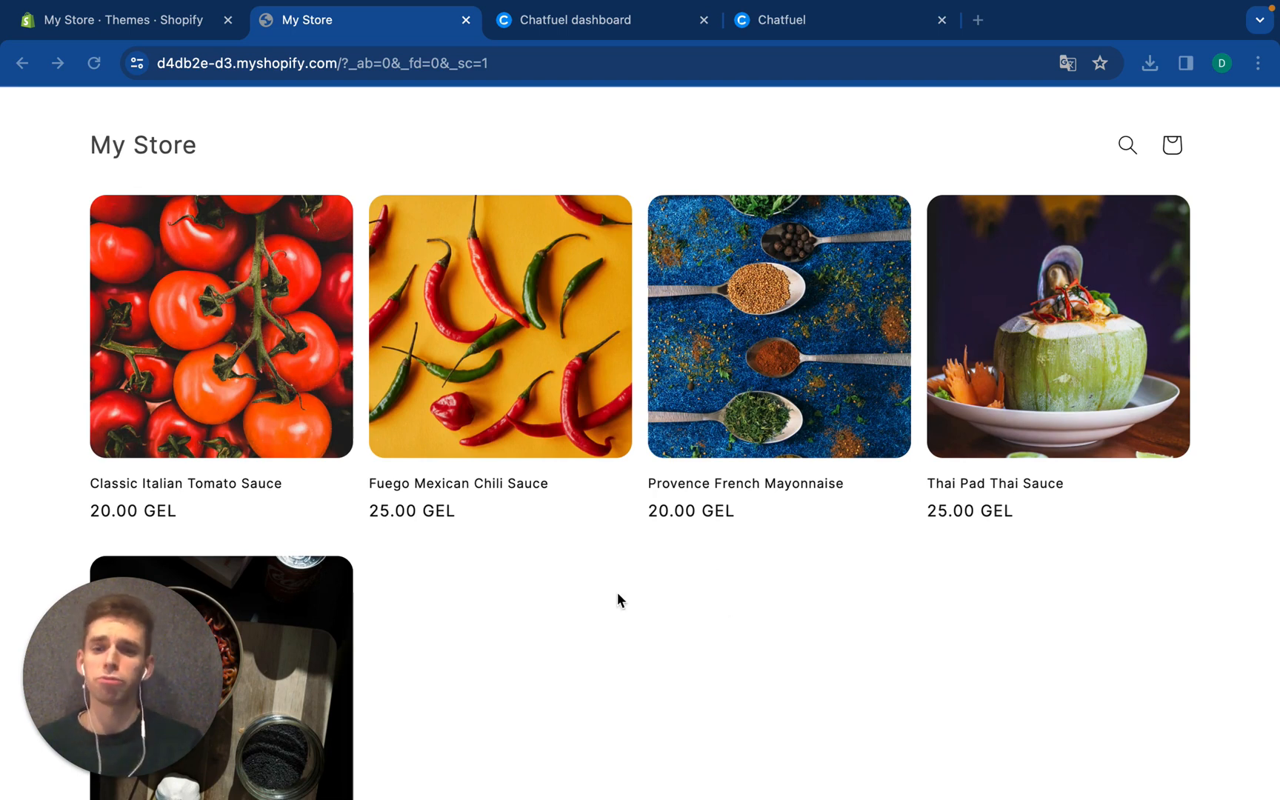
mouse_move(892, 639)
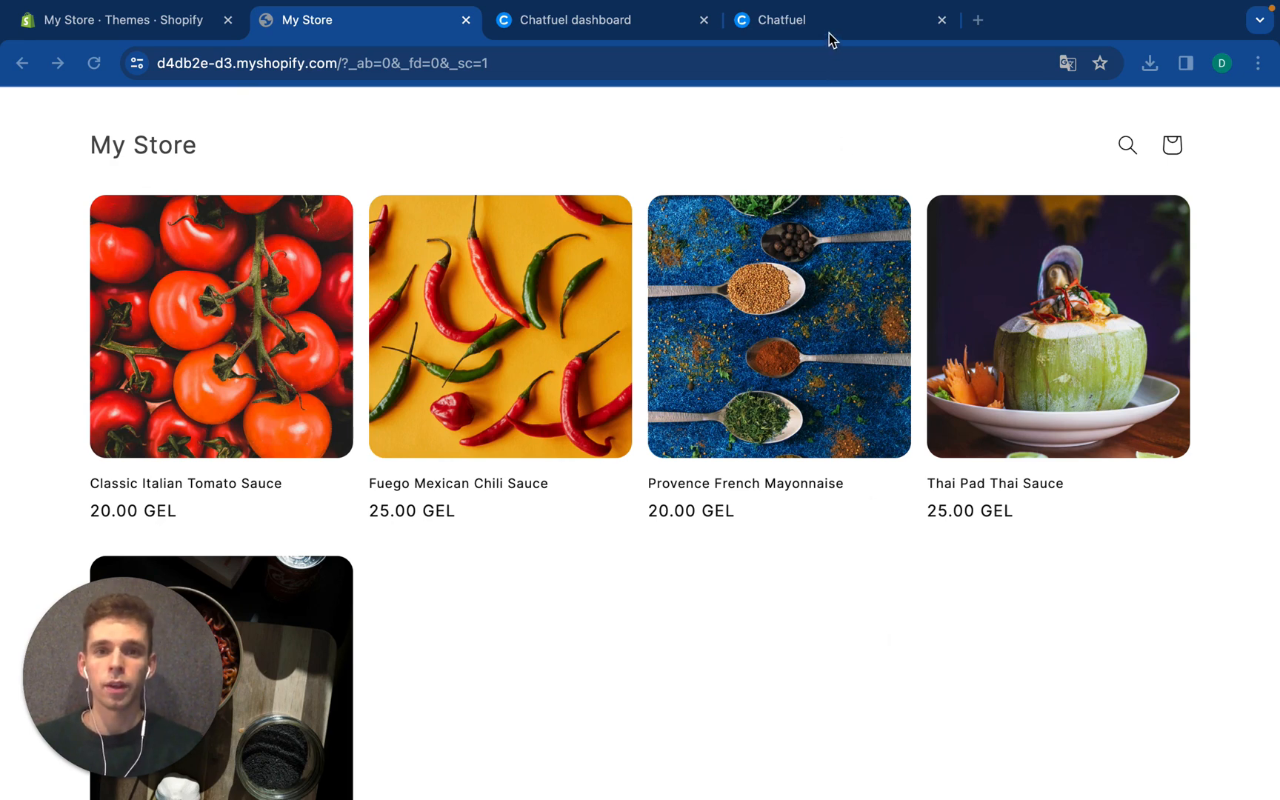
Switch from the Shopify storefront to the Chatfuel dashboard's Flows page
left_click(825, 20)
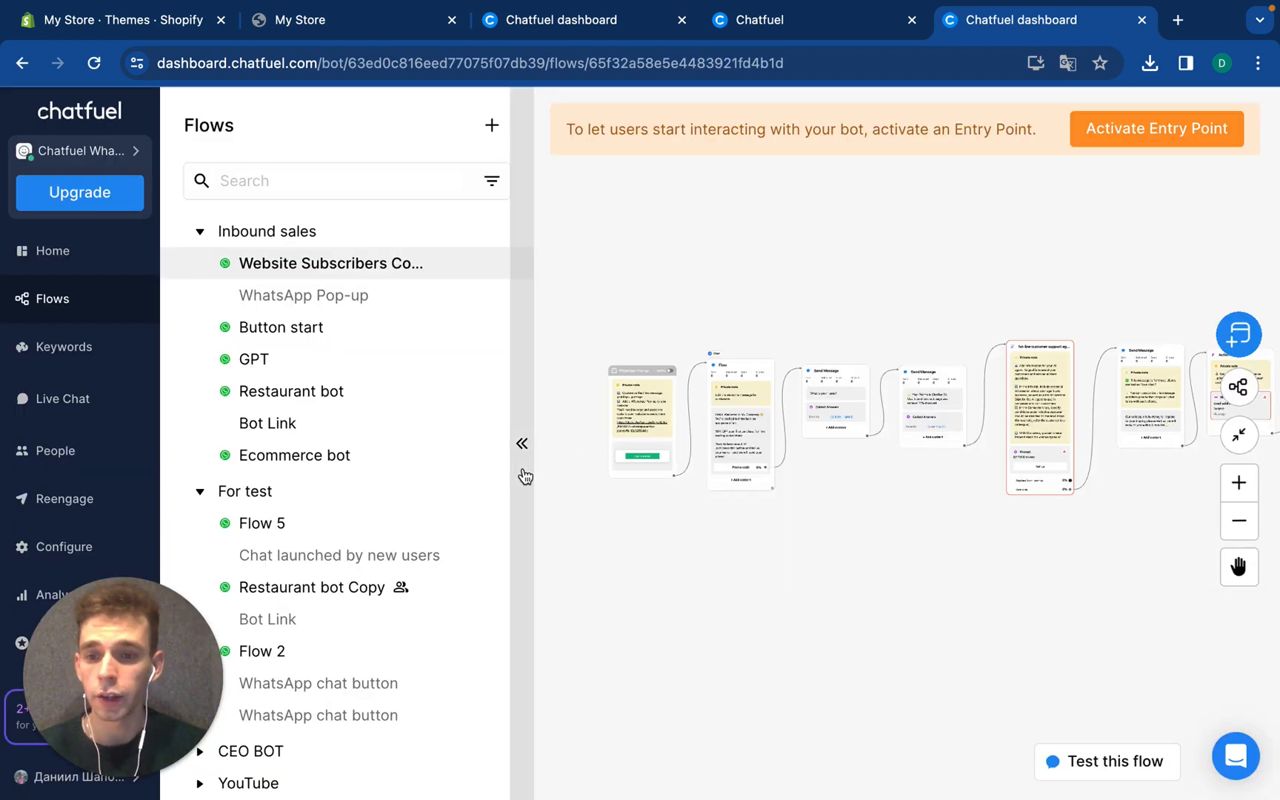
Collapse the flows list and open the WhatsApp Pop-up entry point settings
left_click(521, 442)
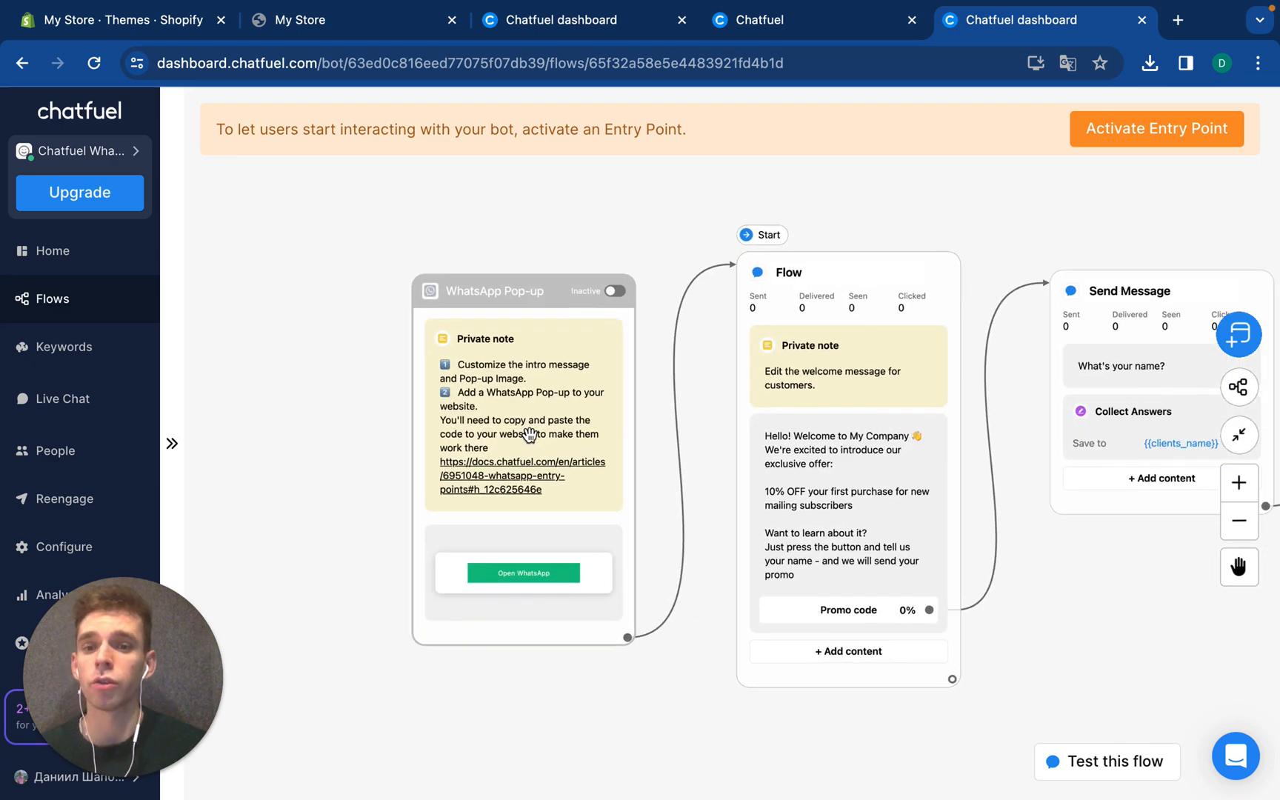
left_click(523, 573)
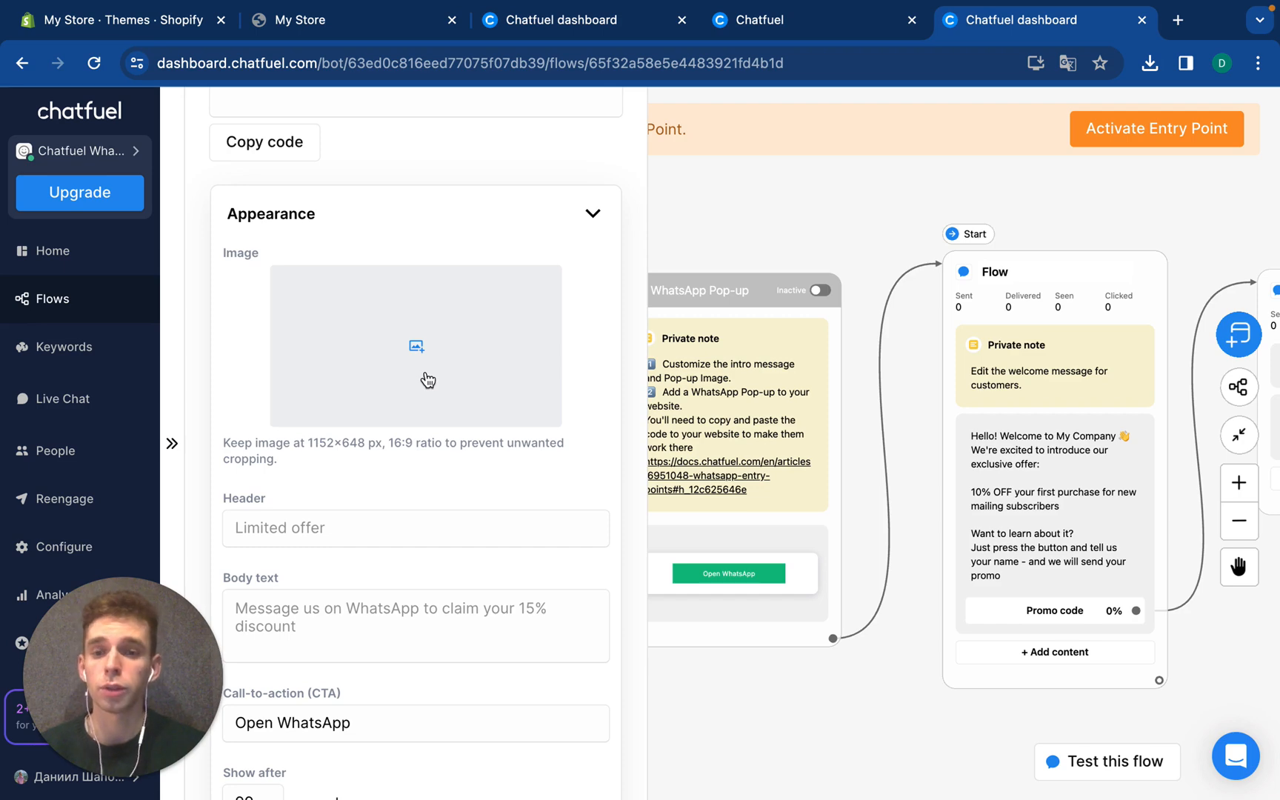
Upload the chili photo as the pop-up image and adjust its crop area
left_click(414, 346)
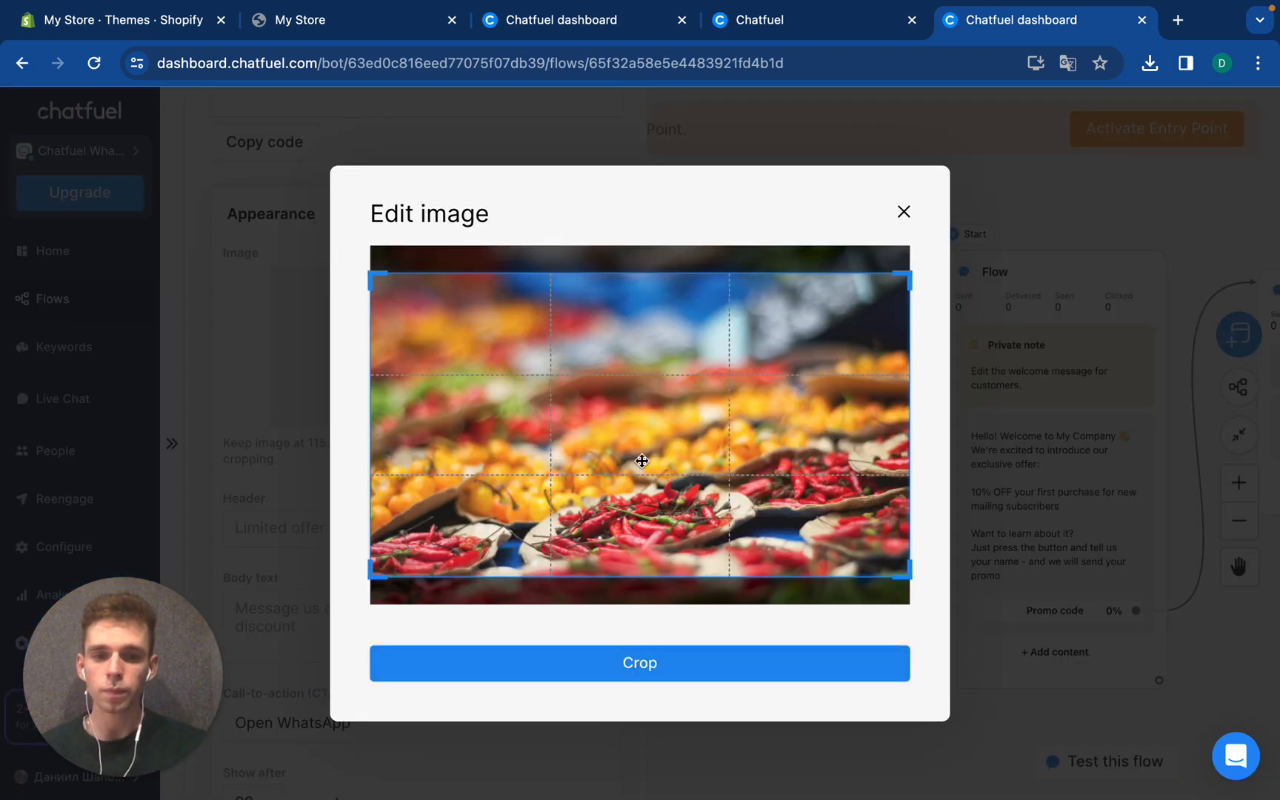
left_click_drag(641, 461, 378, 297)
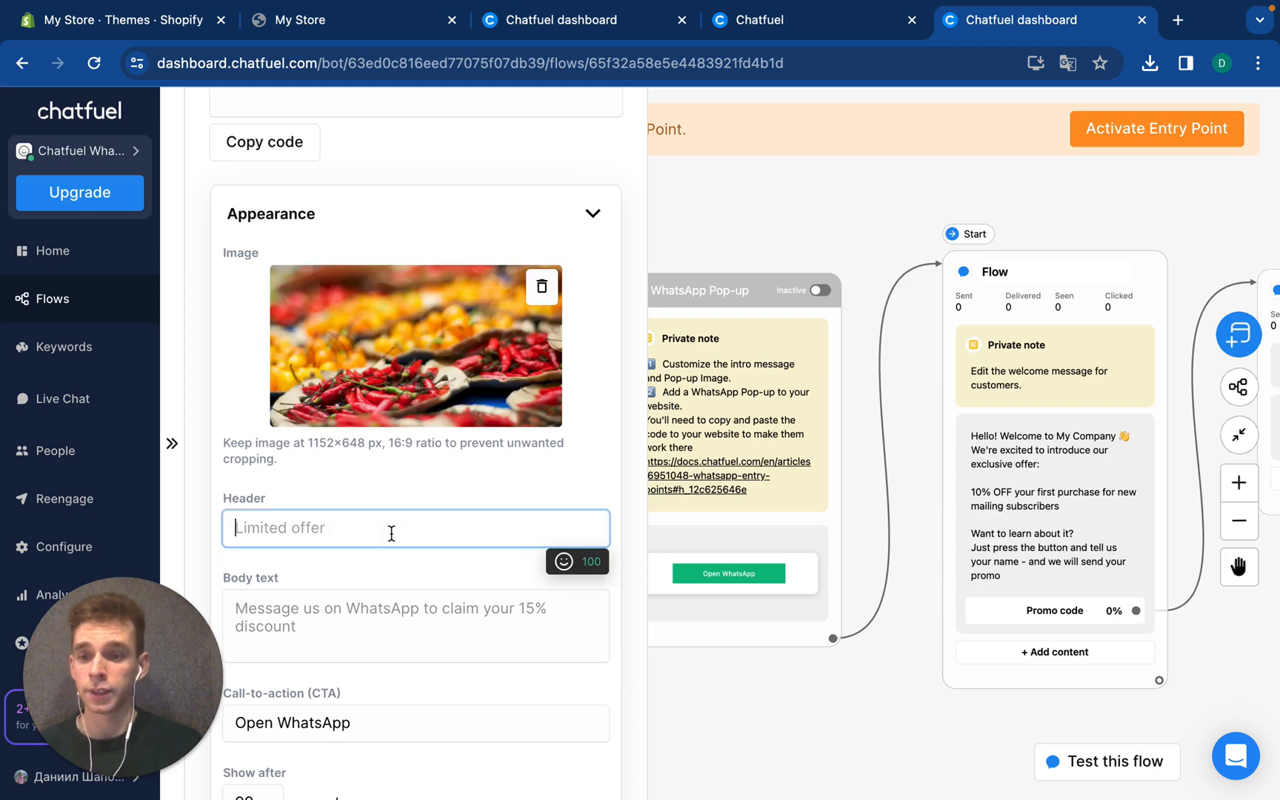
Set the pop-up header to 'Limited offer'
scroll("down", 3)
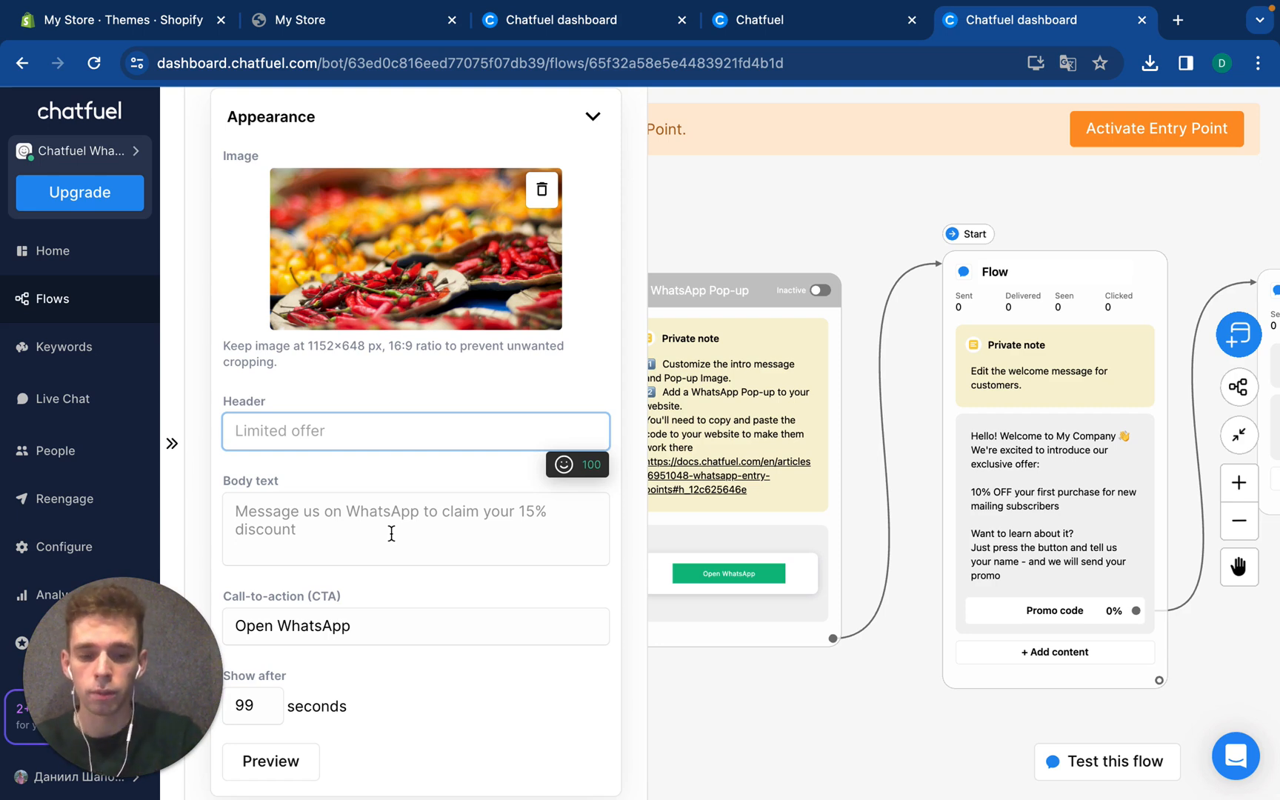
type("Liite")
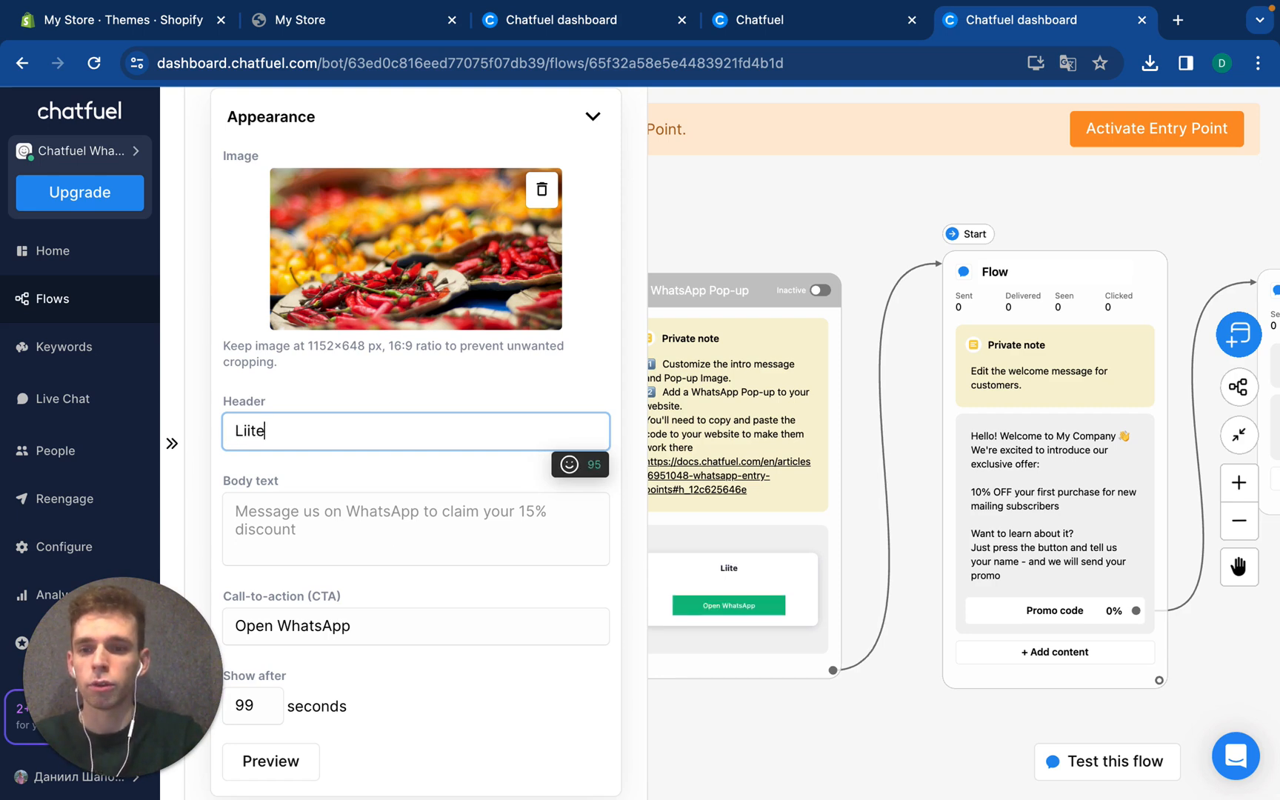
type("Limi")
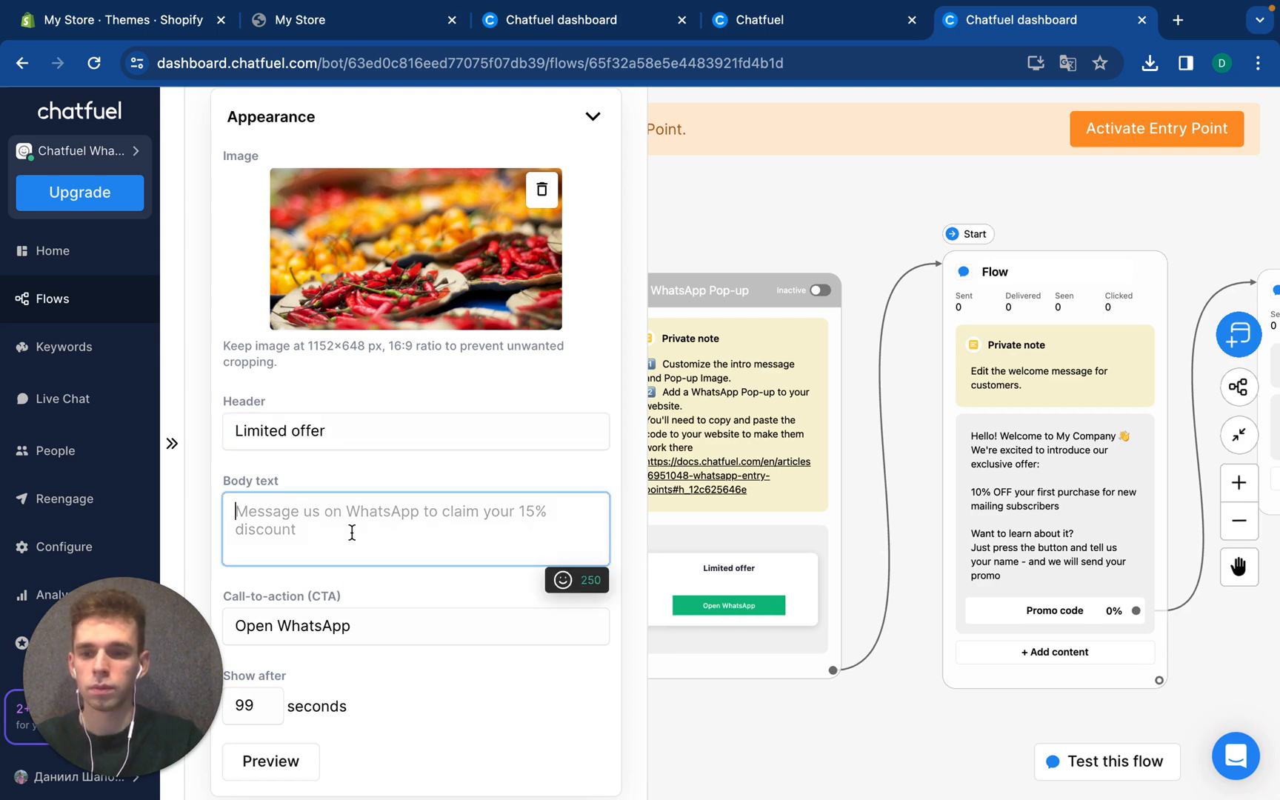
scroll("down", 3)
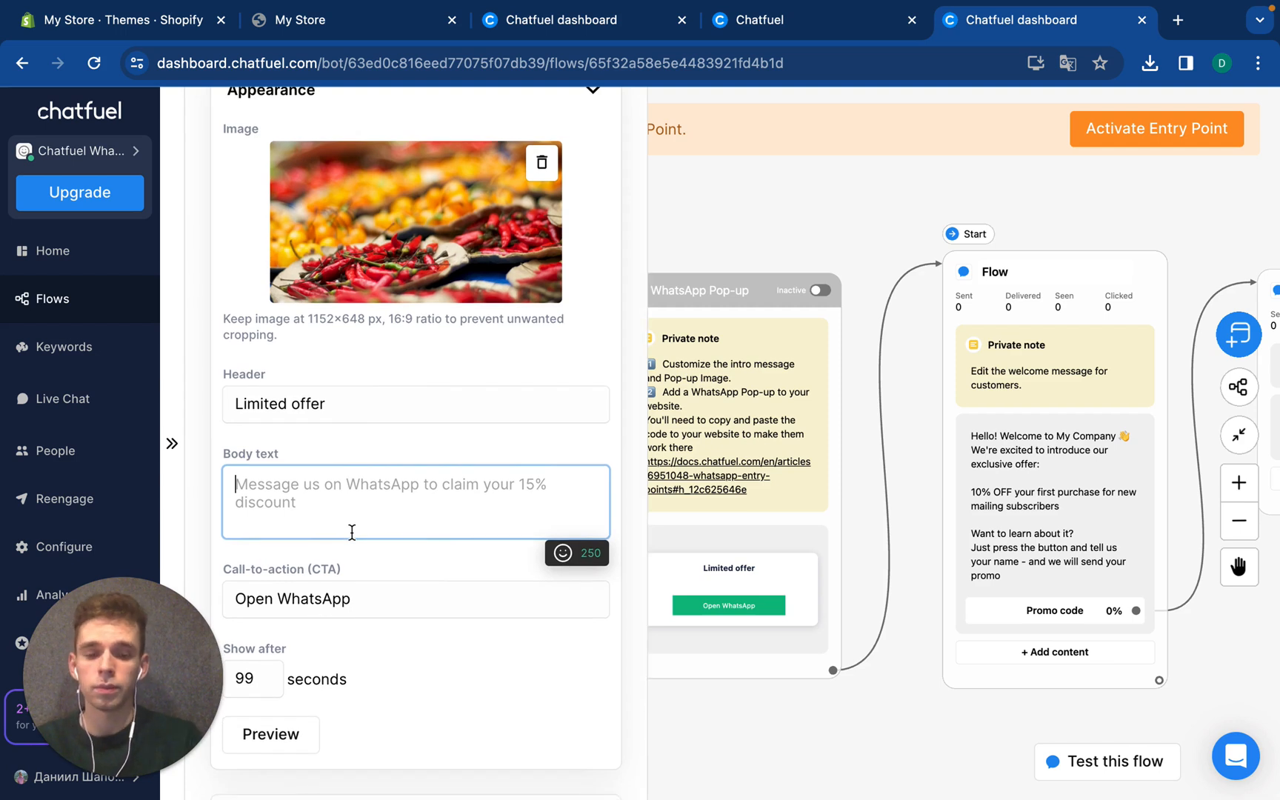
Write body text promising WA newsletter updates and a 10% discount for new subscribers
type("Subscribe to our WA newsletter")
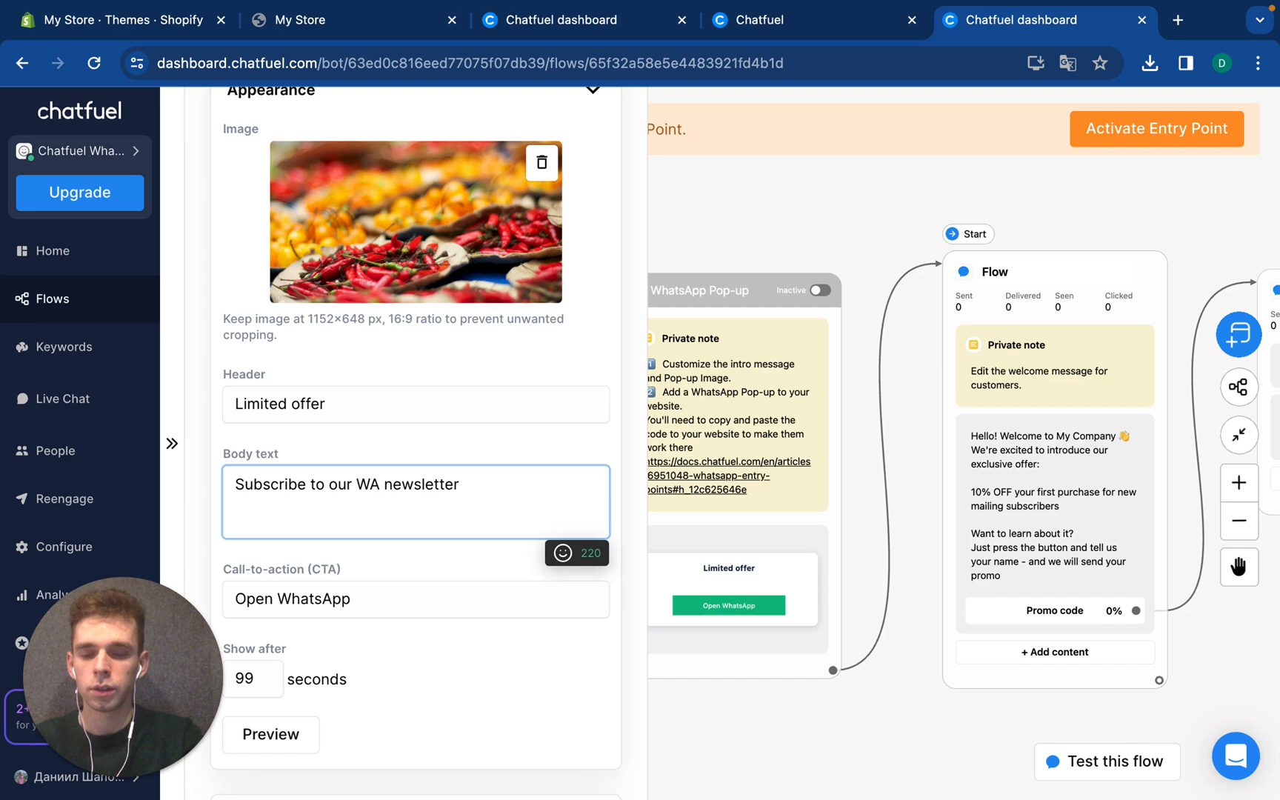
type("and receive all")
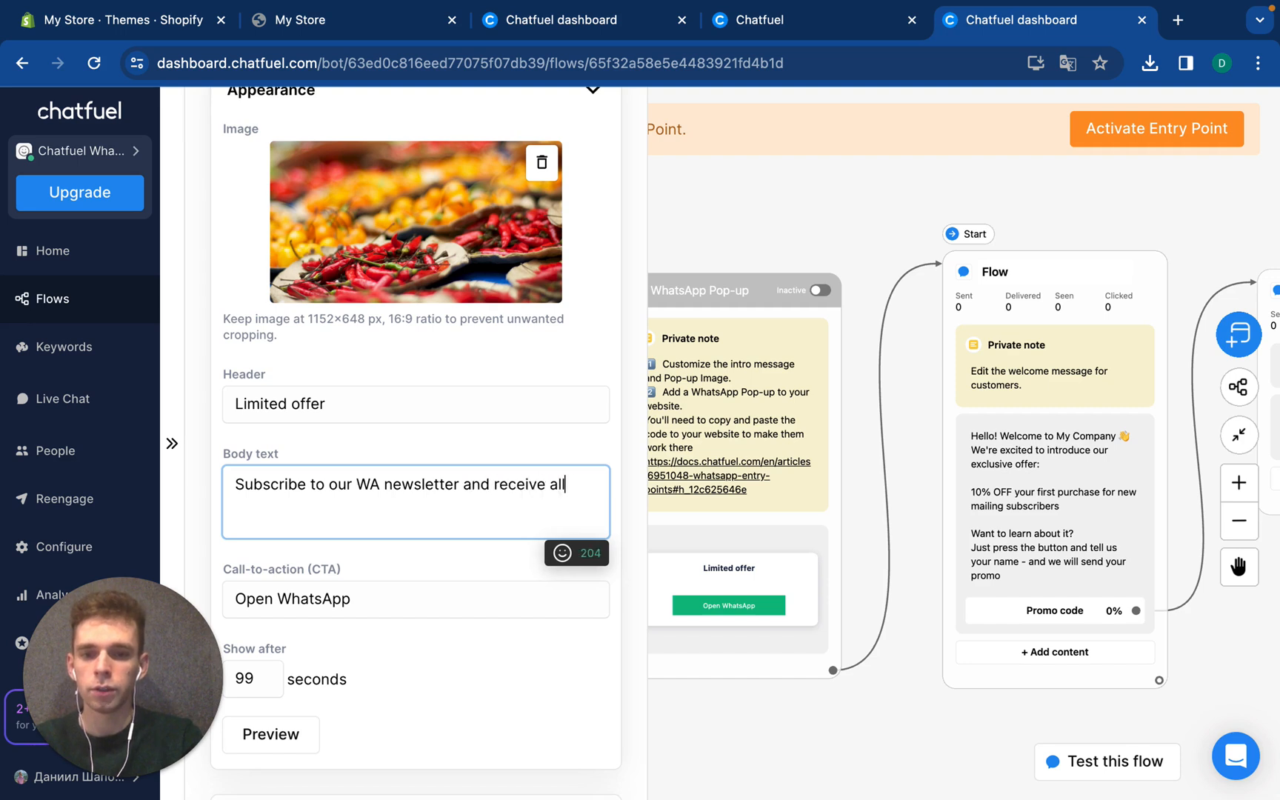
type("ca")
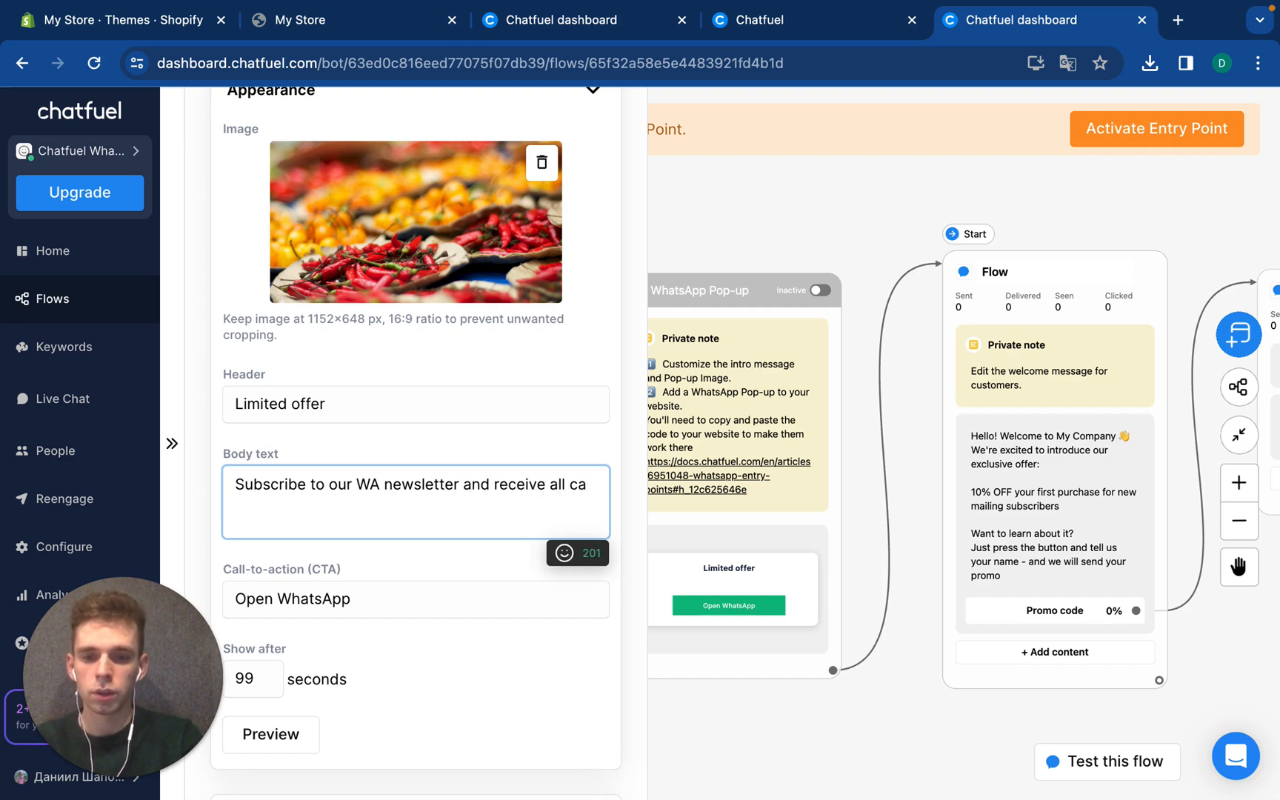
type("updates. For all n")
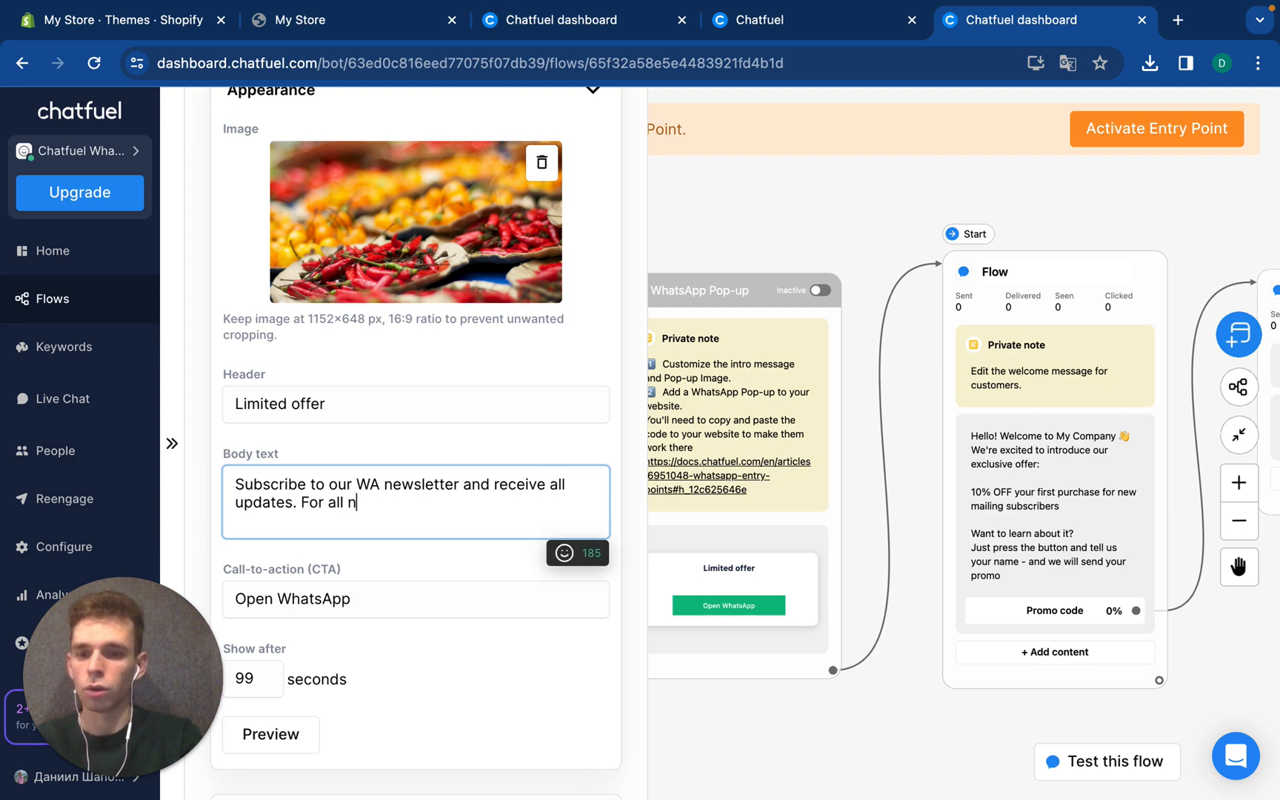
type("ew s")
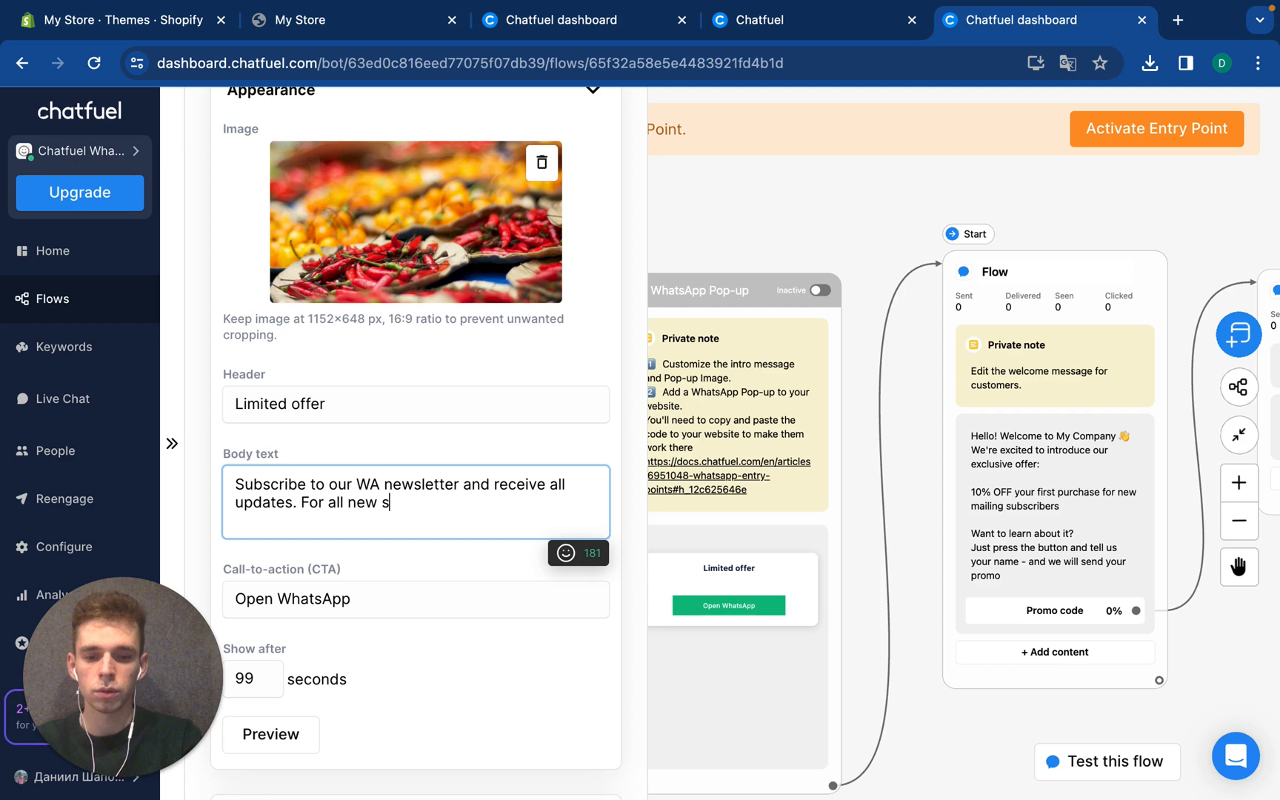
type("ubscri")
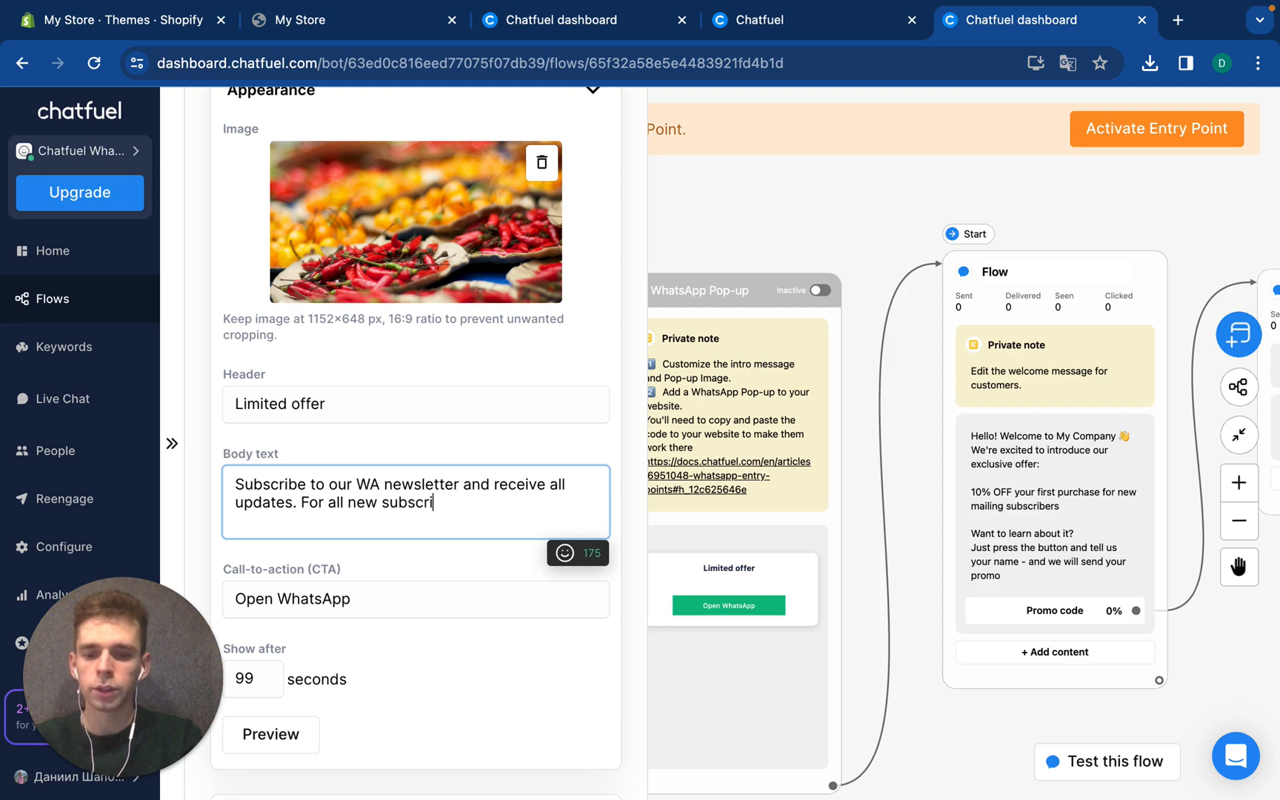
type("bers - 10")
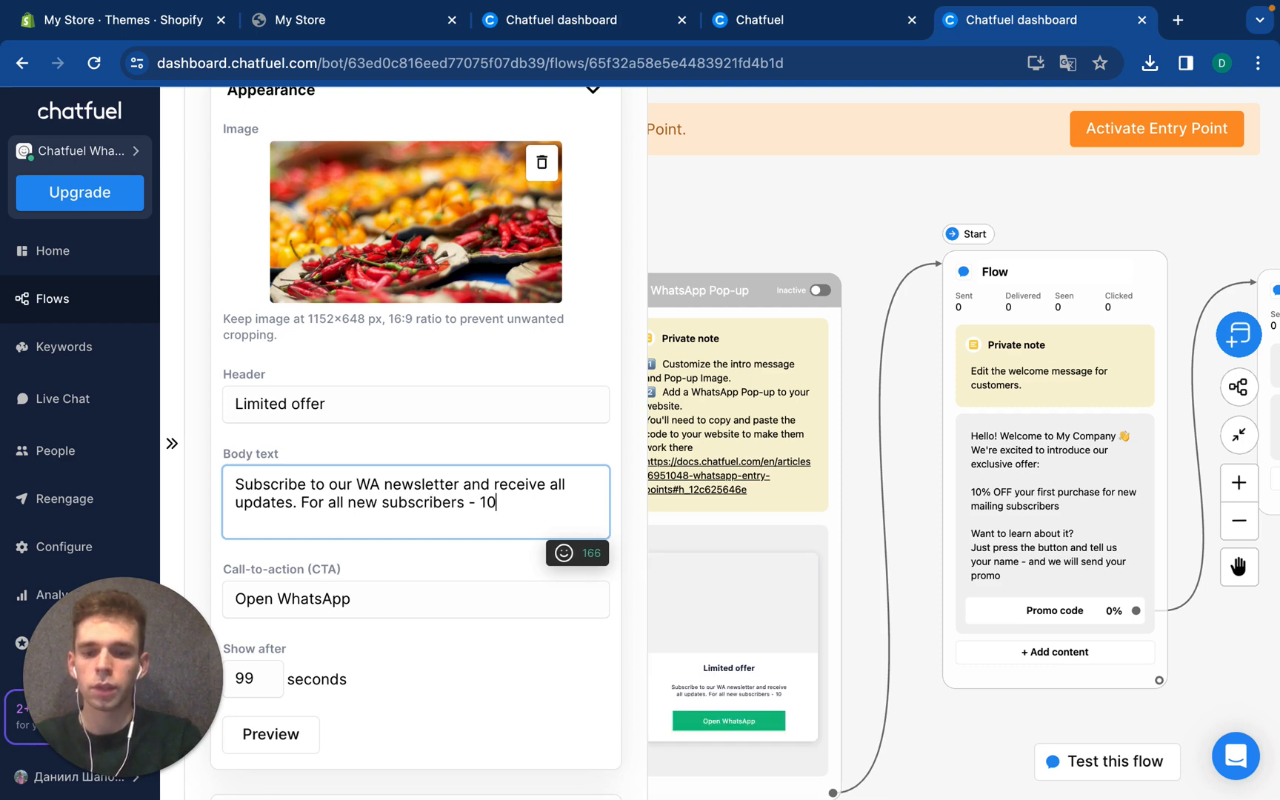
type("% discout")
left_click(416, 599)
type("a")
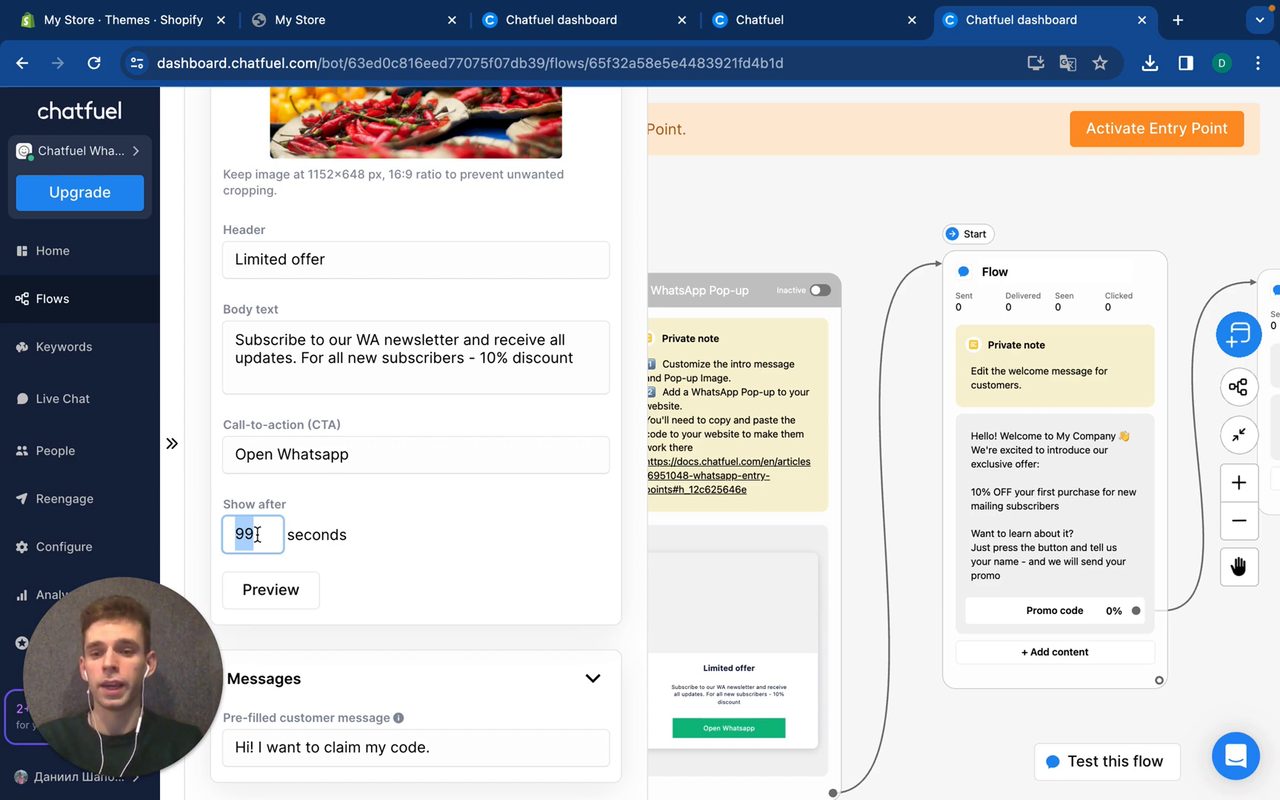
Set Show after to 10 seconds, then preview the pop-up and close the preview
type("10")
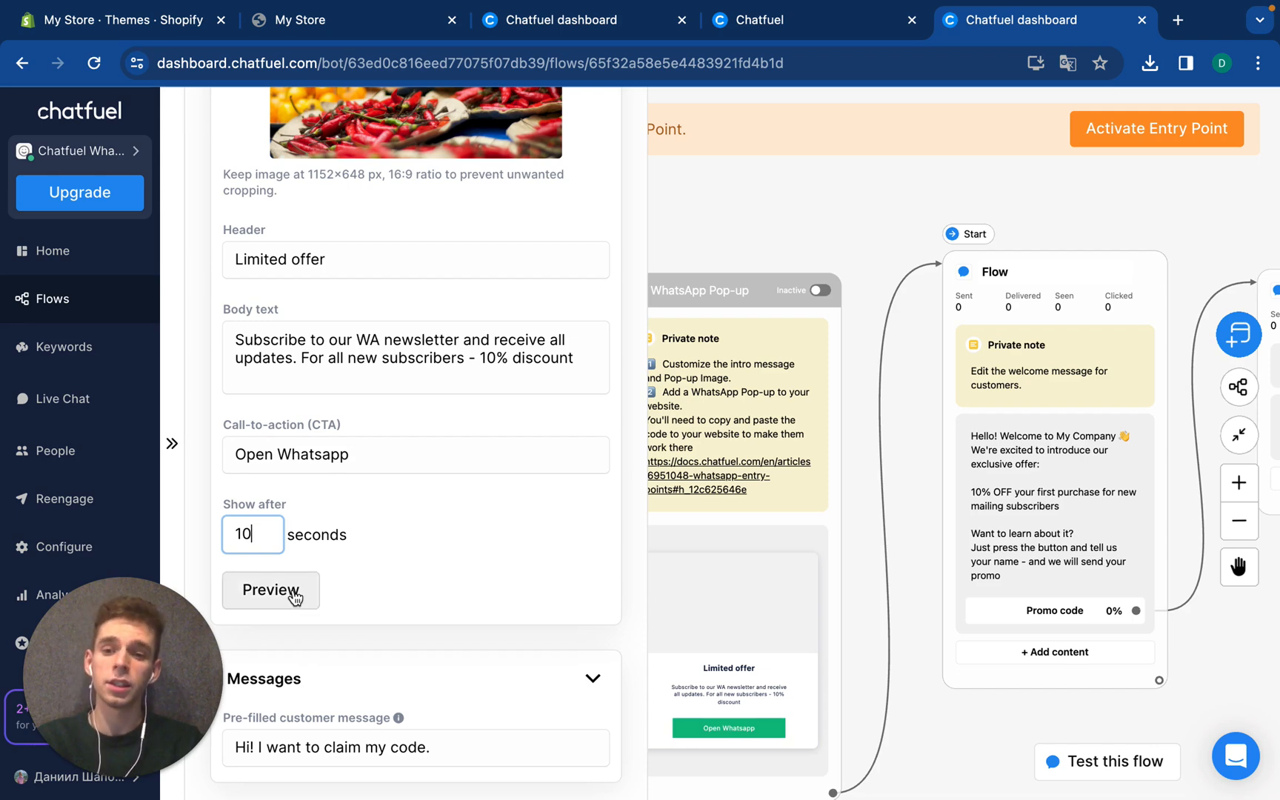
left_click(270, 590)
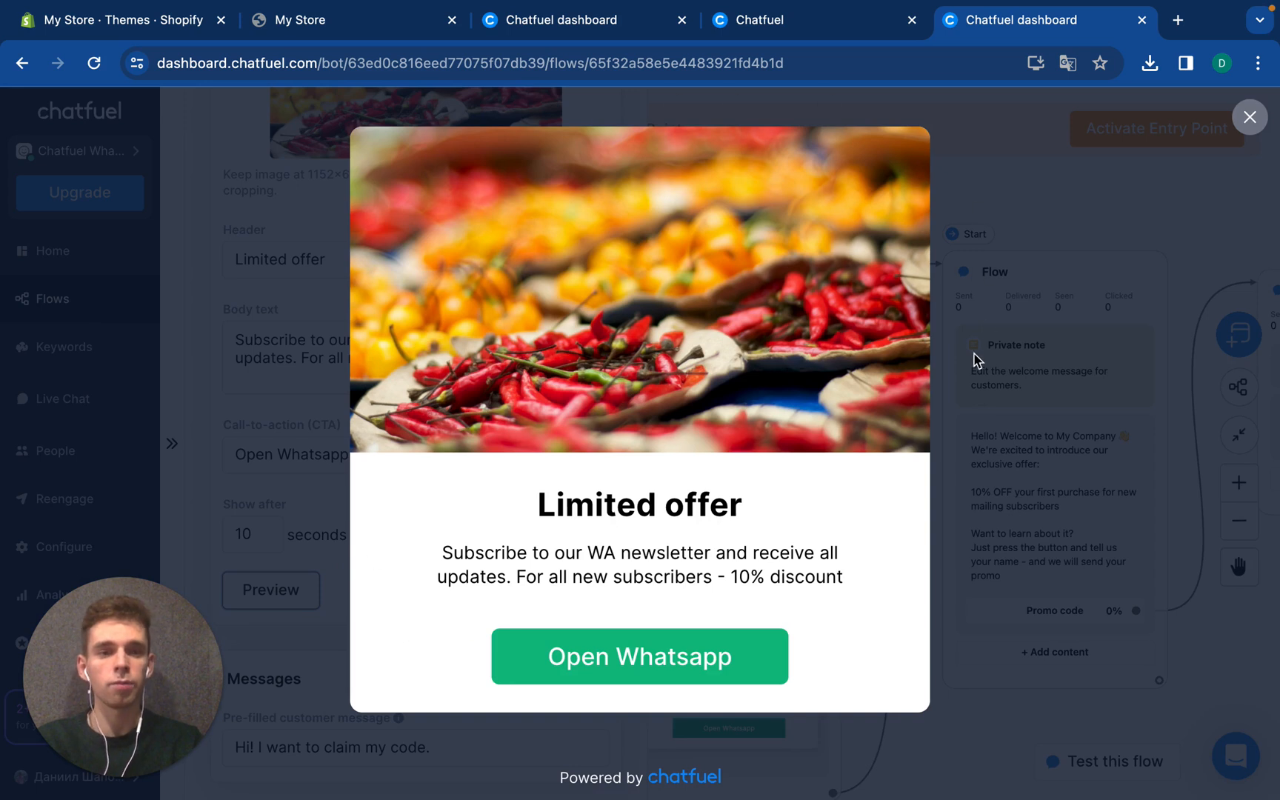
mouse_move(1105, 257)
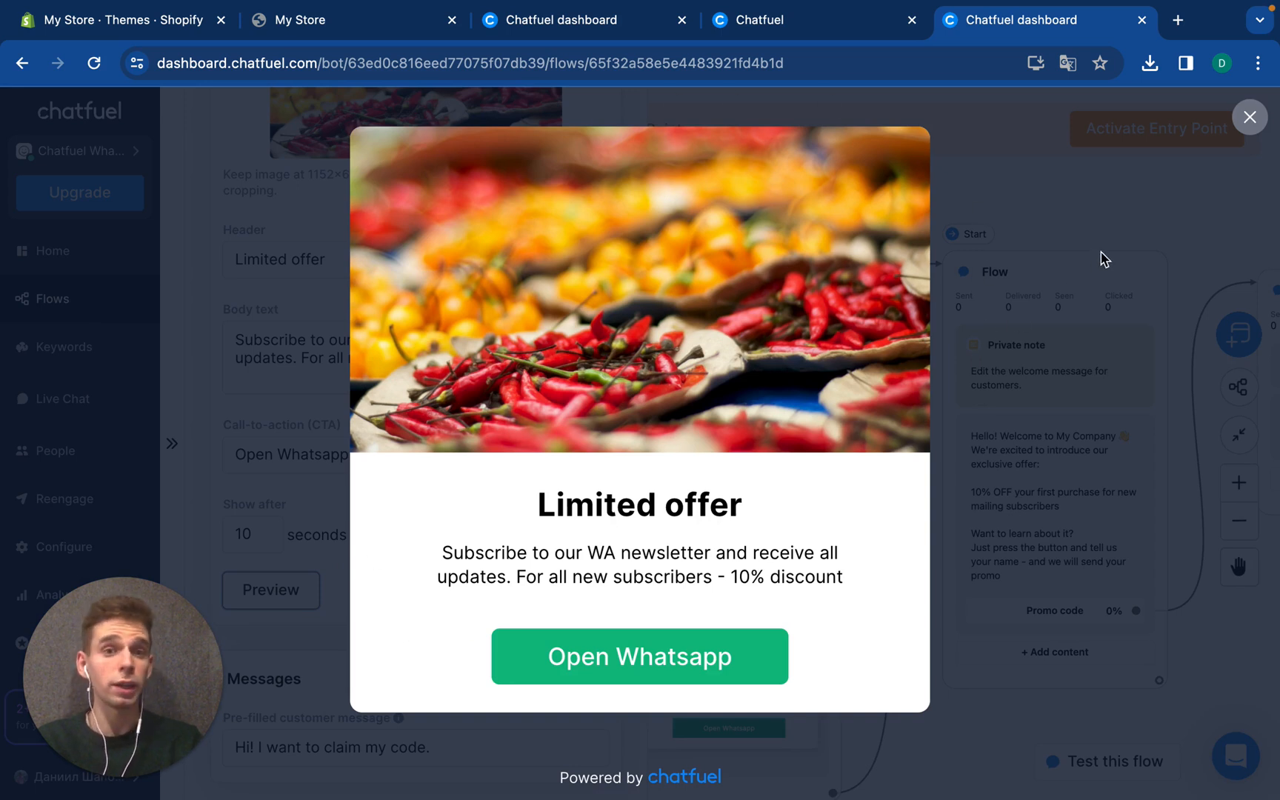
mouse_move(733, 541)
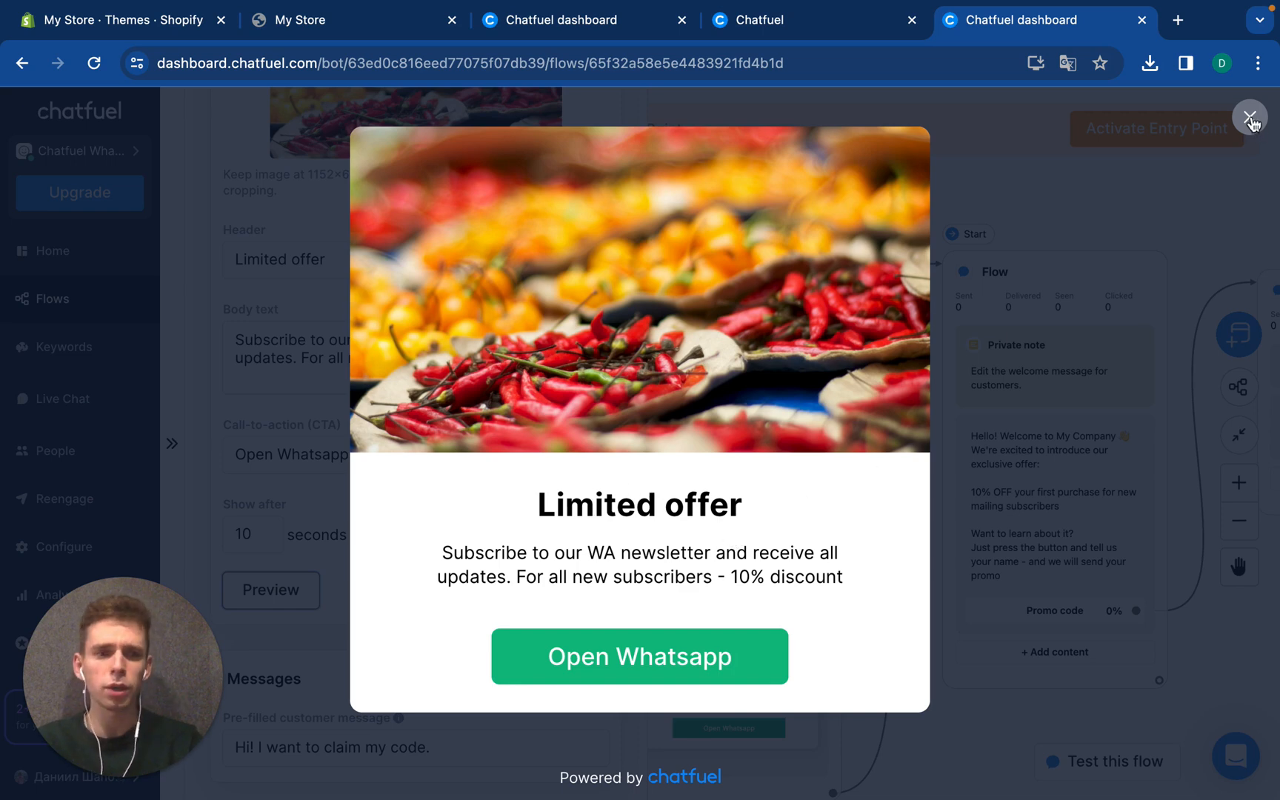
left_click(1250, 115)
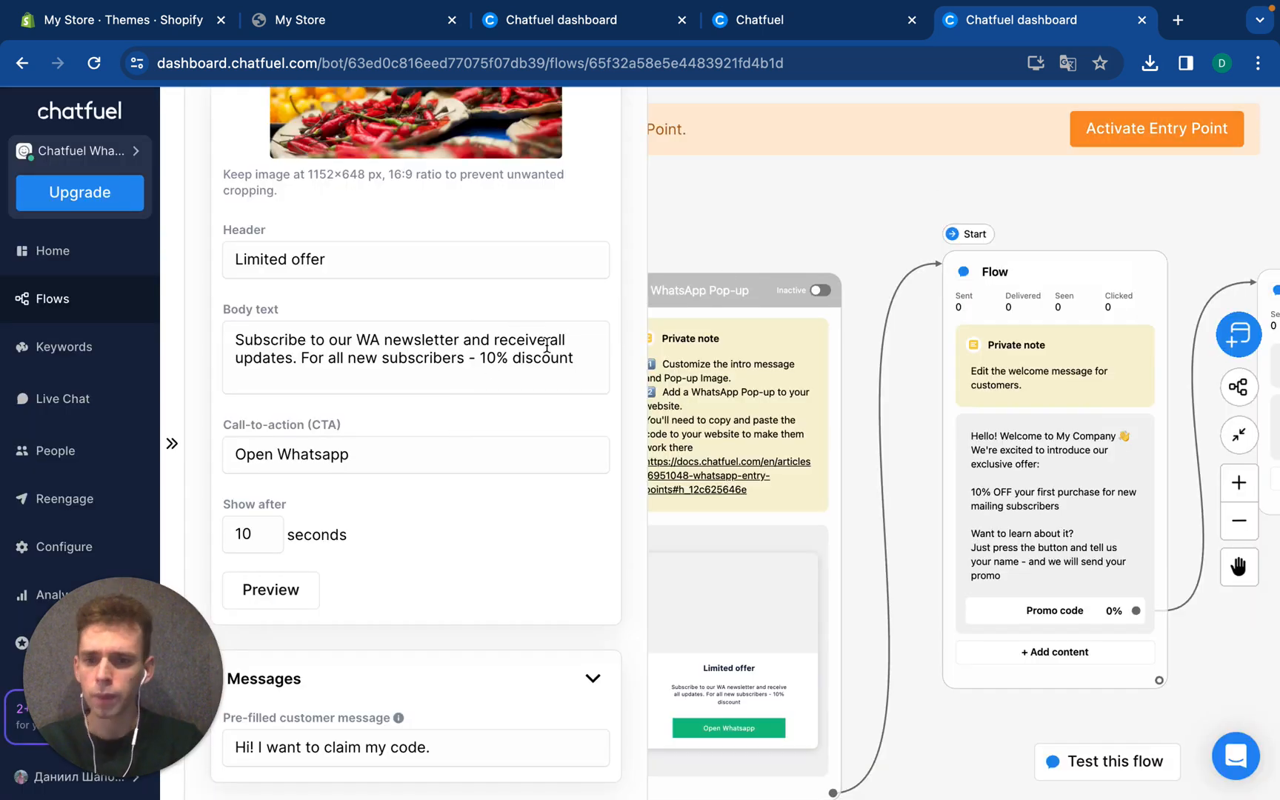
Extend the header to 'Limited offer for new clients' with a chili emoji and preview it
type("🌶️")
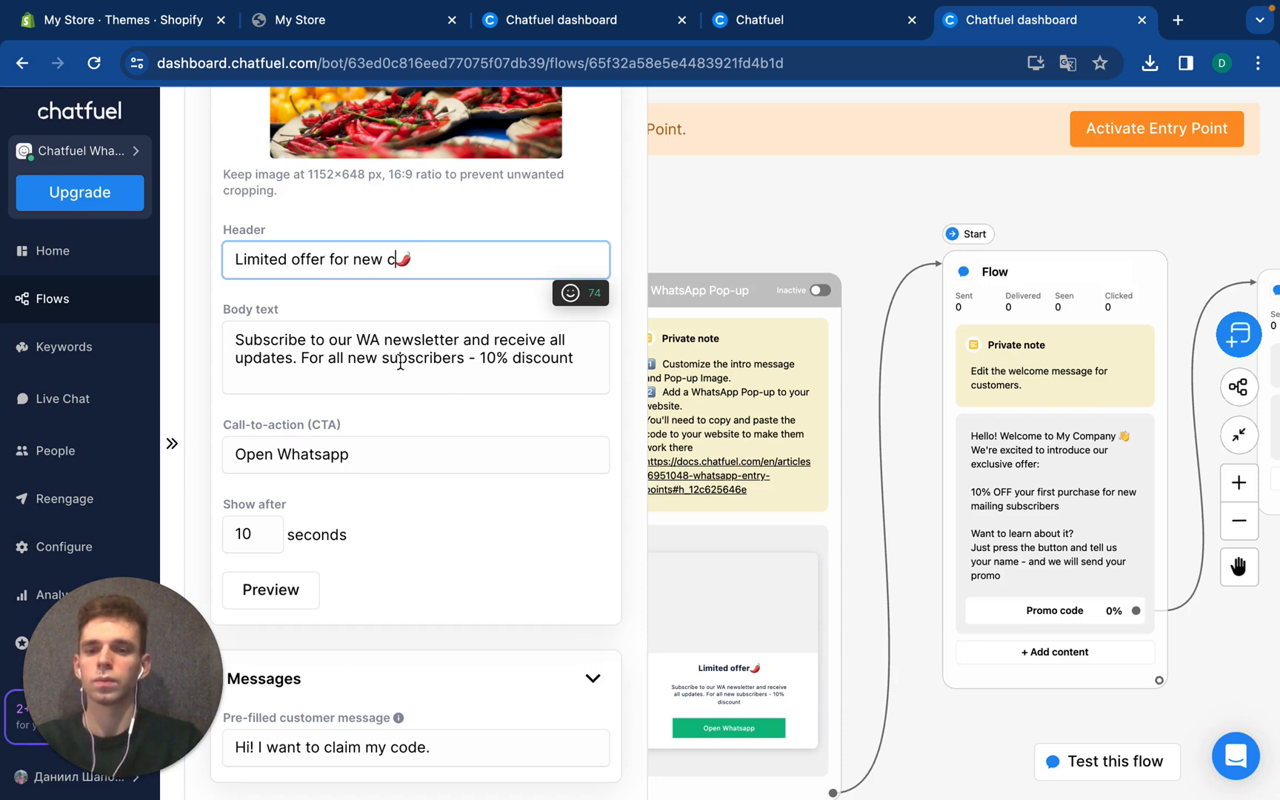
type("lients")
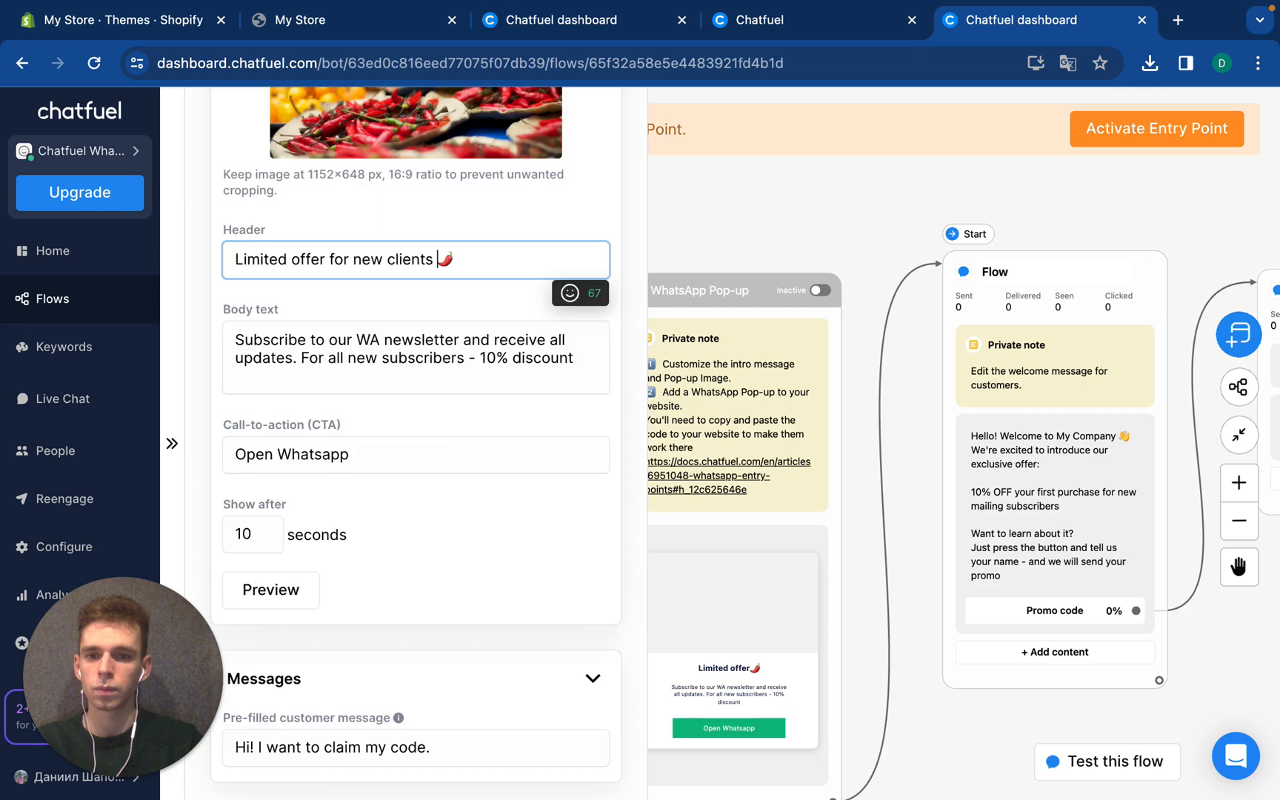
left_click(270, 589)
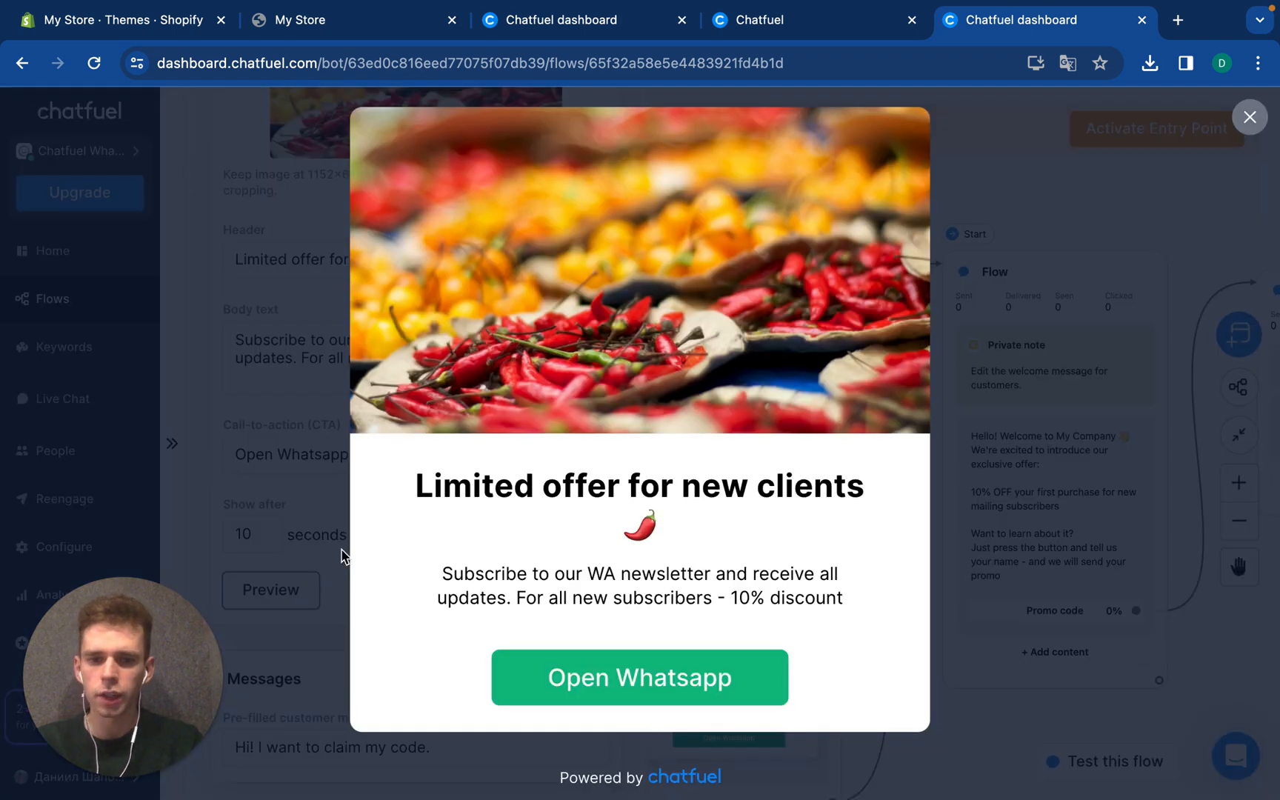
mouse_move(1250, 117)
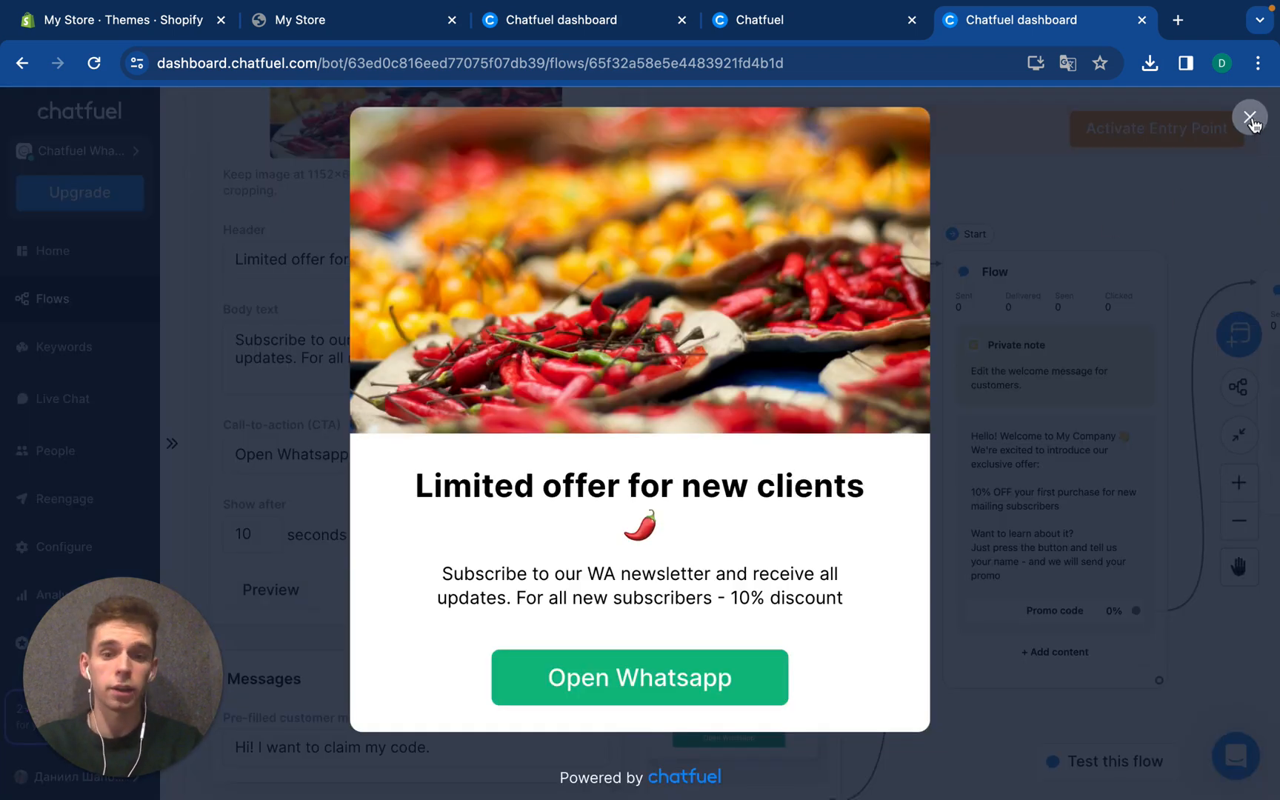
left_click(1250, 117)
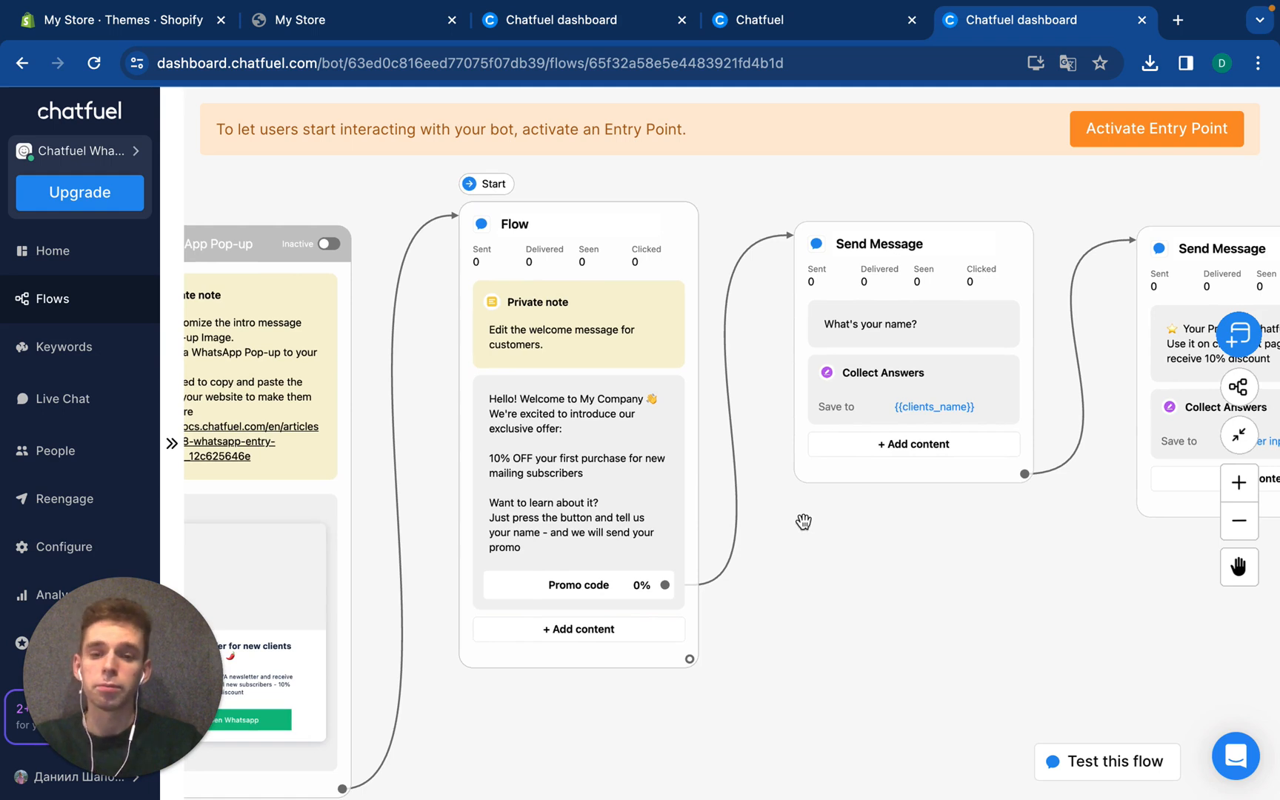
Change the welcome message to 'Welcome to Chatfuel Sauces' and select the name-question message
left_click(572, 448)
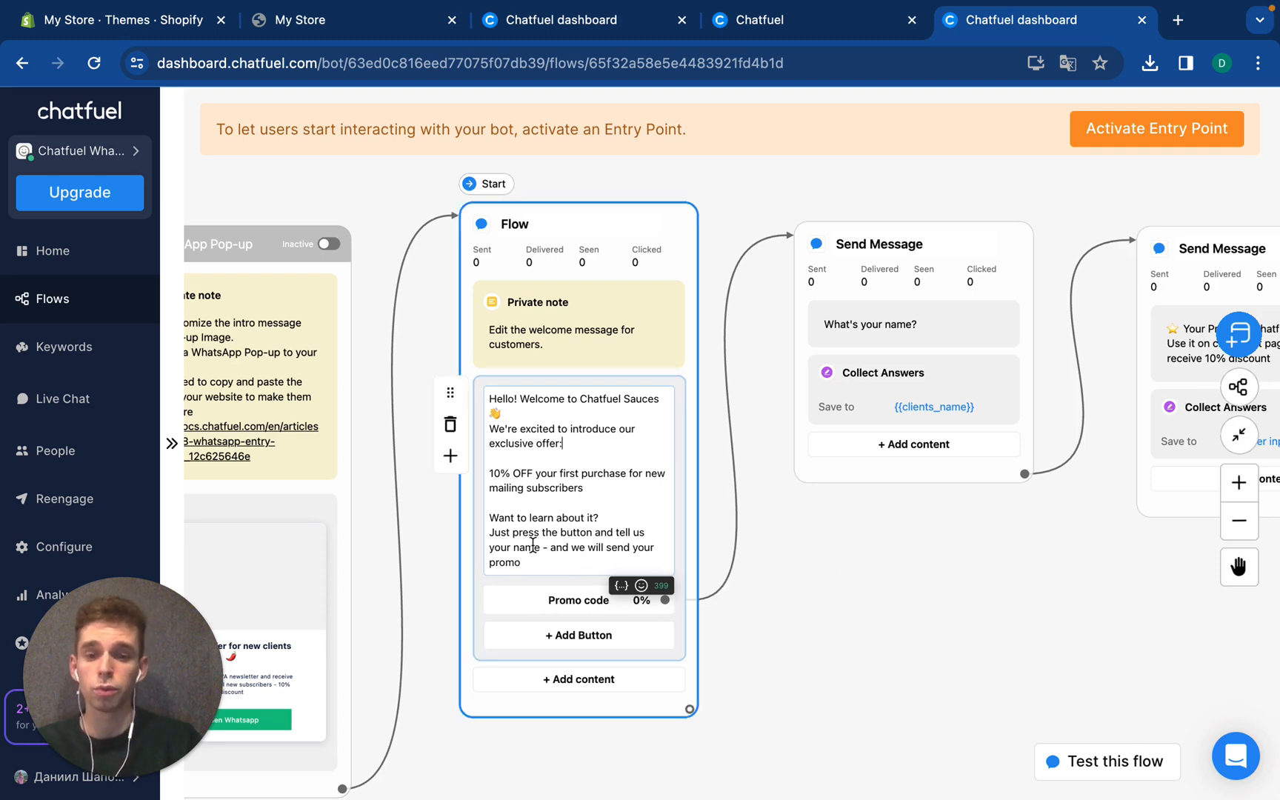
left_click(854, 536)
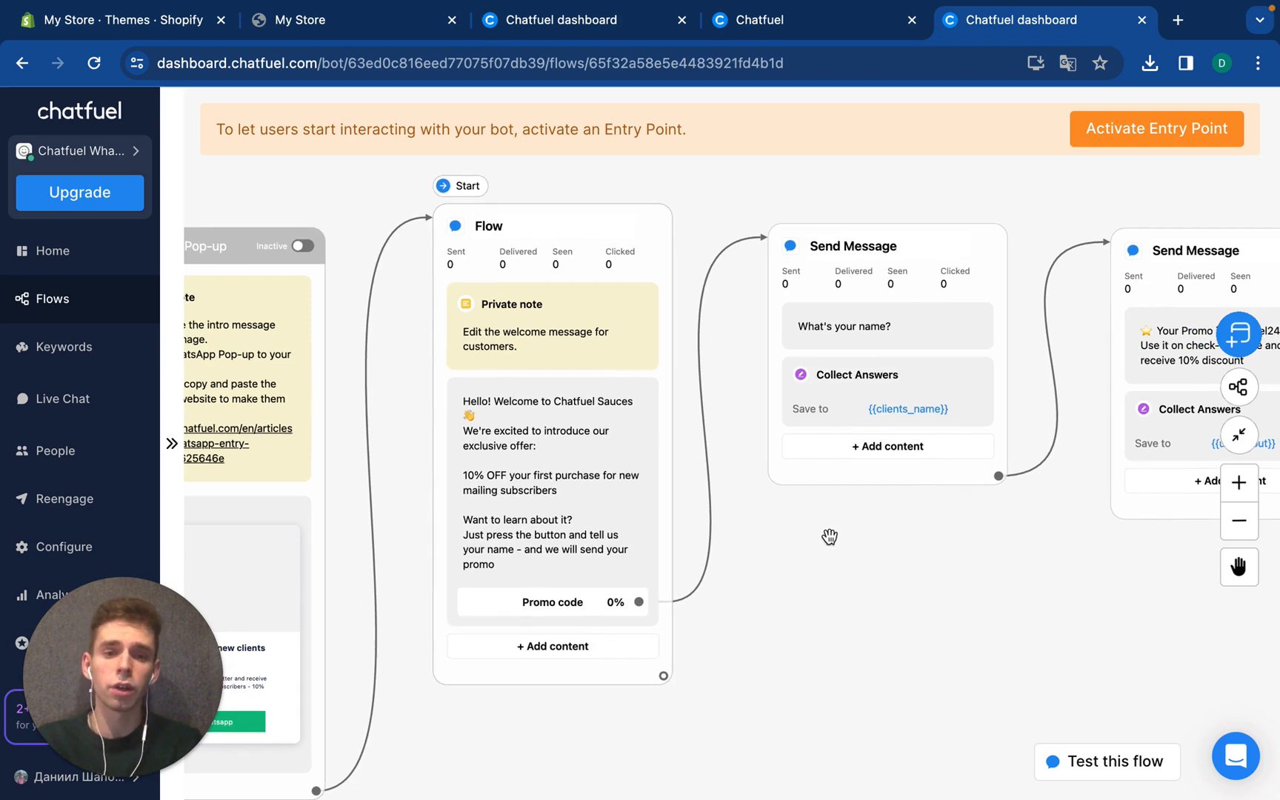
mouse_move(915, 539)
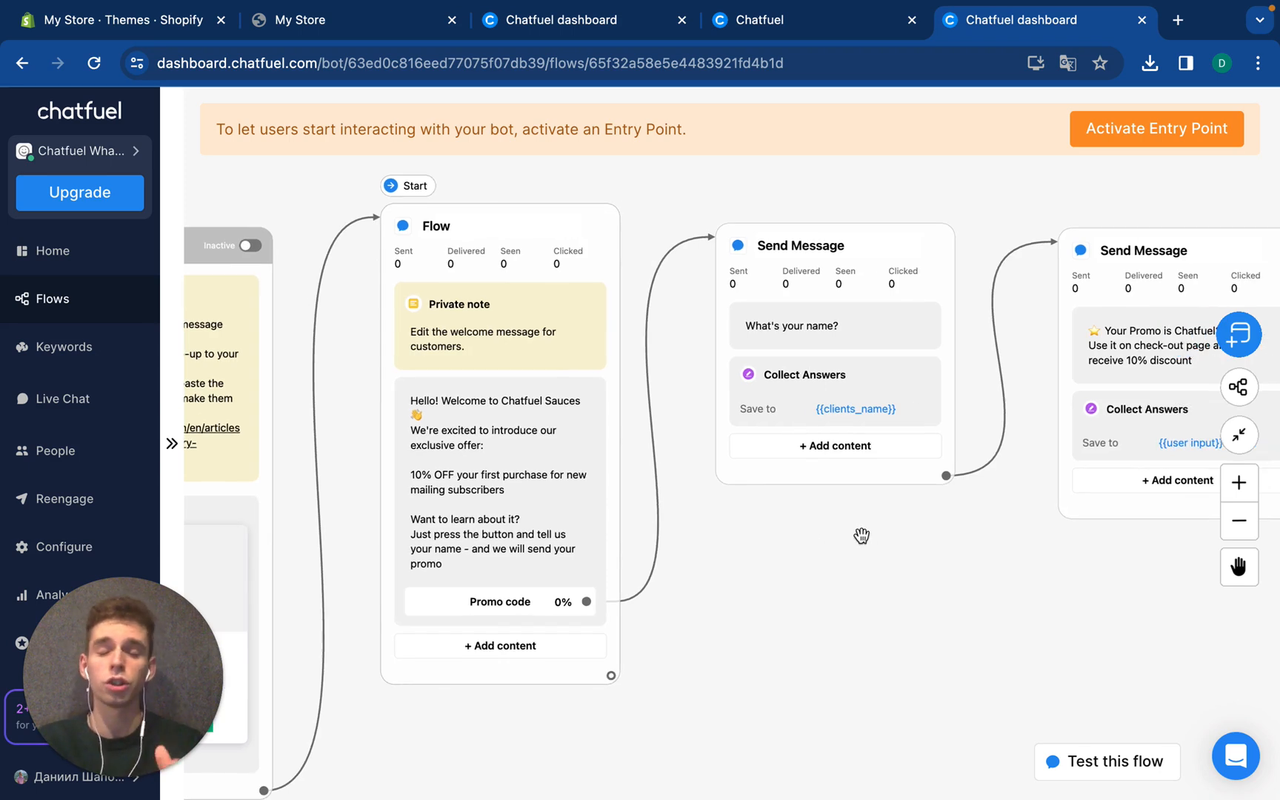
left_click(834, 326)
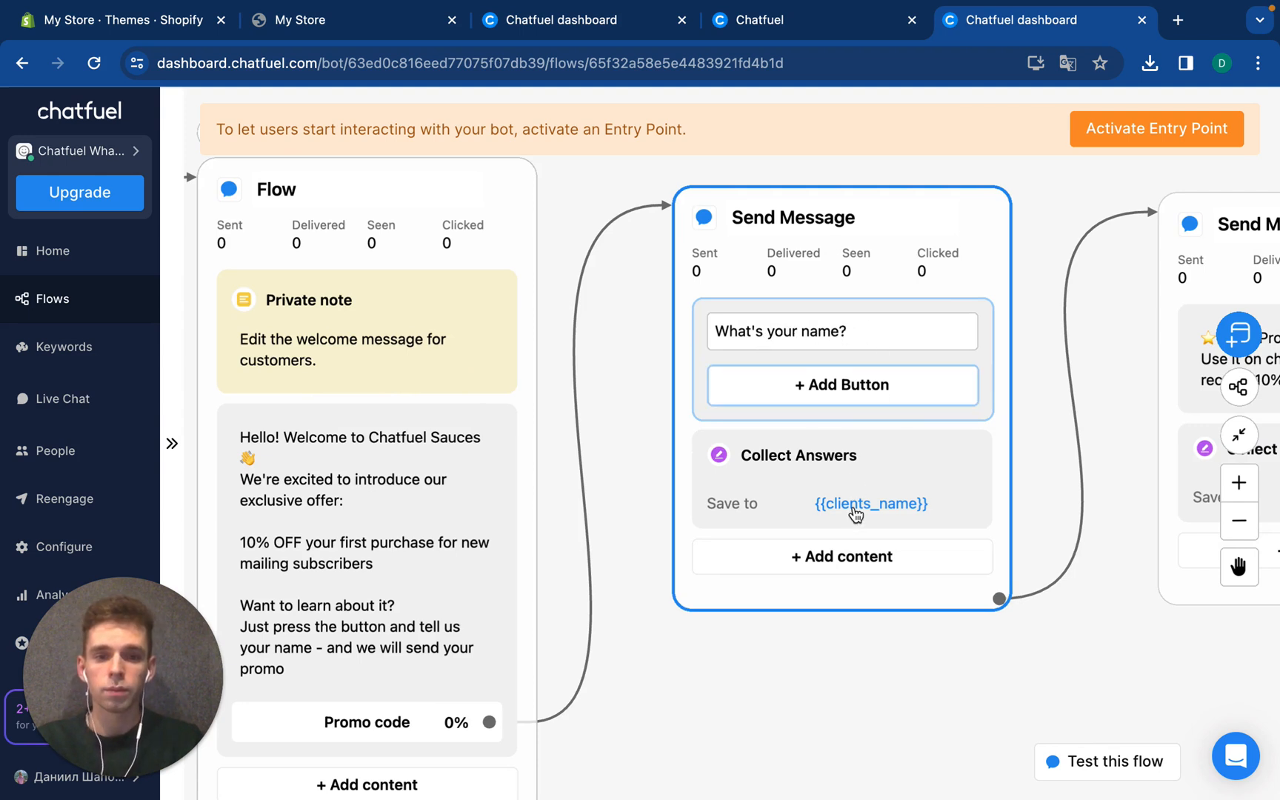
left_click(841, 332)
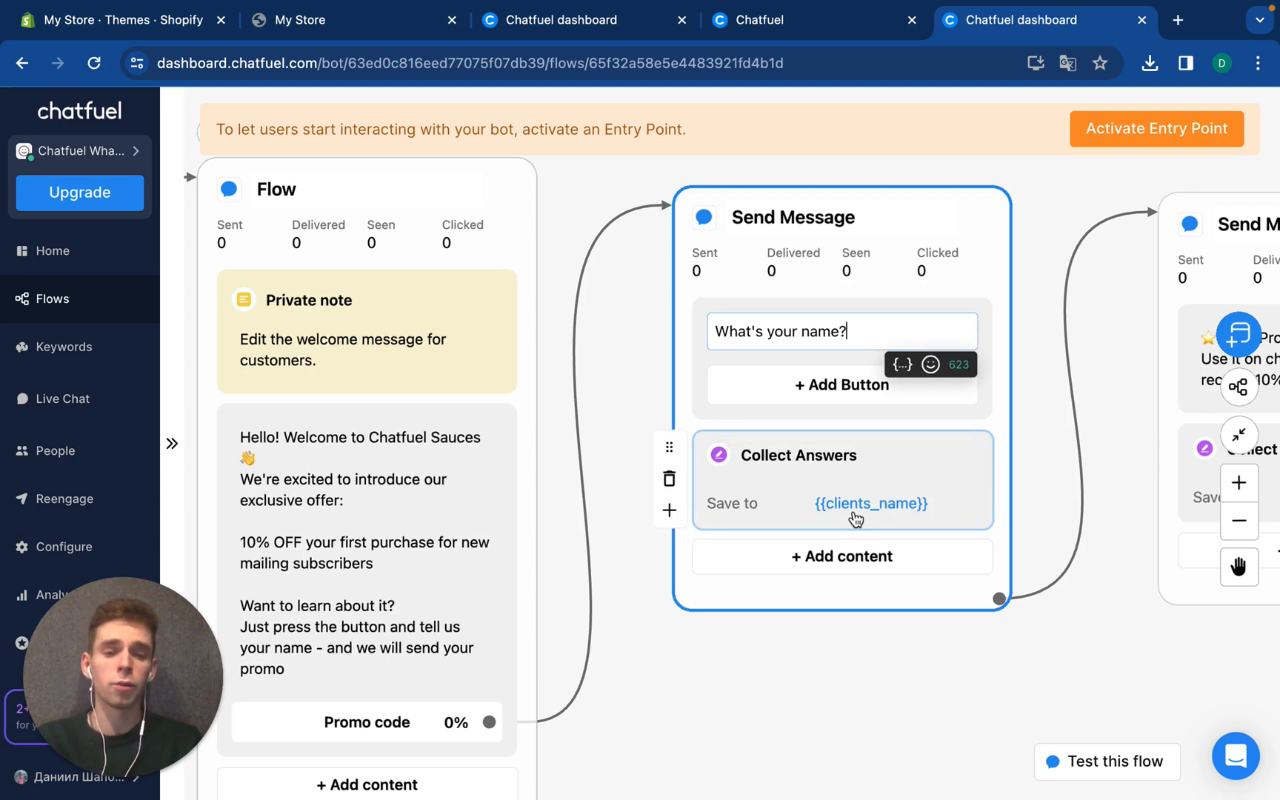
mouse_move(767, 525)
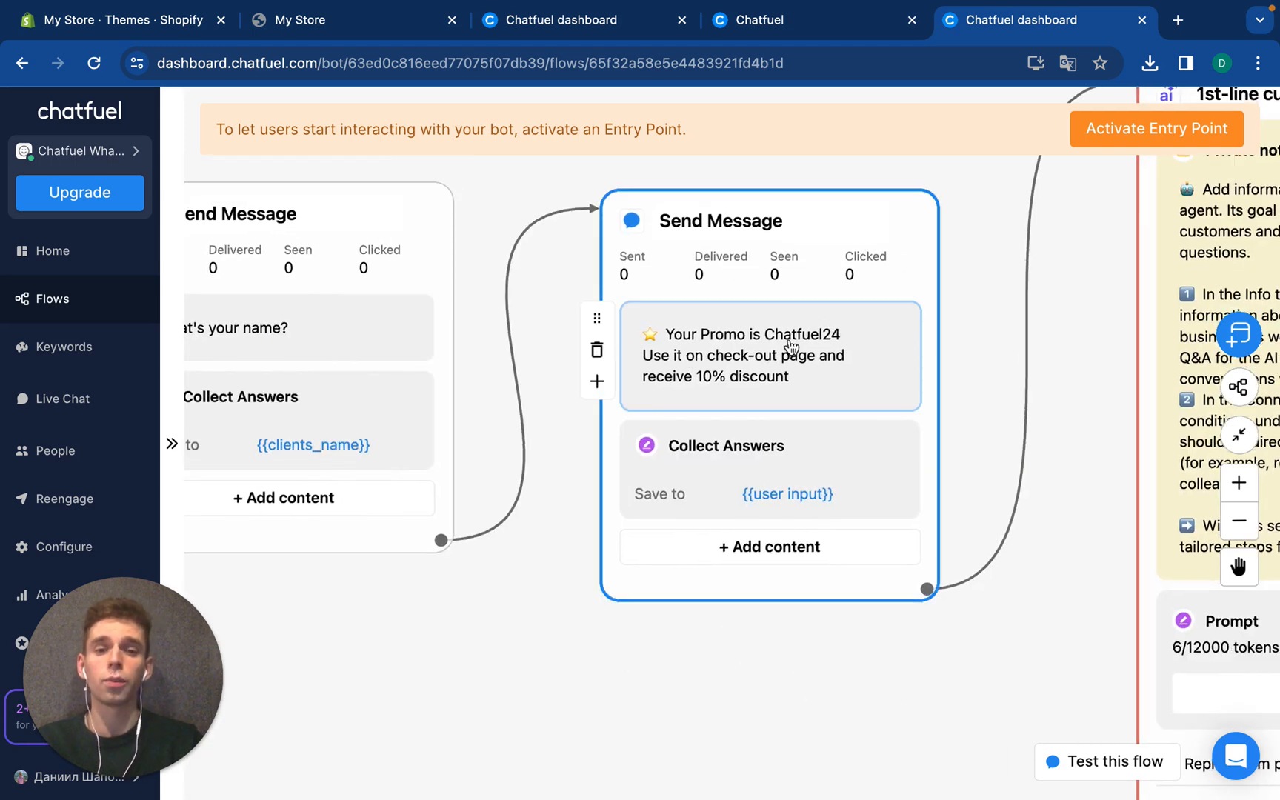
mouse_move(839, 378)
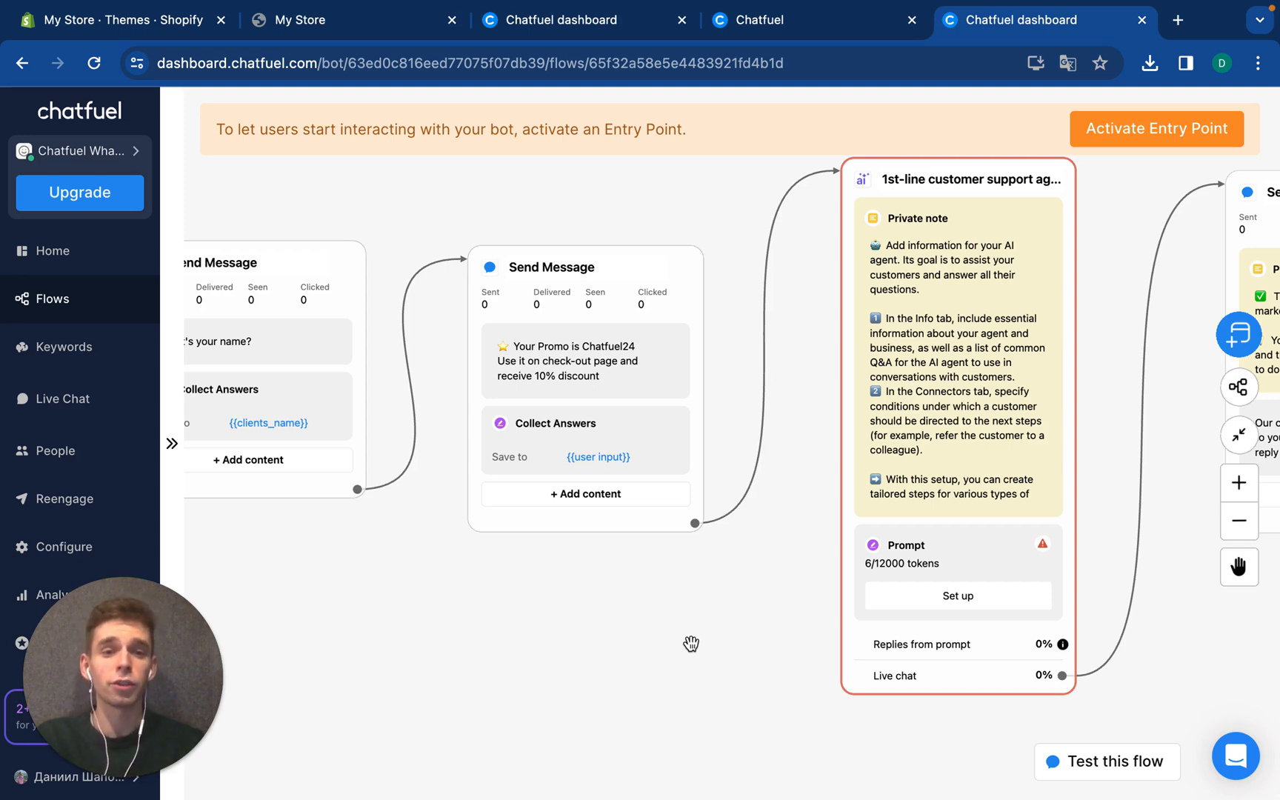
mouse_move(958, 596)
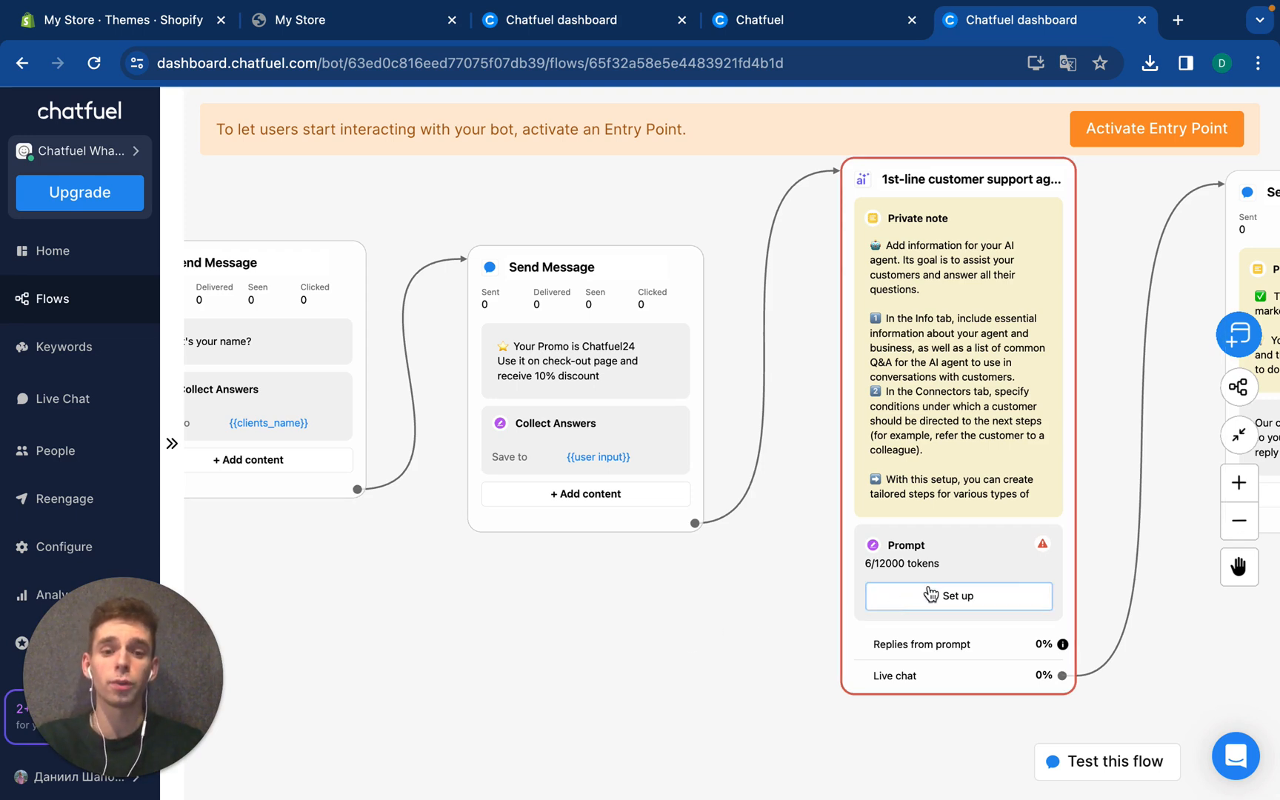
Name the AI support agent 'Dani' and set its language to English in Prompt setup
left_click(956, 595)
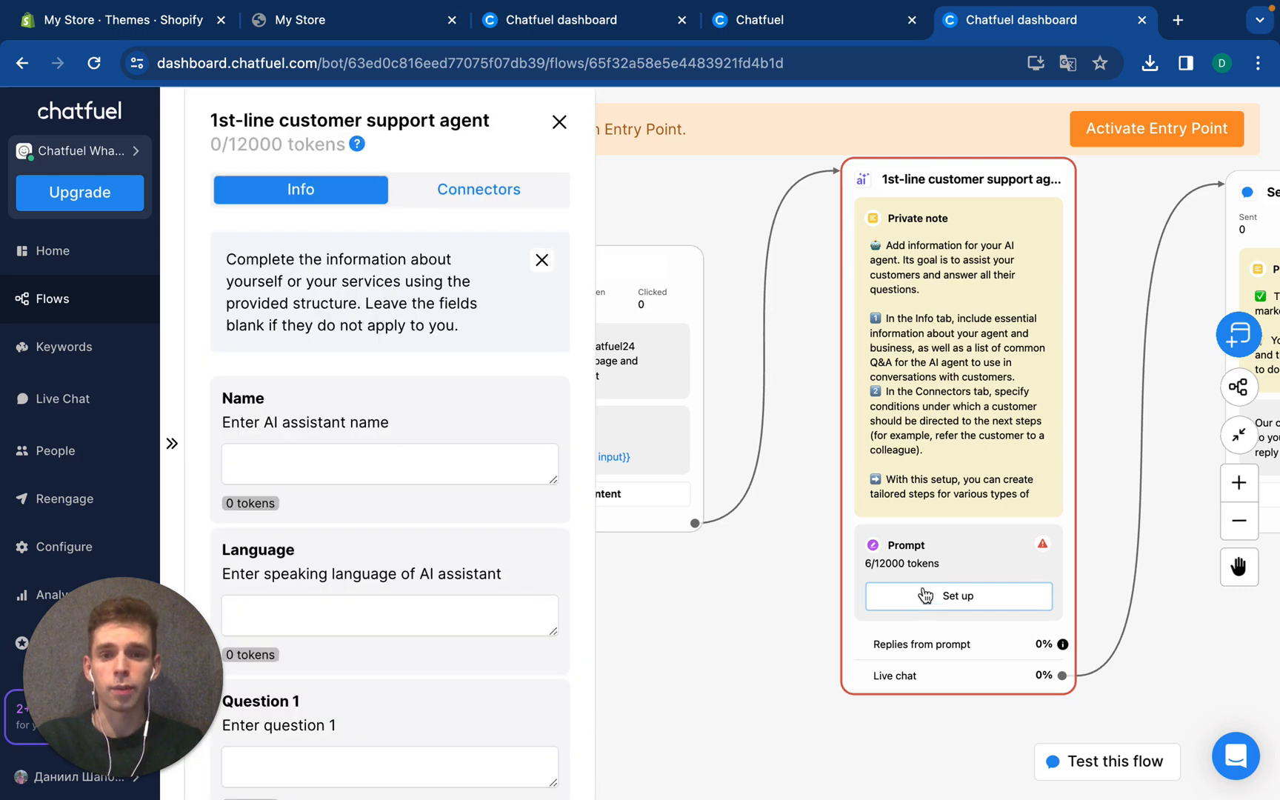
left_click(389, 463)
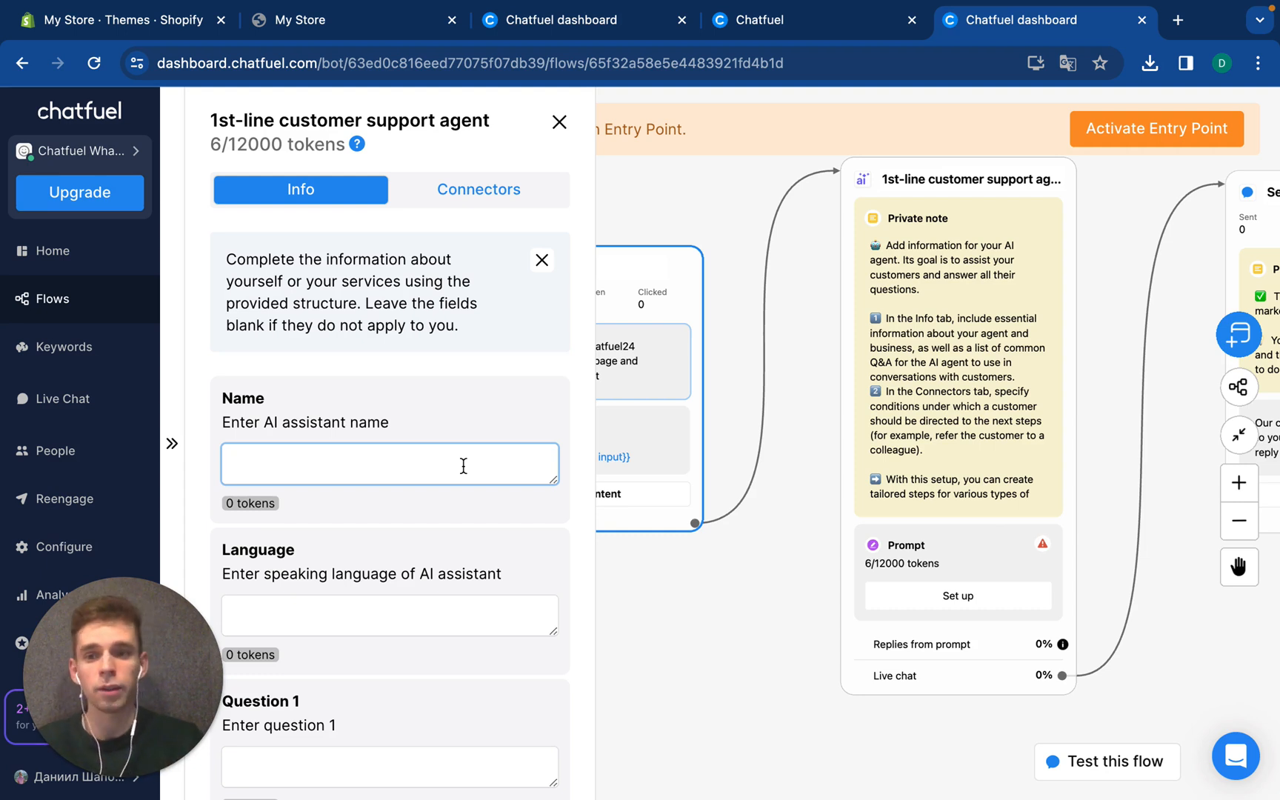
type("Dani")
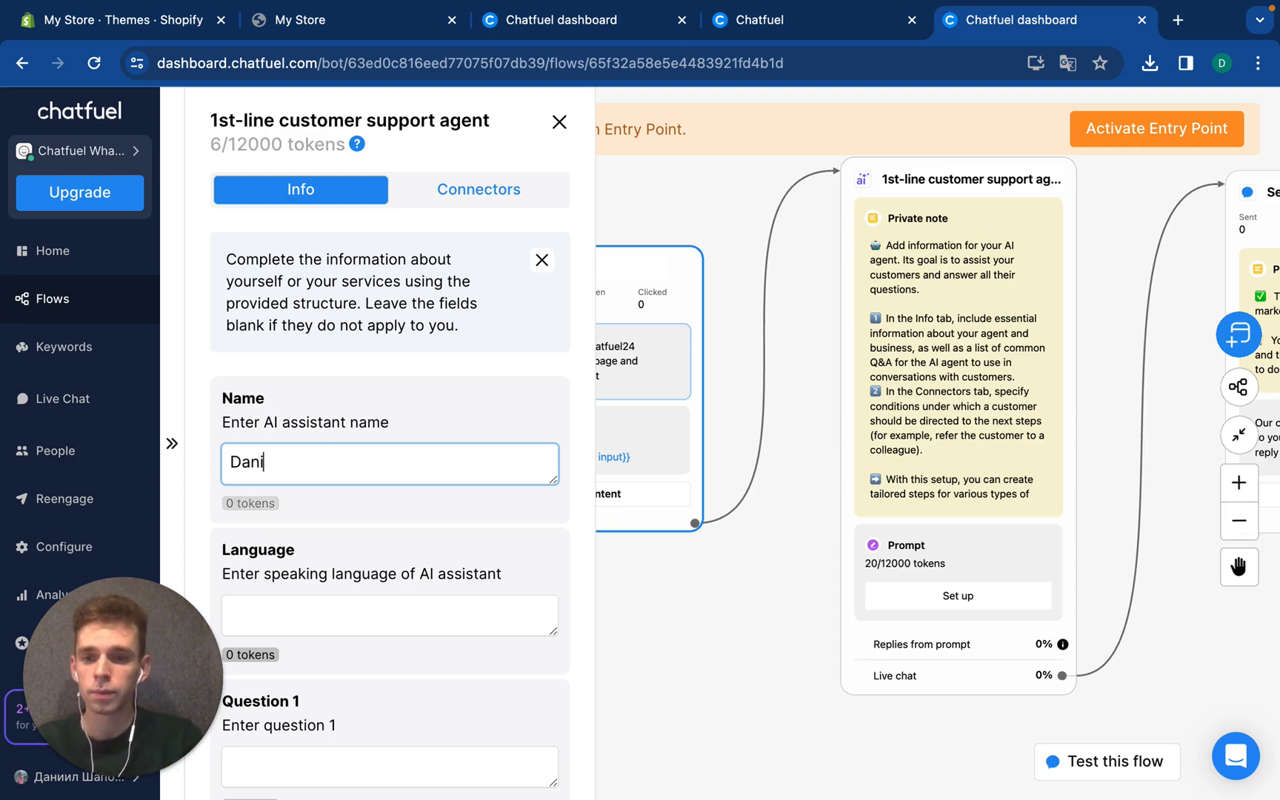
left_click(389, 615)
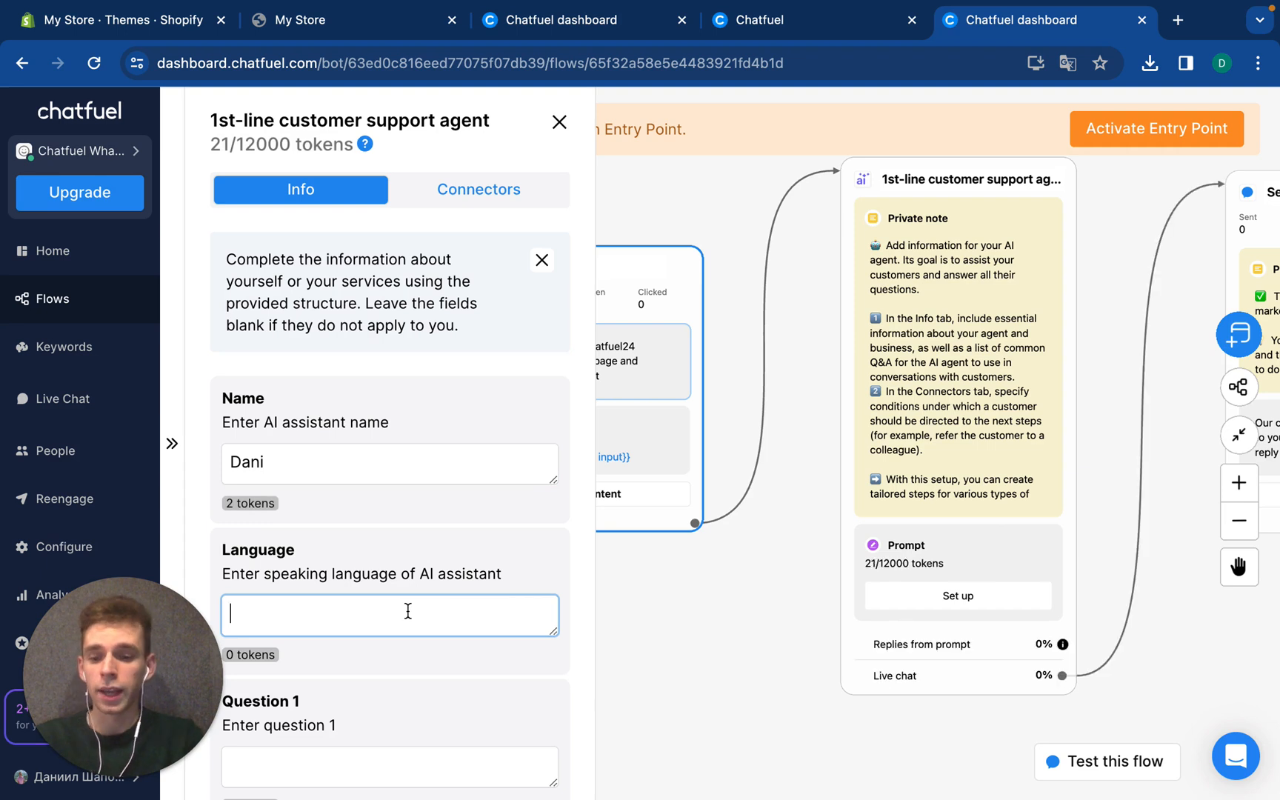
type("English")
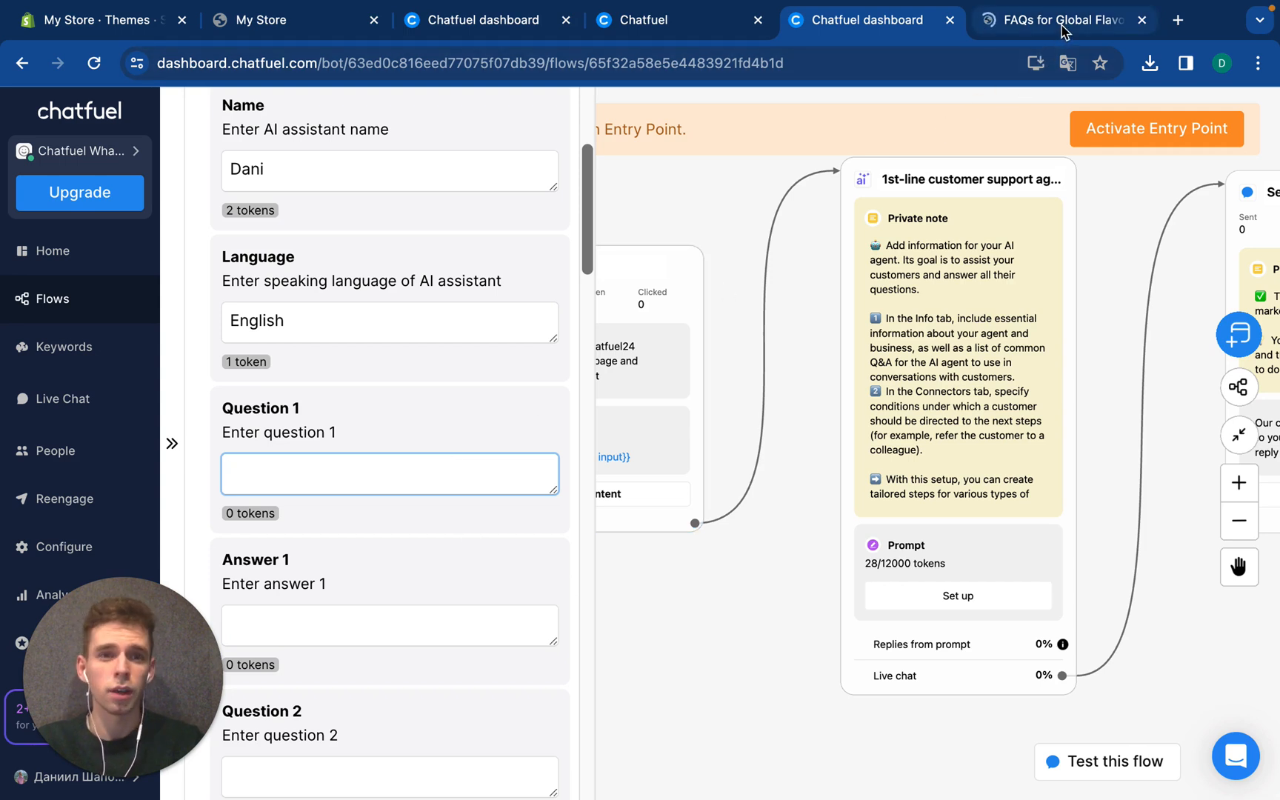
mouse_move(1060, 19)
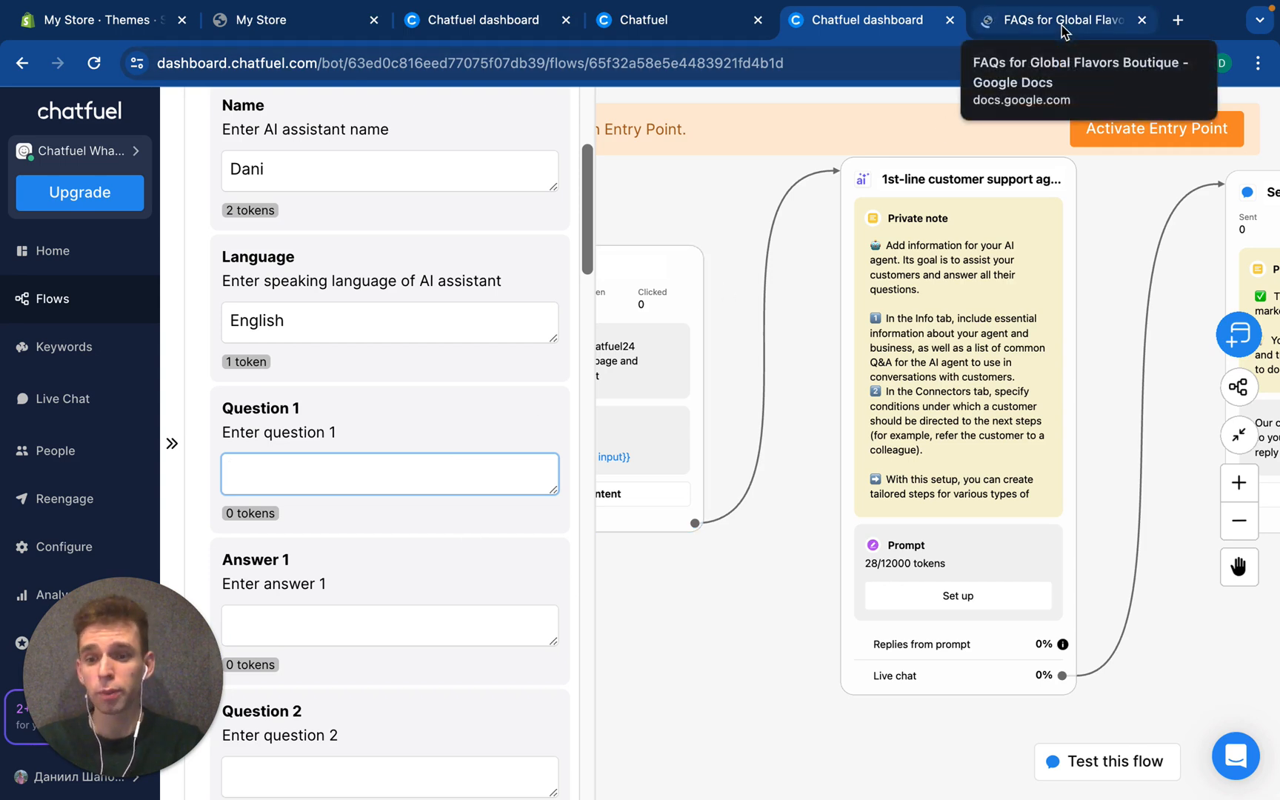
Copy the sauce-types question and answer from the Google Docs FAQ into the first Q&A slot
left_click(1061, 19)
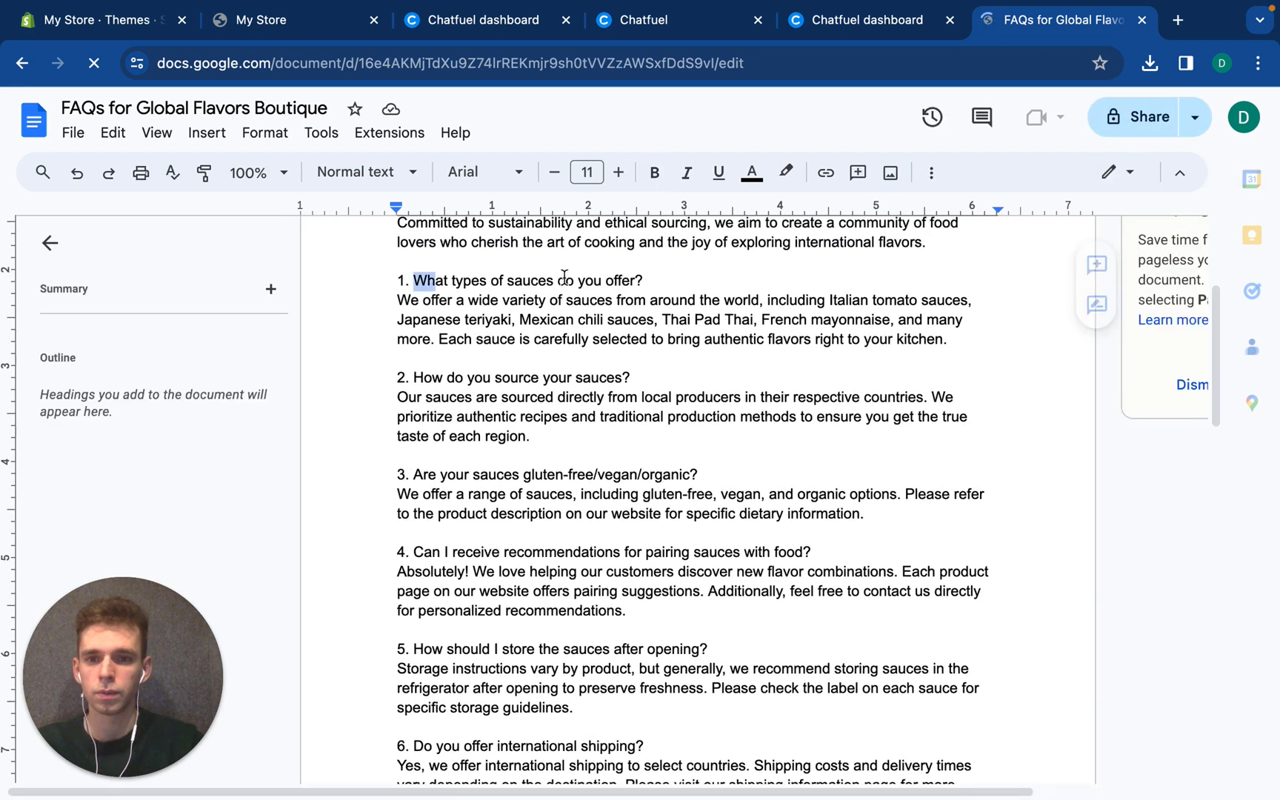
left_click_drag(415, 280, 665, 280)
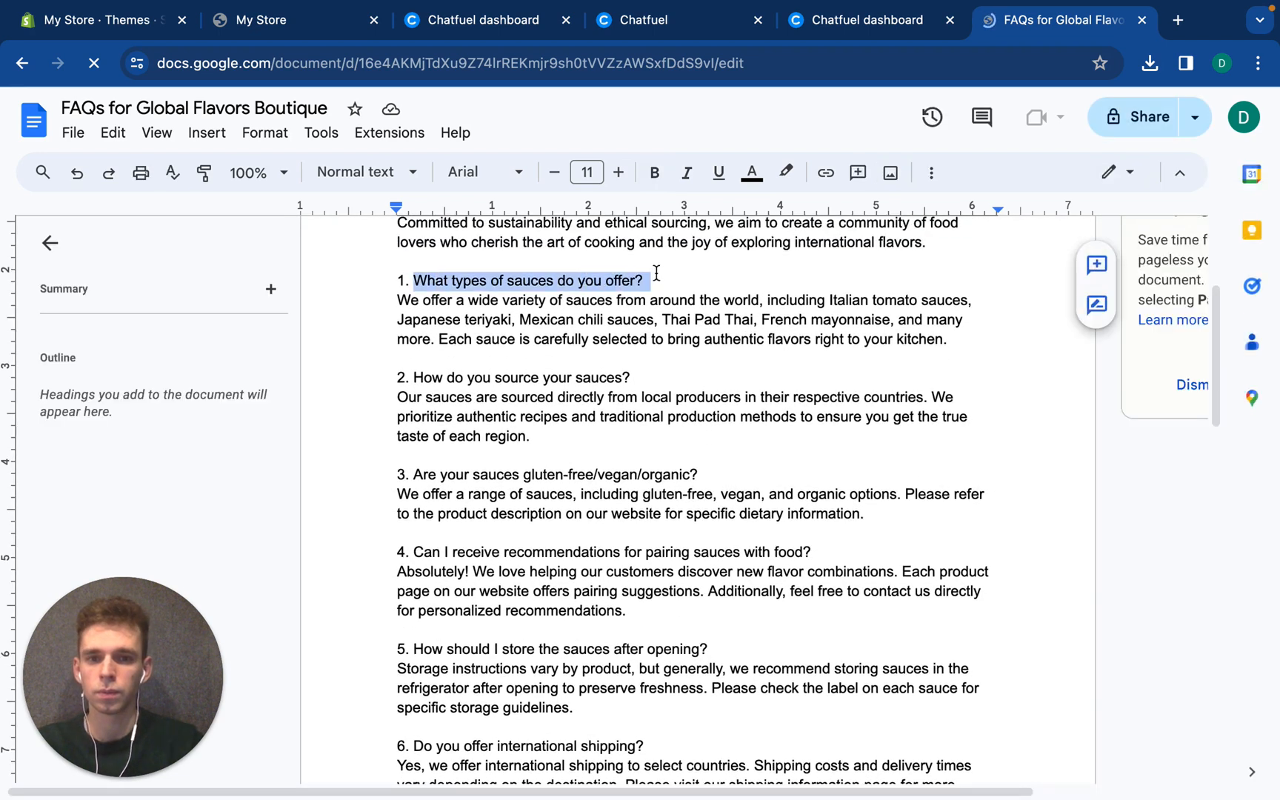
left_click(869, 19)
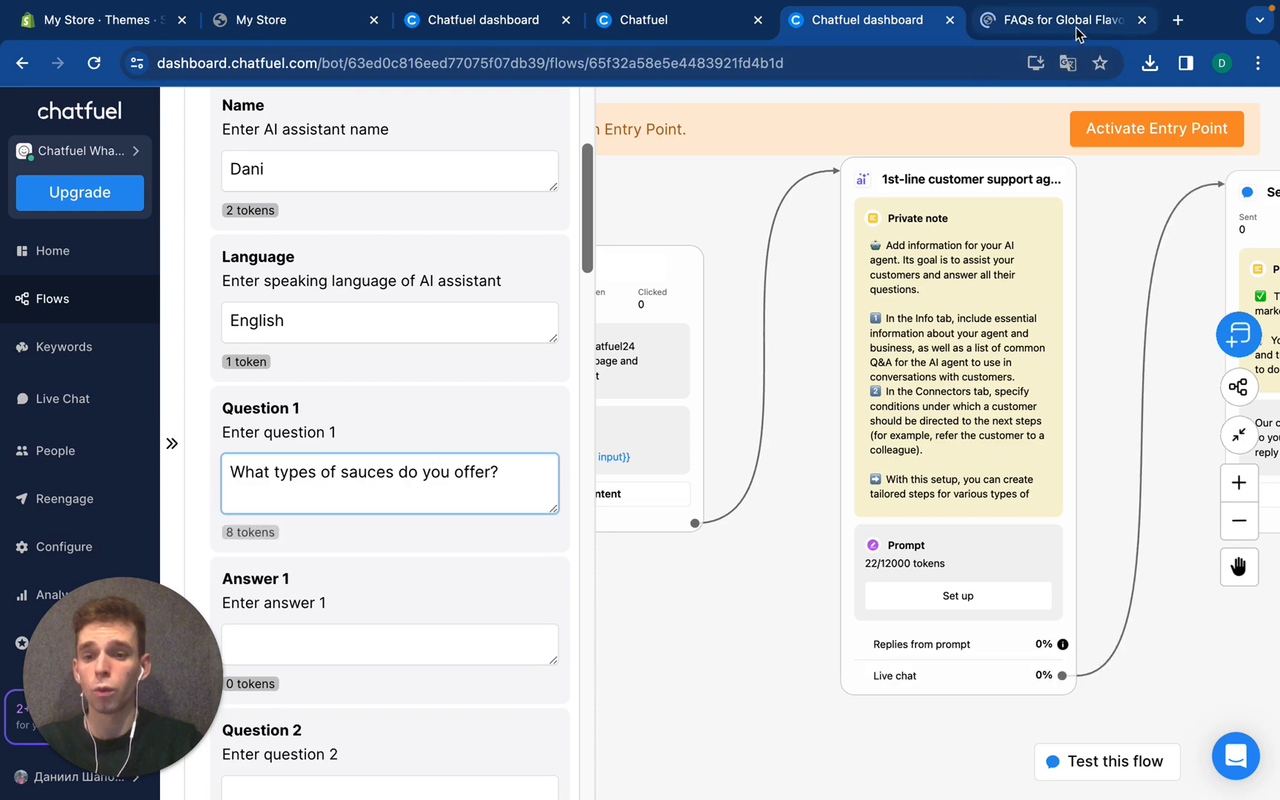
left_click(1061, 20)
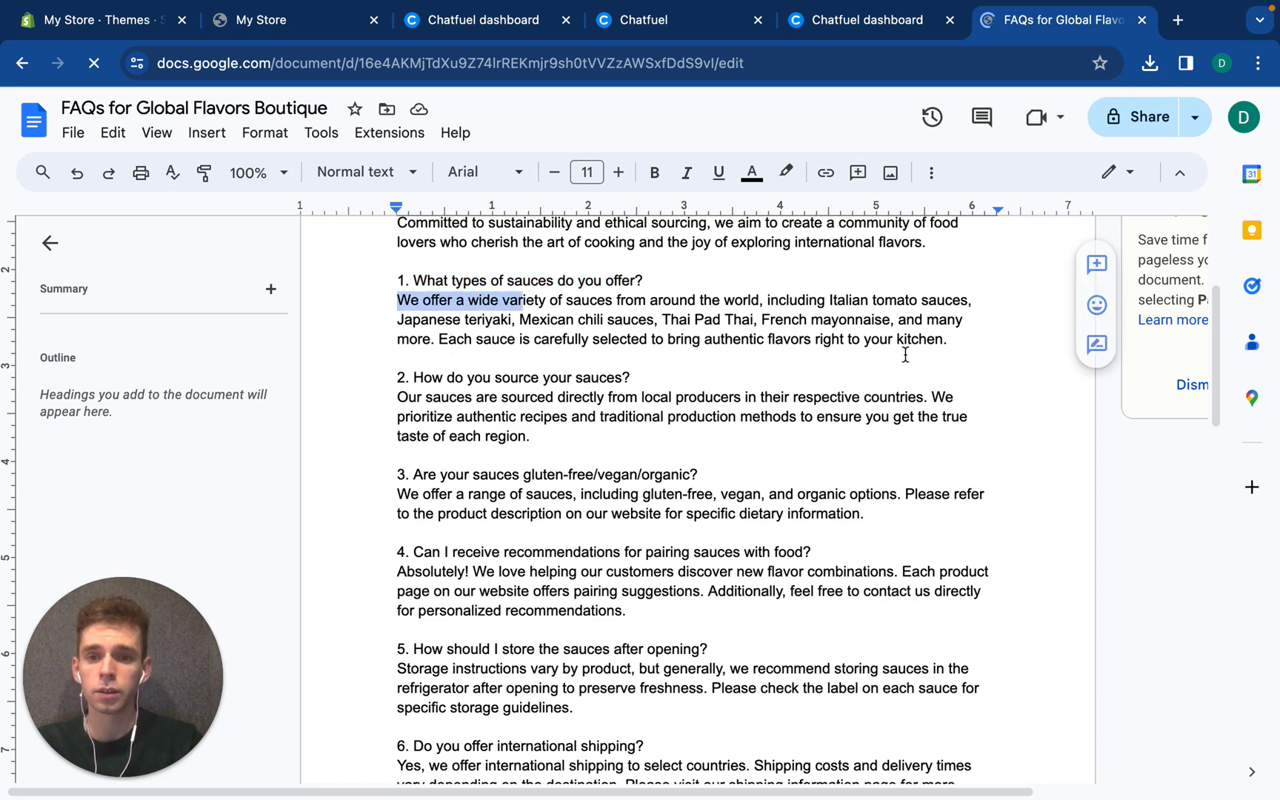
left_click_drag(510, 301, 947, 339)
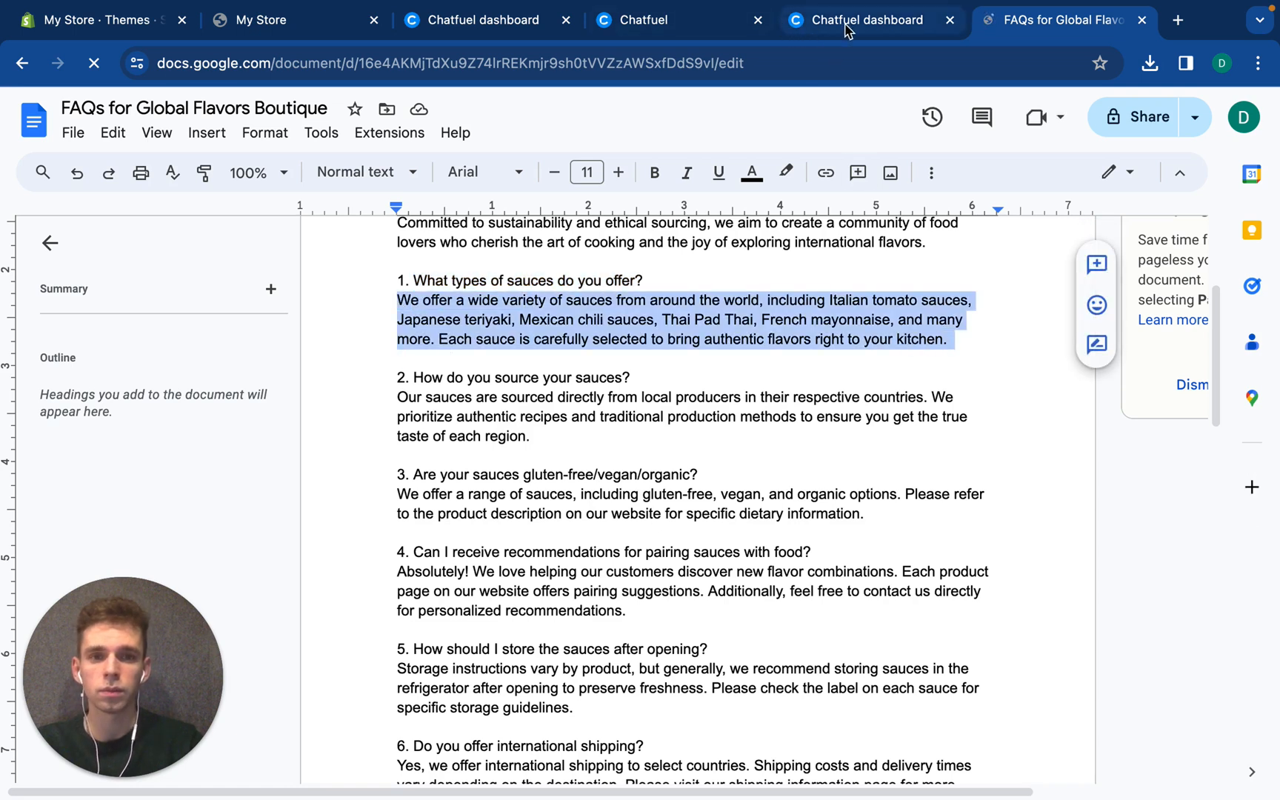
left_click(868, 19)
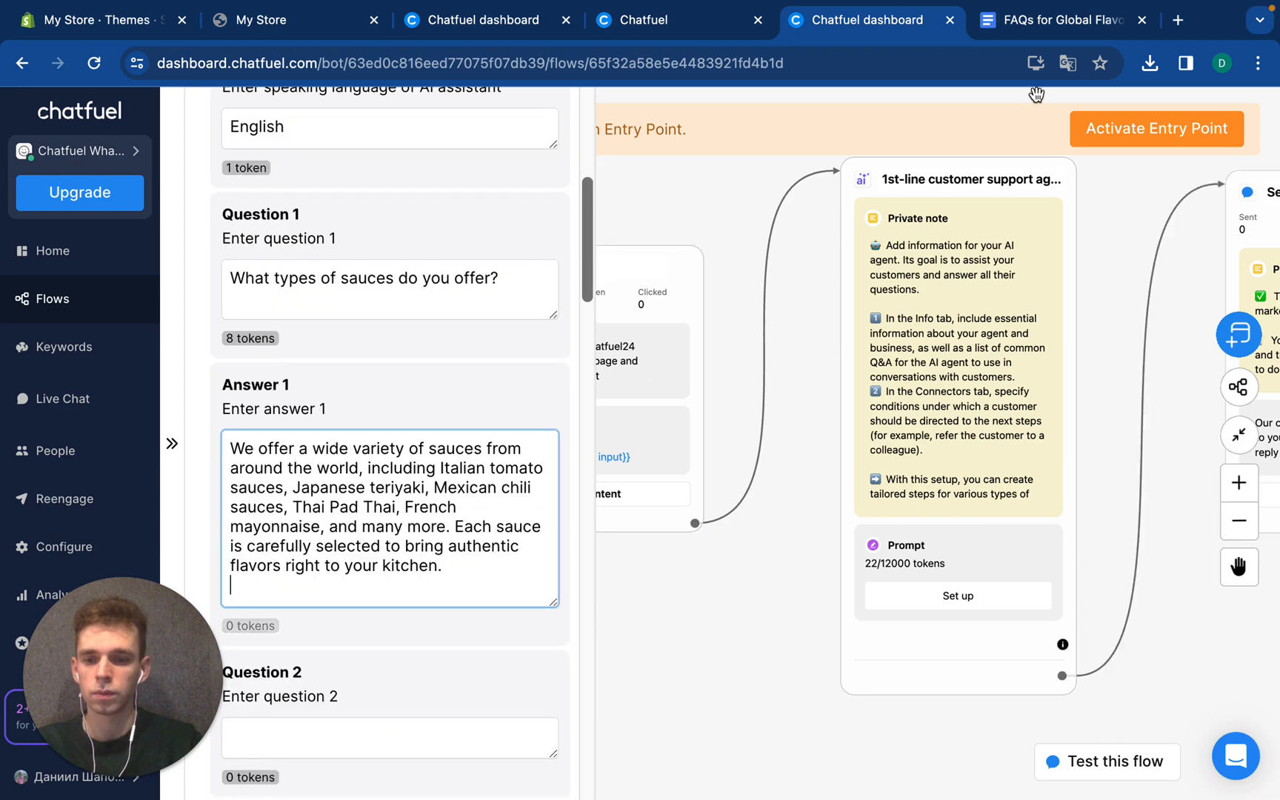
Copy the return-policy question and answer from the FAQ into the second Q&A slot
left_click(1055, 20)
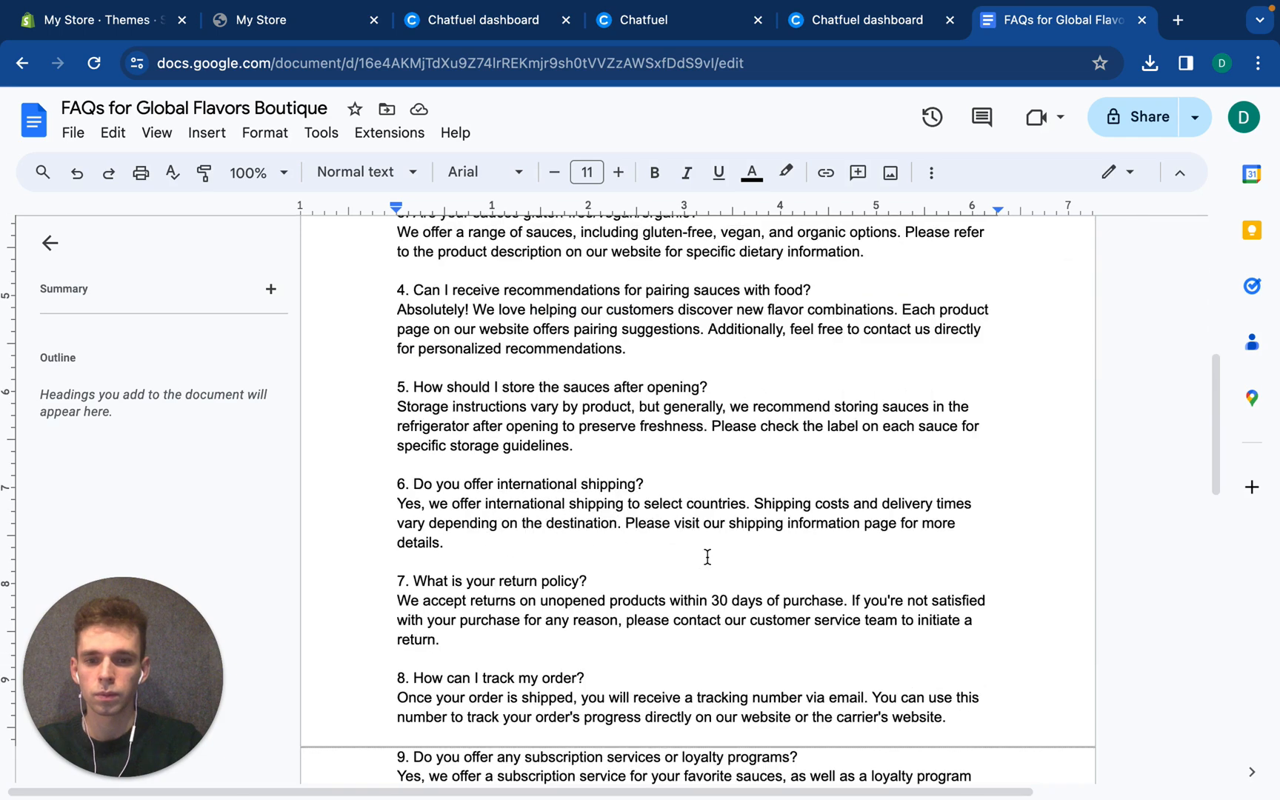
mouse_move(648, 475)
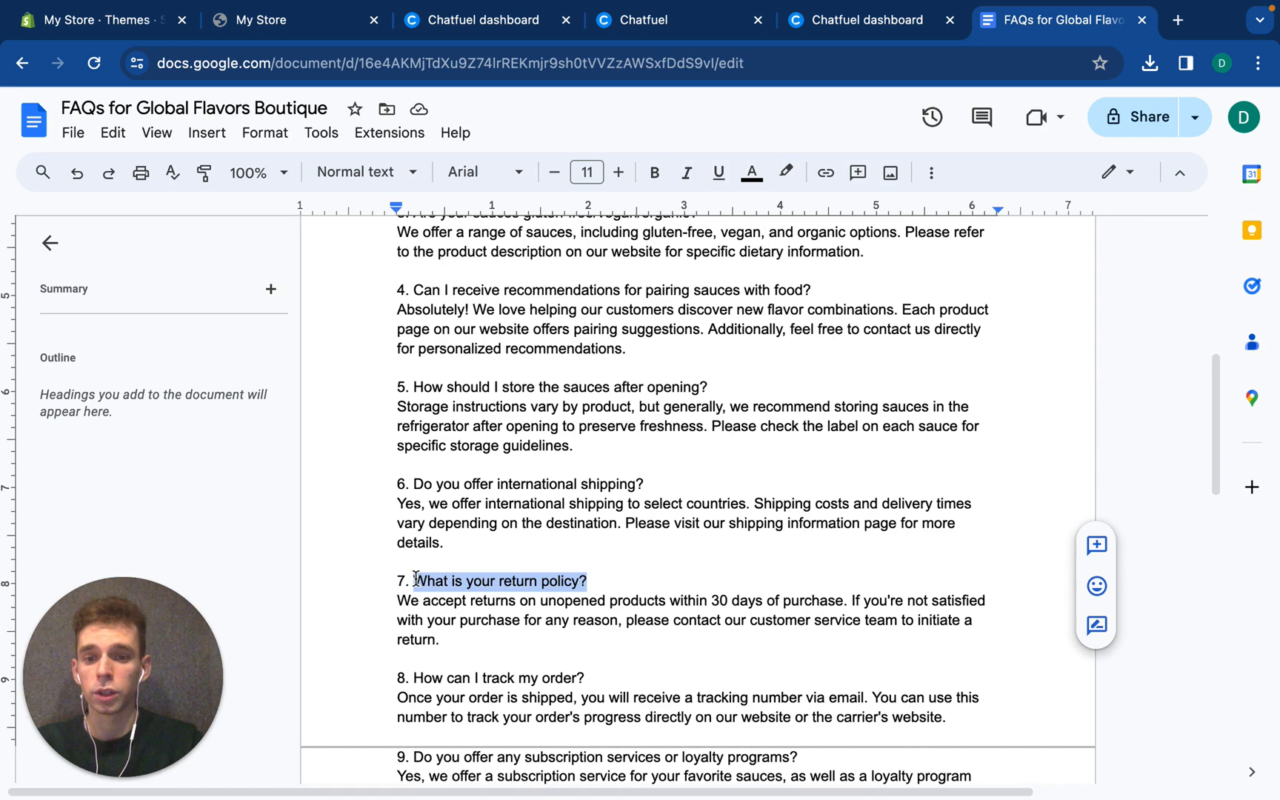
mouse_move(869, 19)
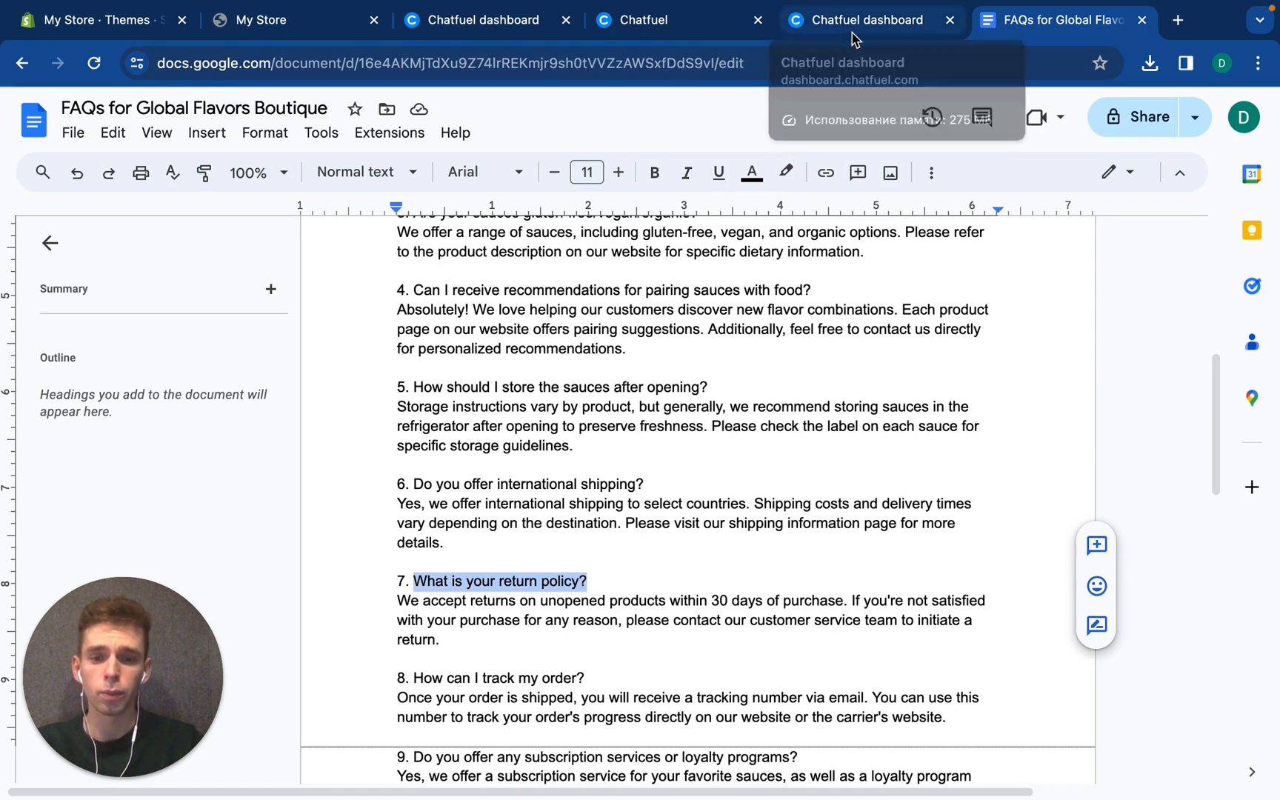
left_click(865, 19)
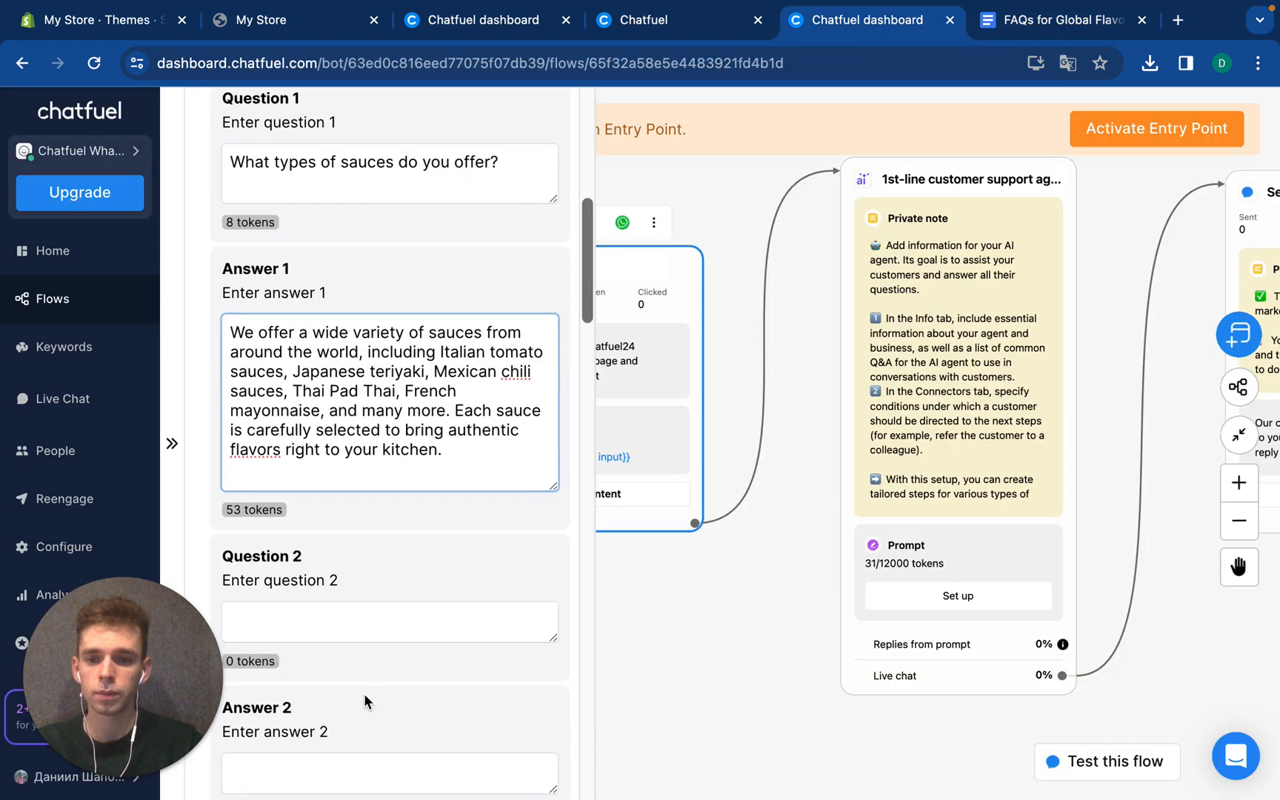
left_click(1054, 19)
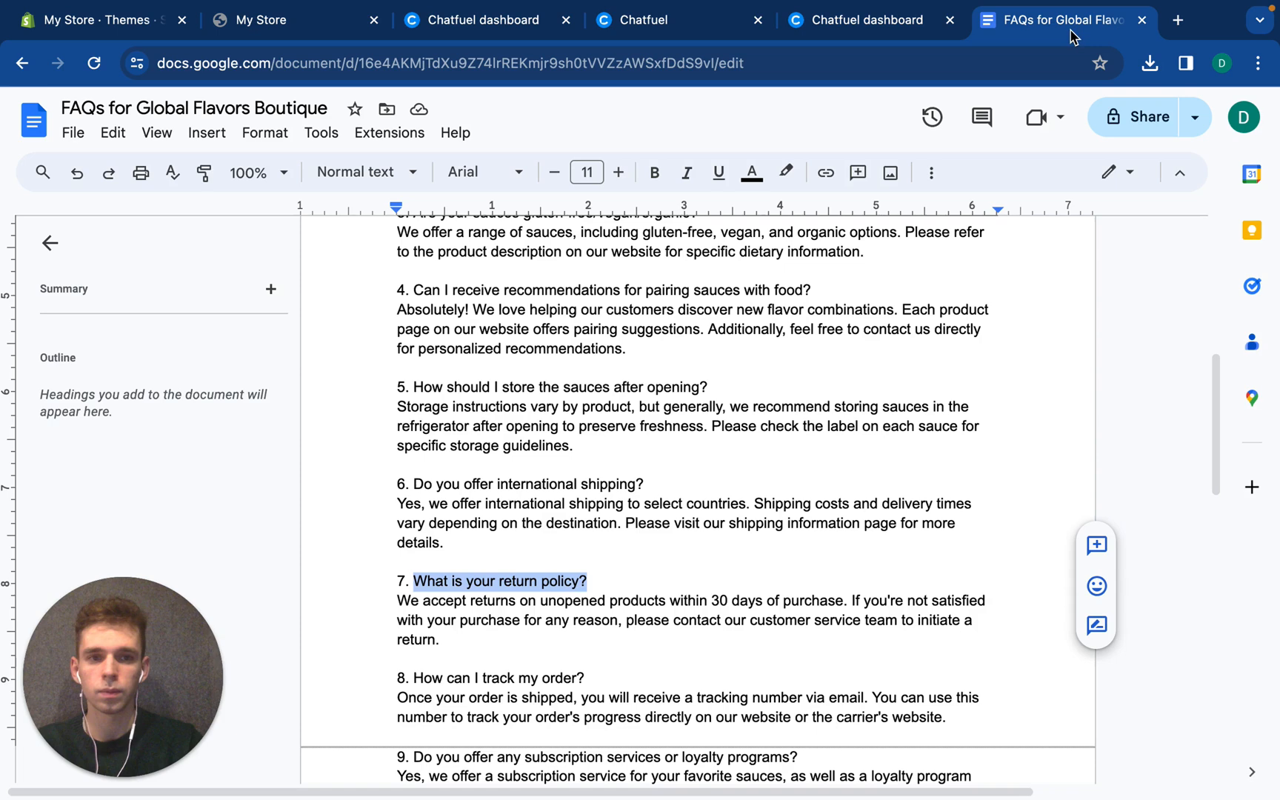
left_click_drag(397, 602, 438, 640)
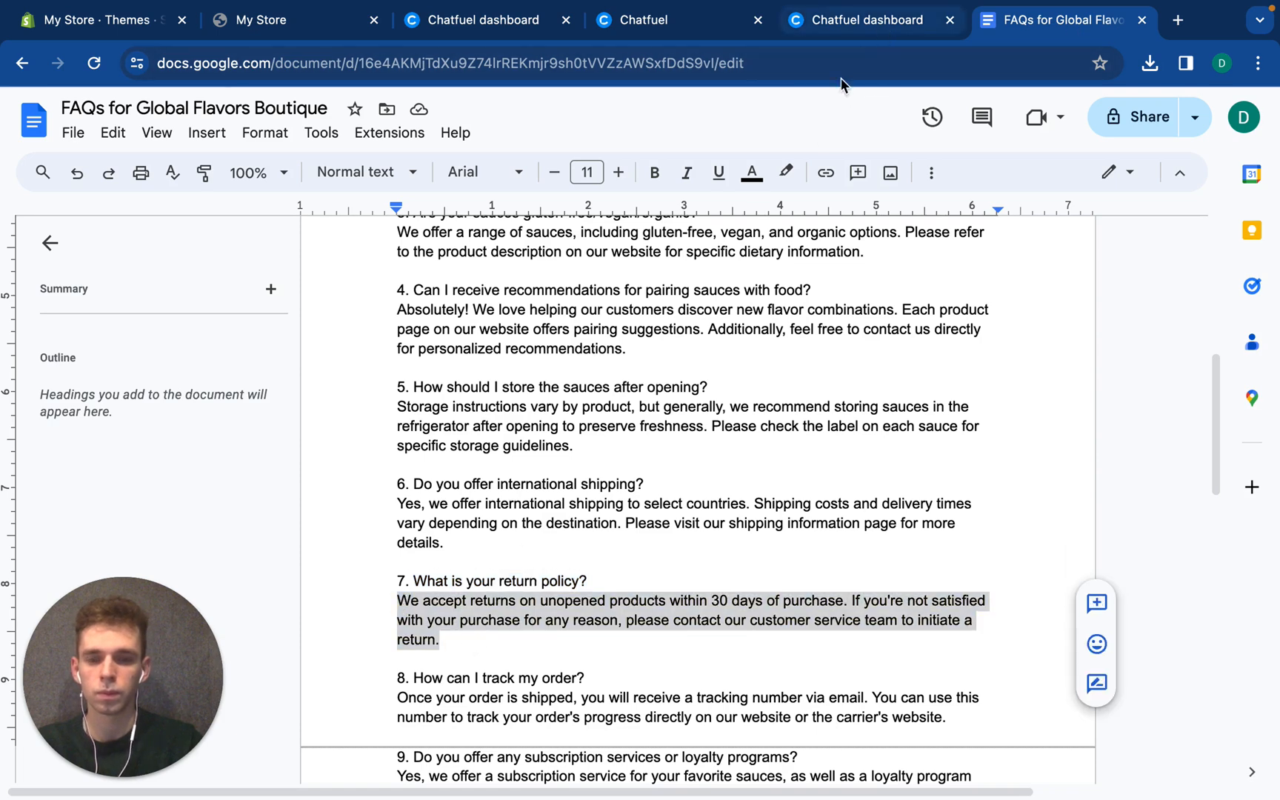
left_click(865, 20)
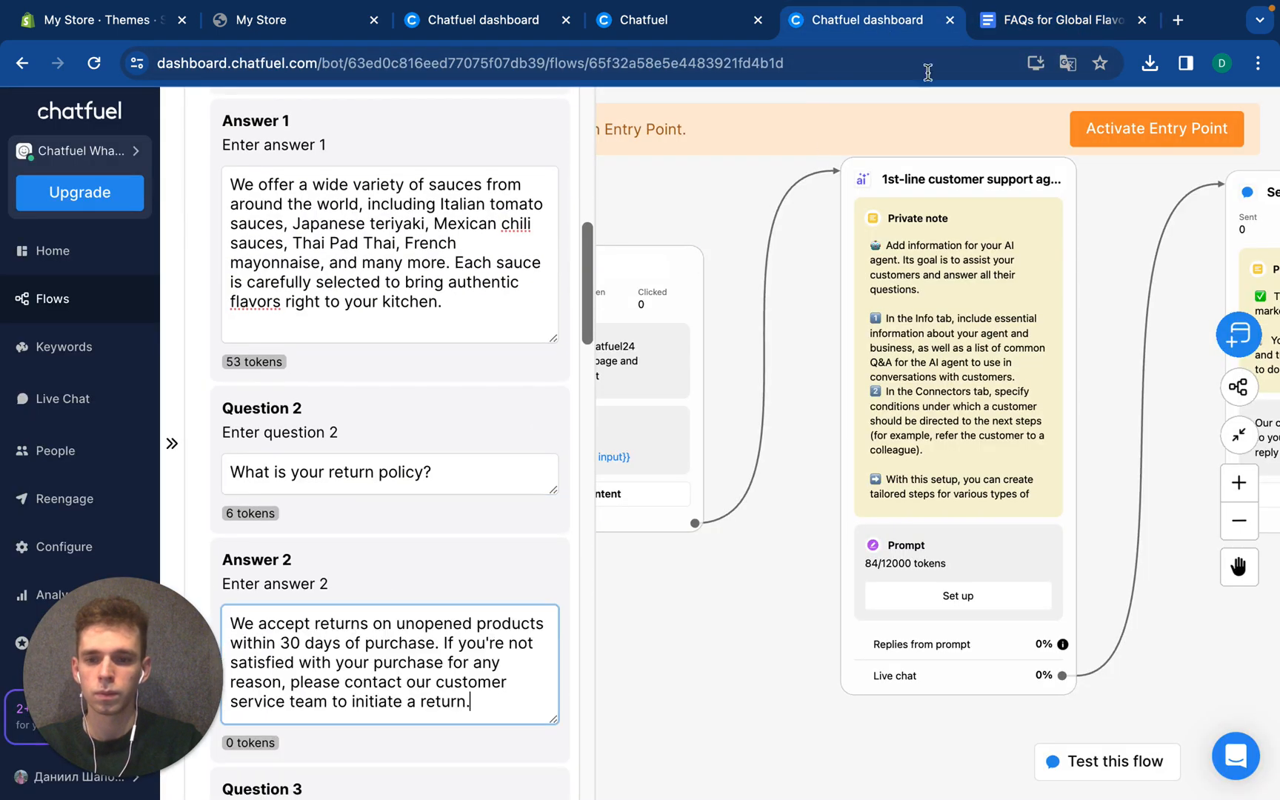
left_click(1056, 19)
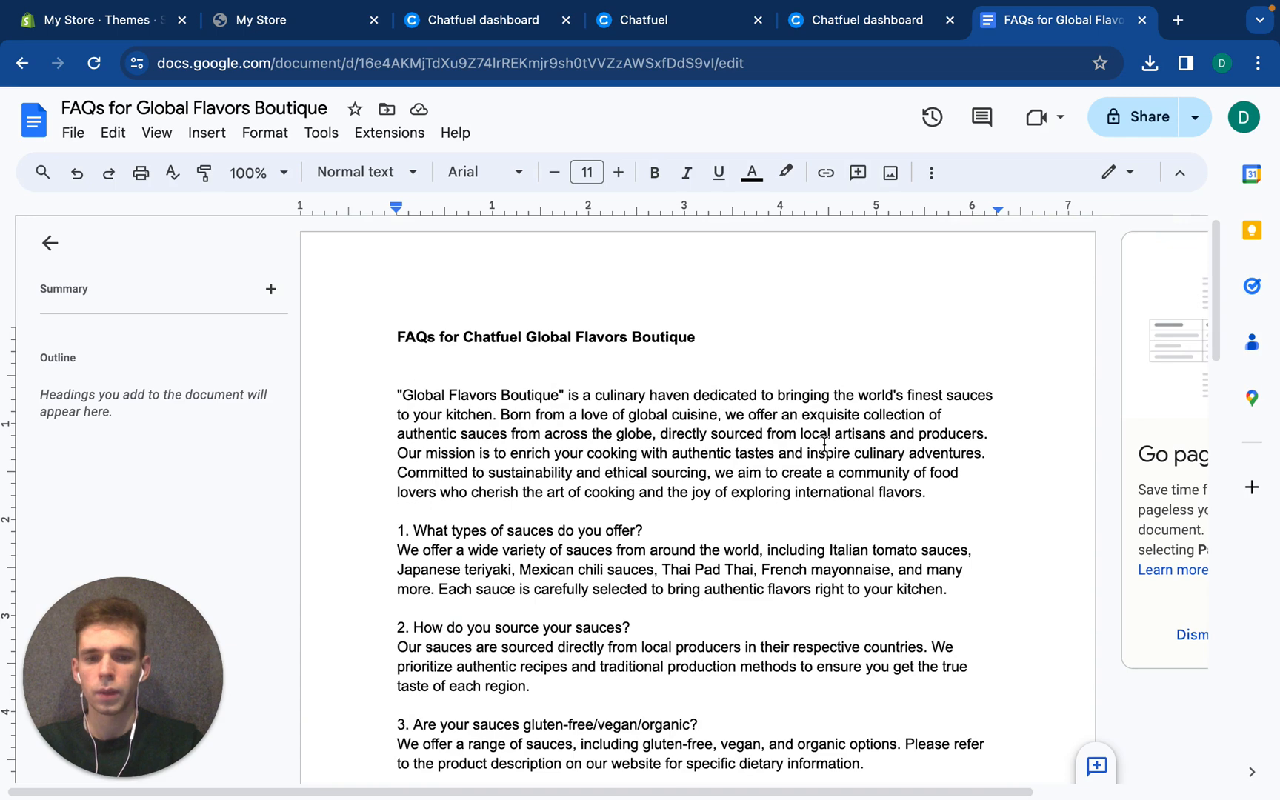
Paste the store description into Additional instructions and rename the brand to Chatfuel Sauces
left_click_drag(396, 394, 924, 492)
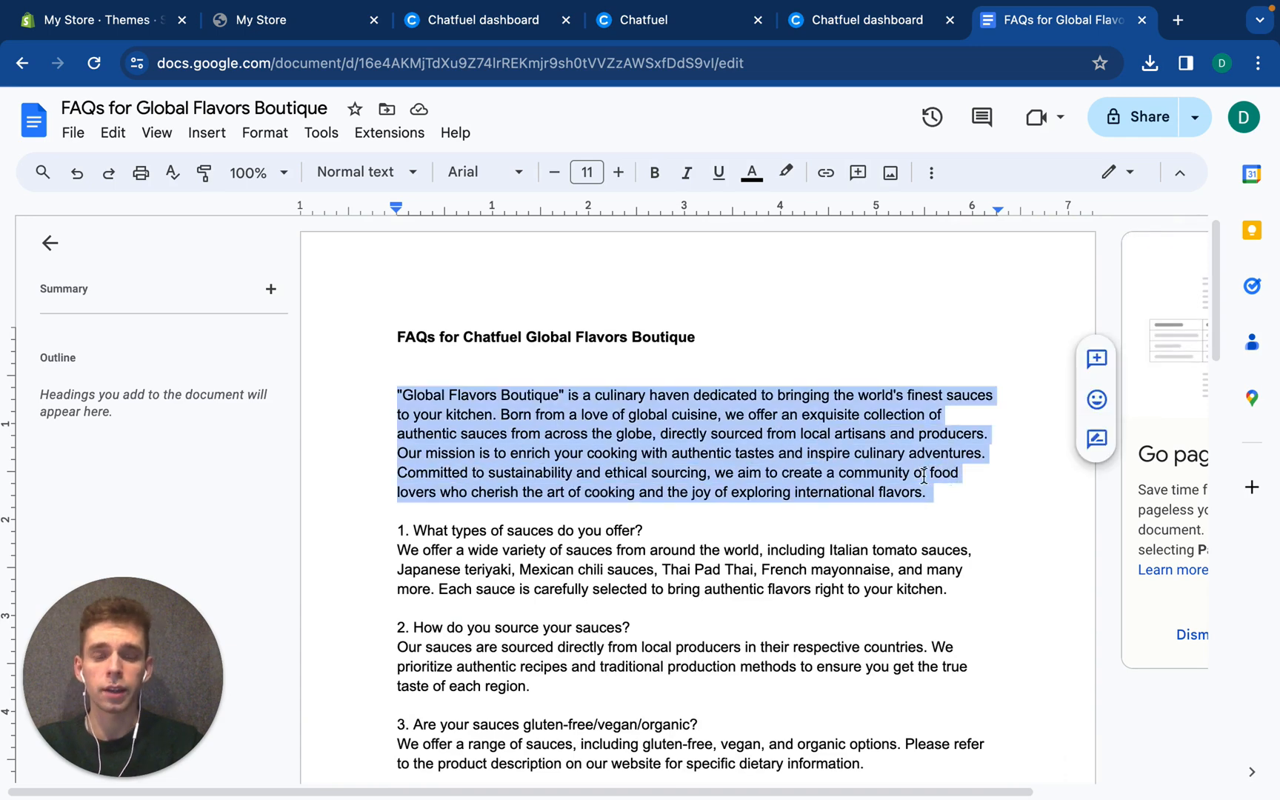
left_click(869, 19)
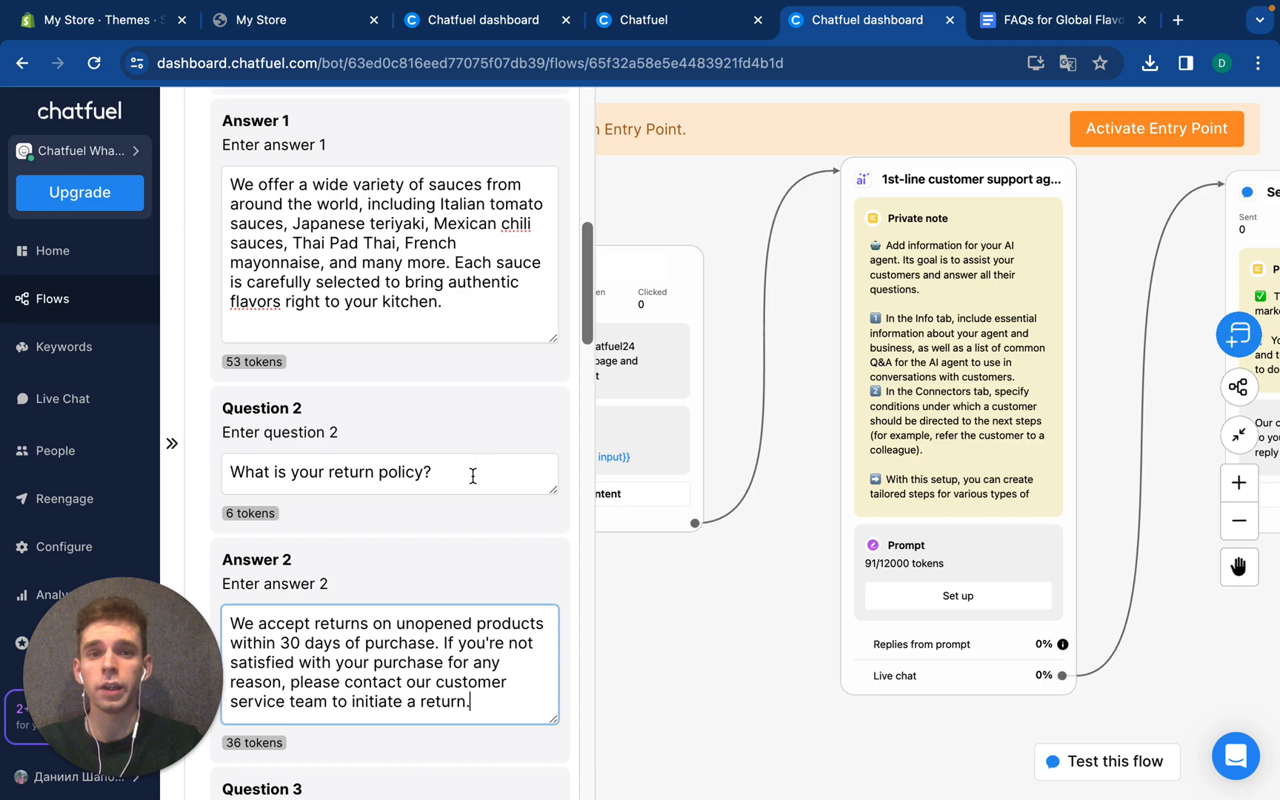
mouse_move(377, 539)
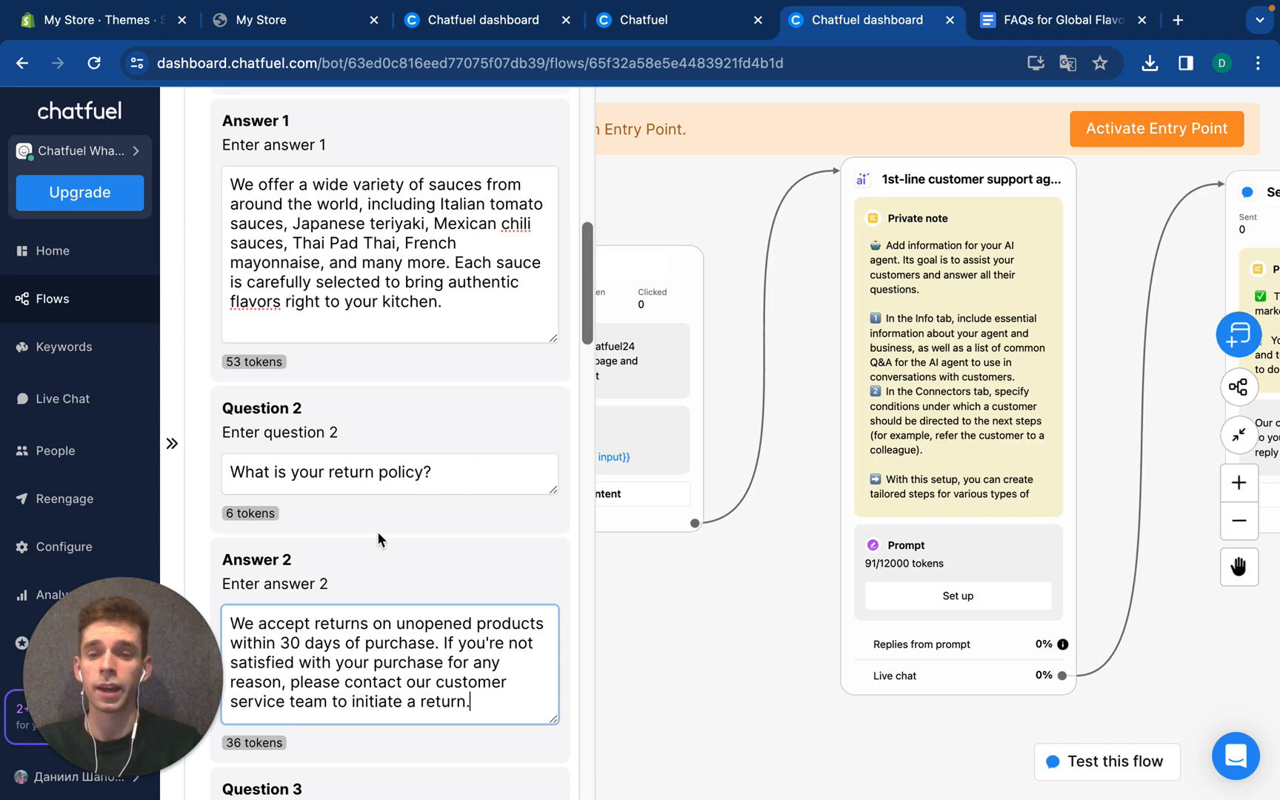
scroll("down", 3)
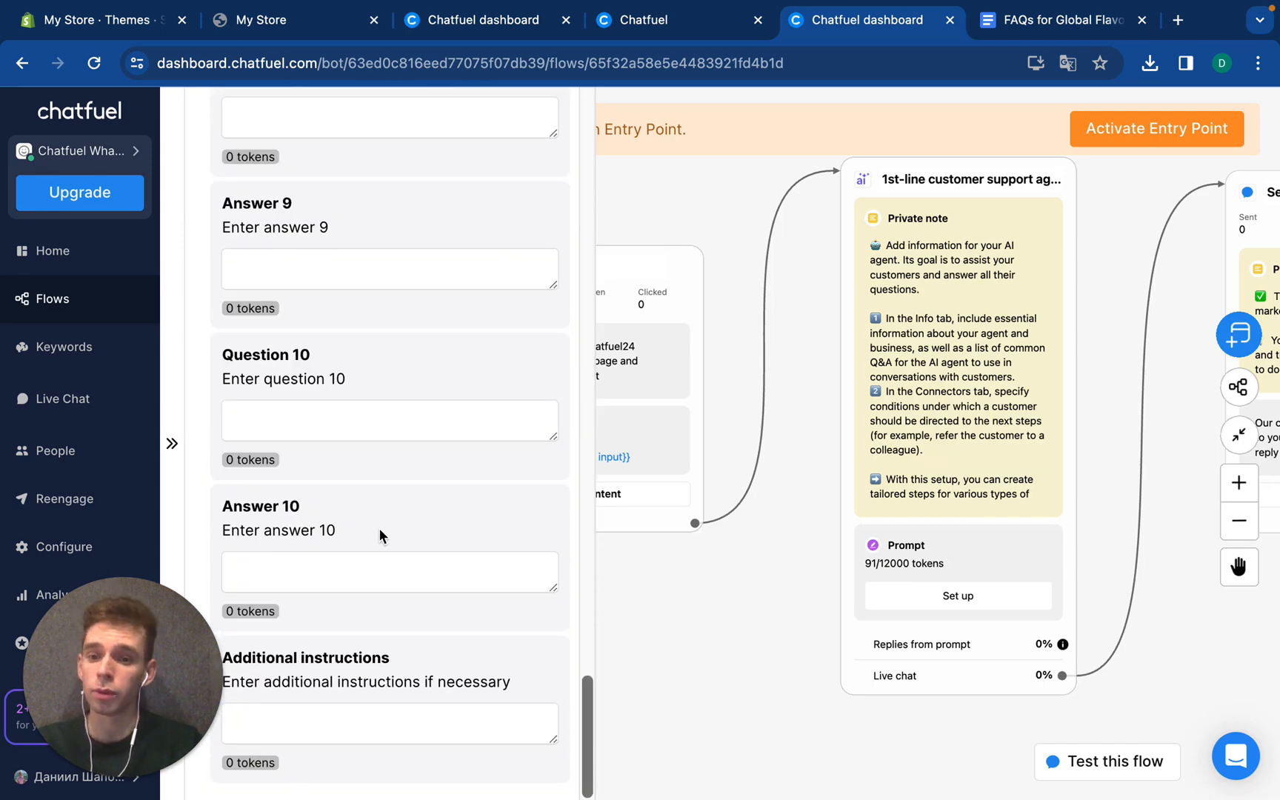
left_click(390, 723)
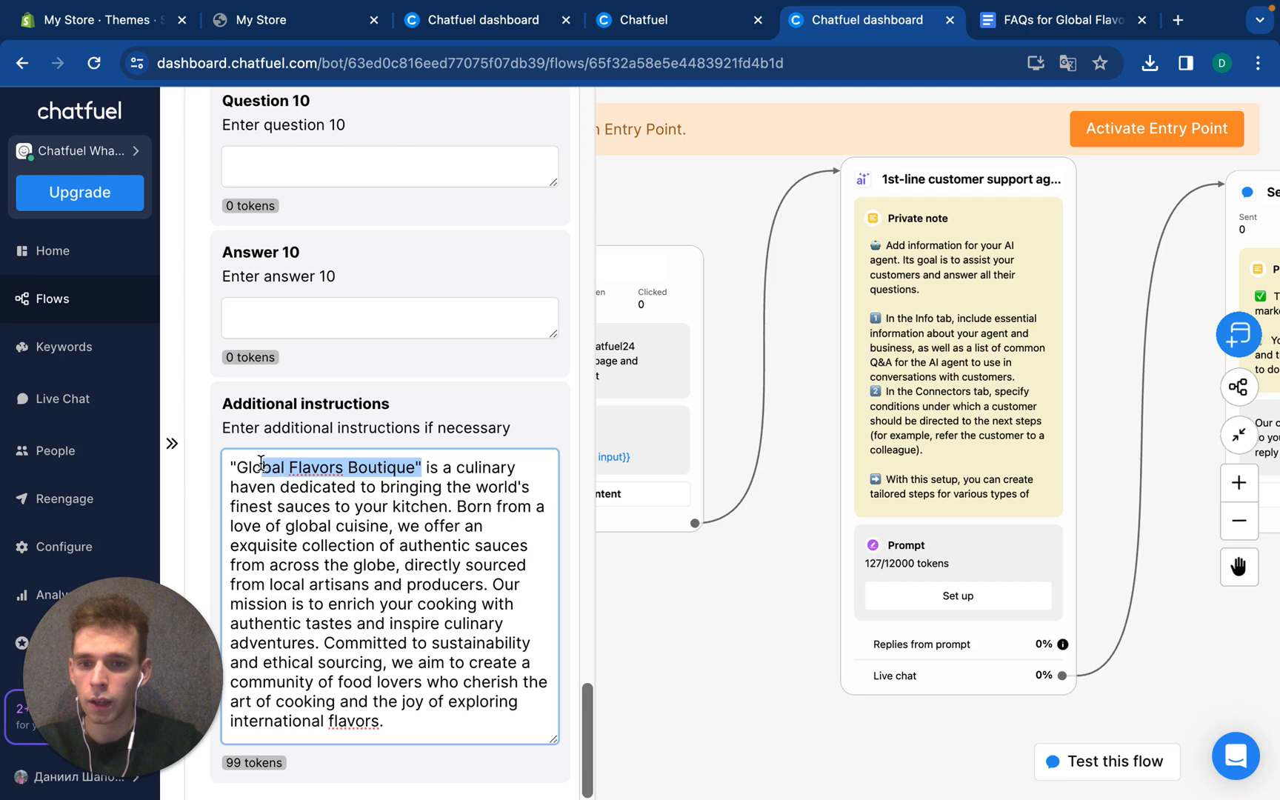
type("Chatfuel is a culinary haven dedicated to")
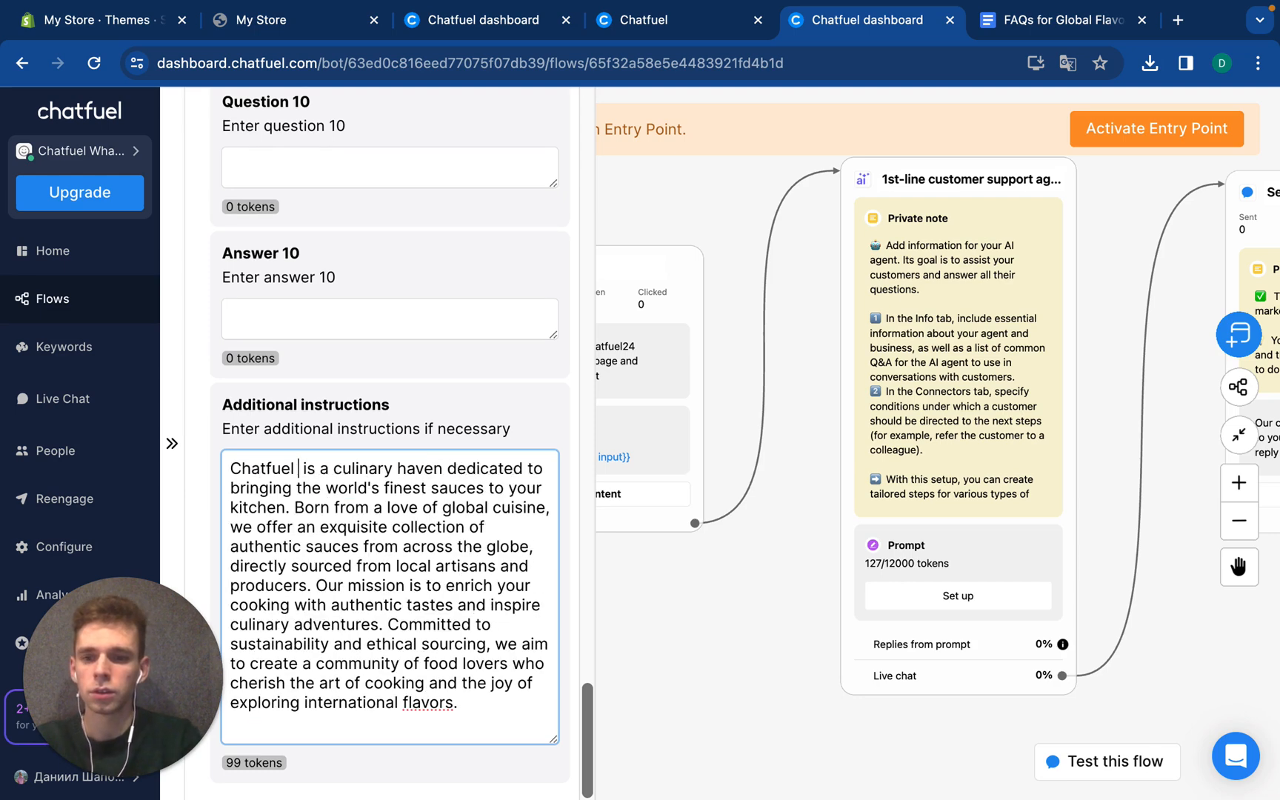
type("Sauves")
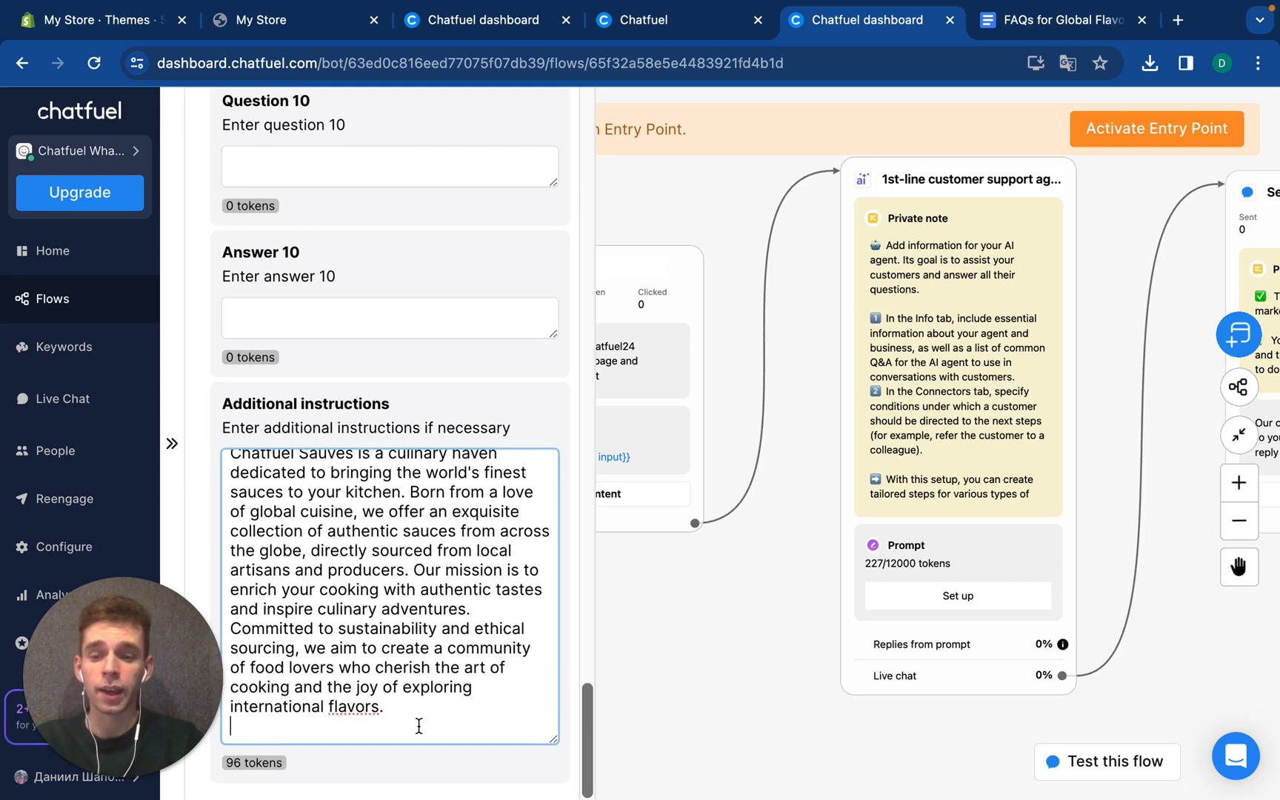
Add the instruction 'Use emojis and be friendly for new clients'
type("Use")
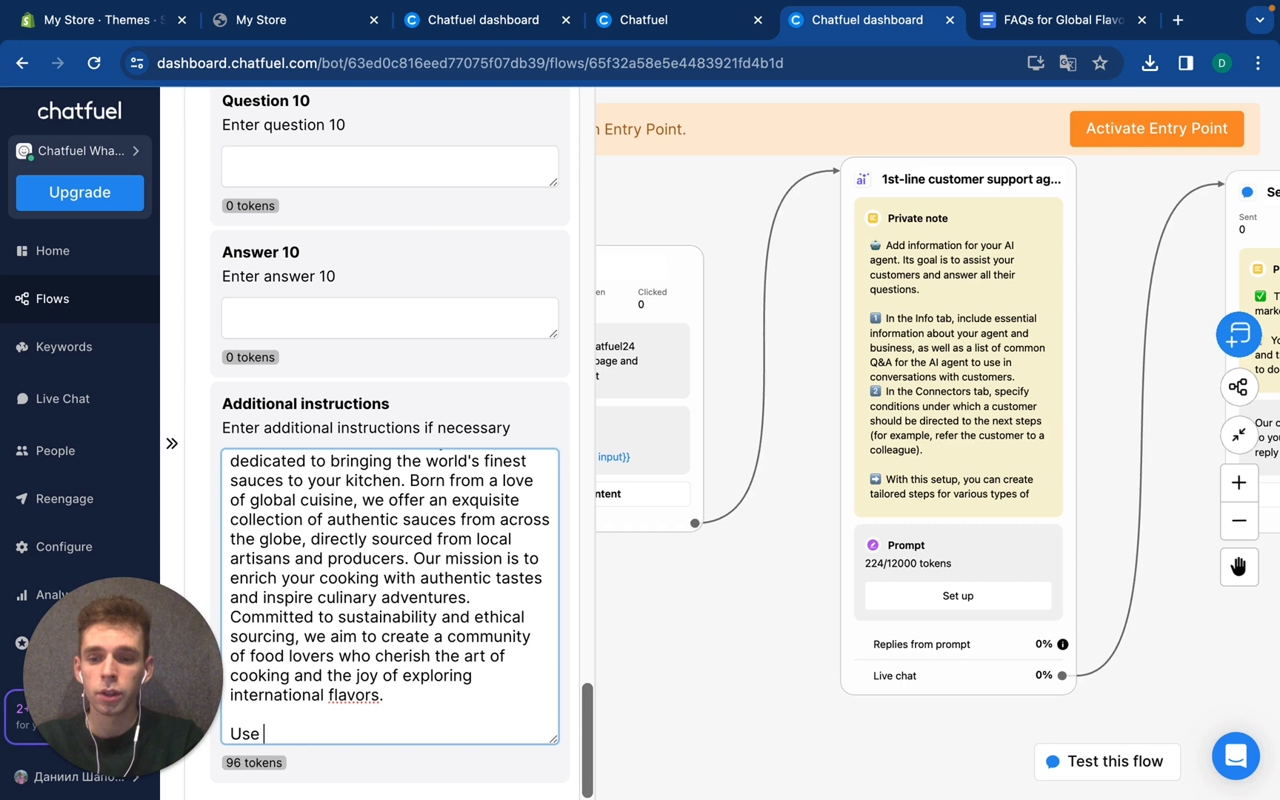
type("emojis")
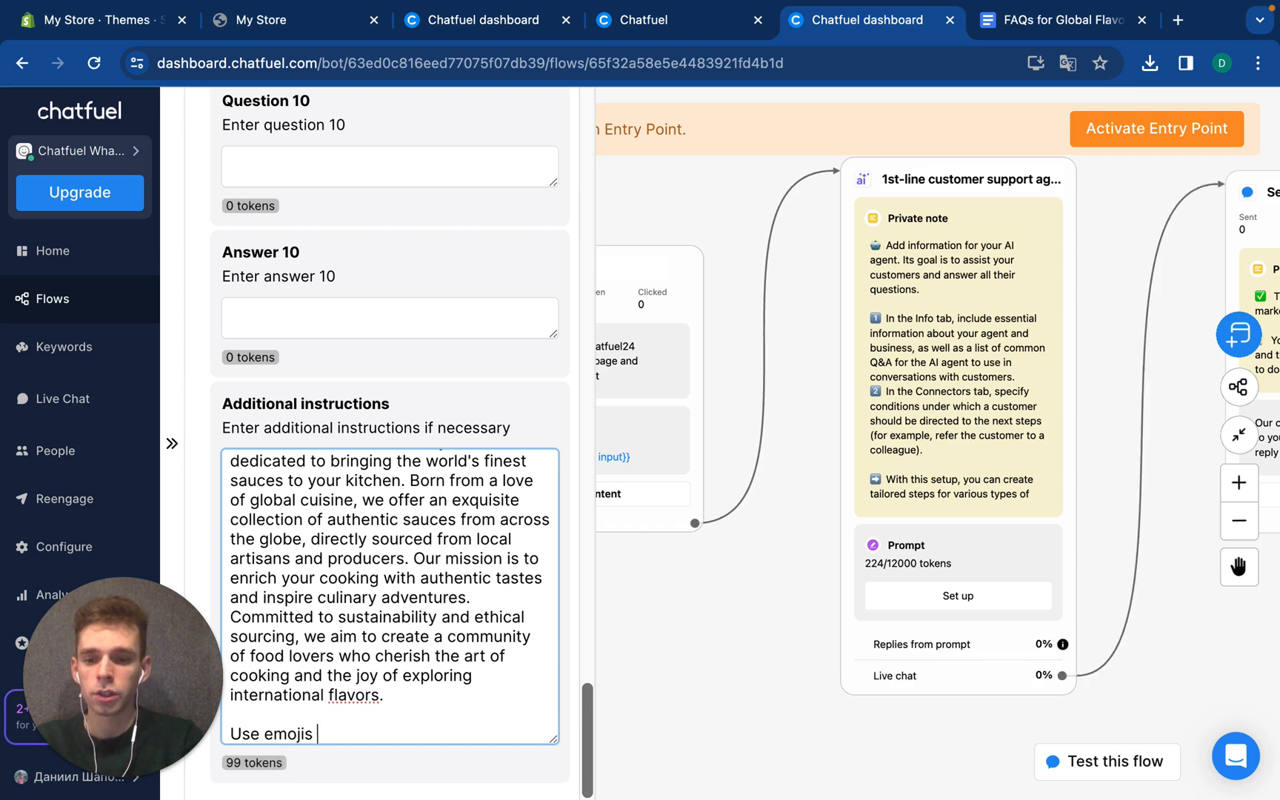
type("and be fri")
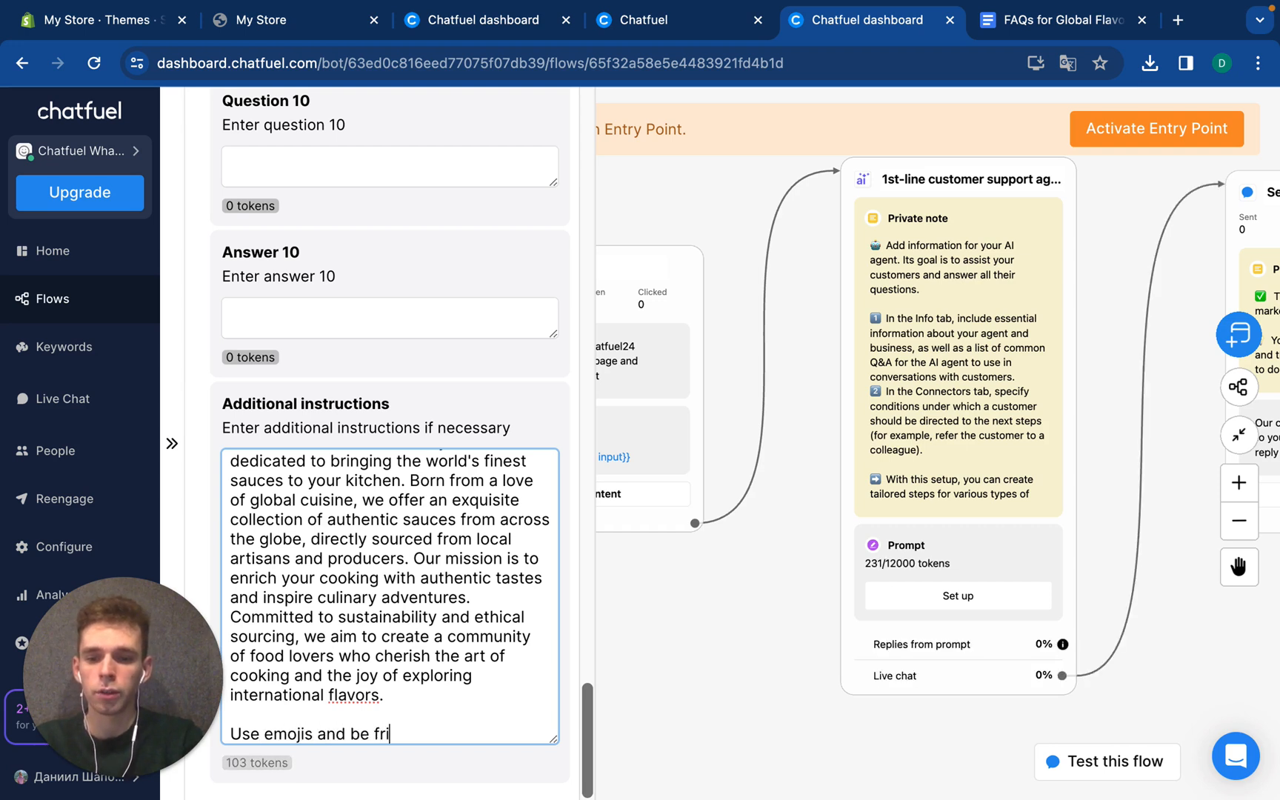
type("endly for")
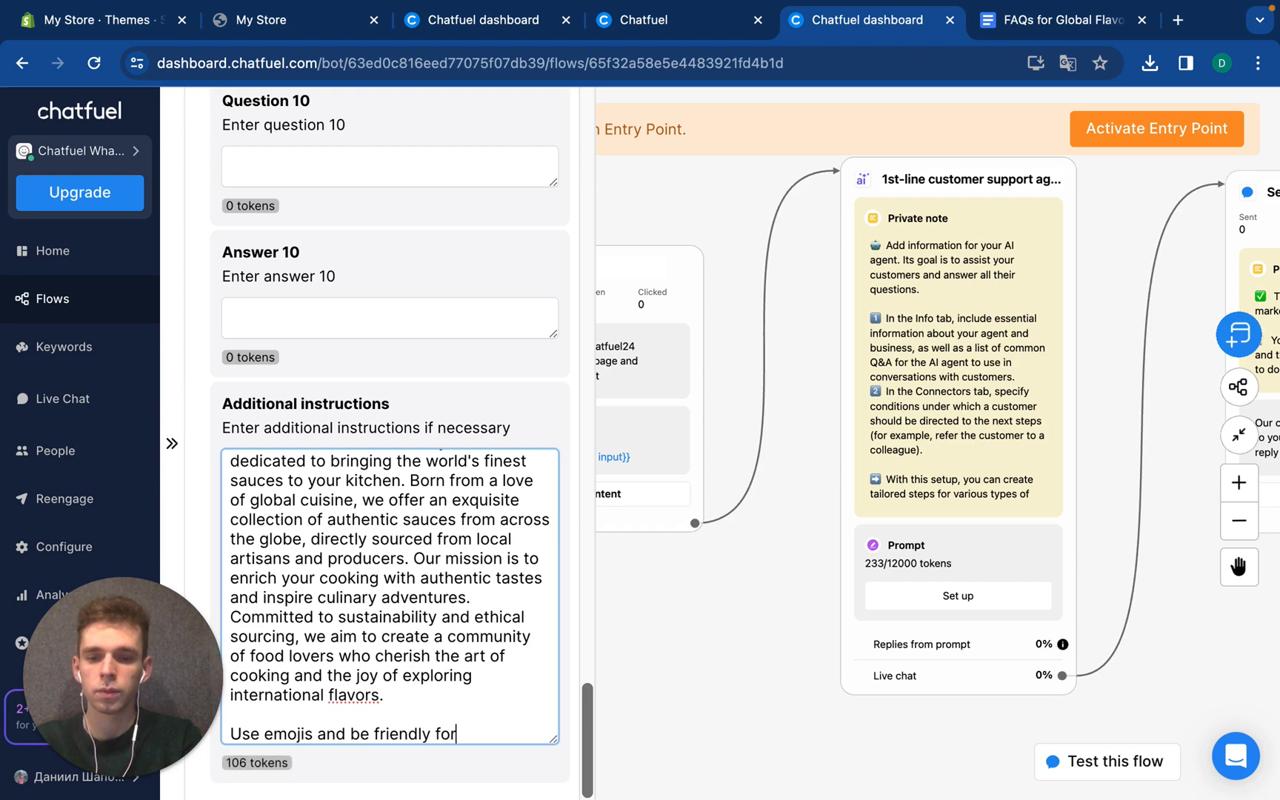
type("new clients")
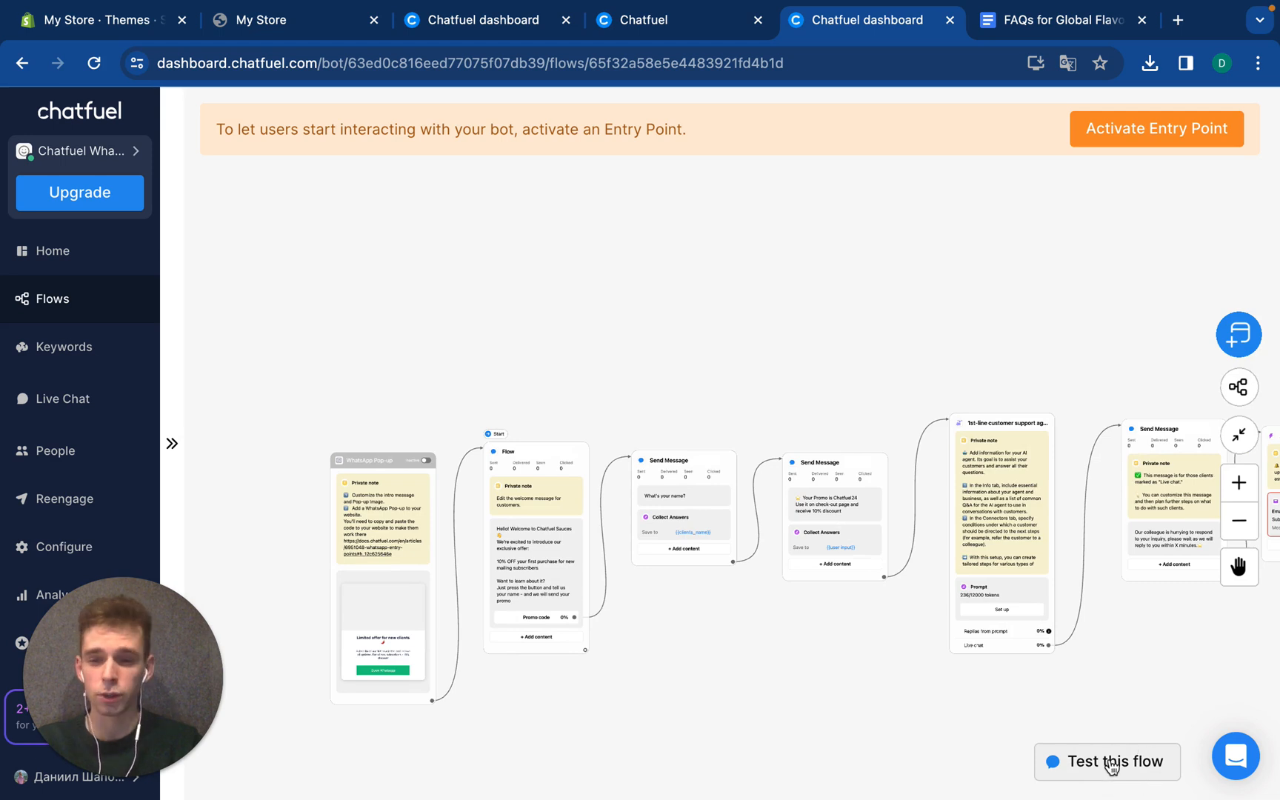
Start a test run of the whole flow in Chatfuel's test chat
left_click(1106, 762)
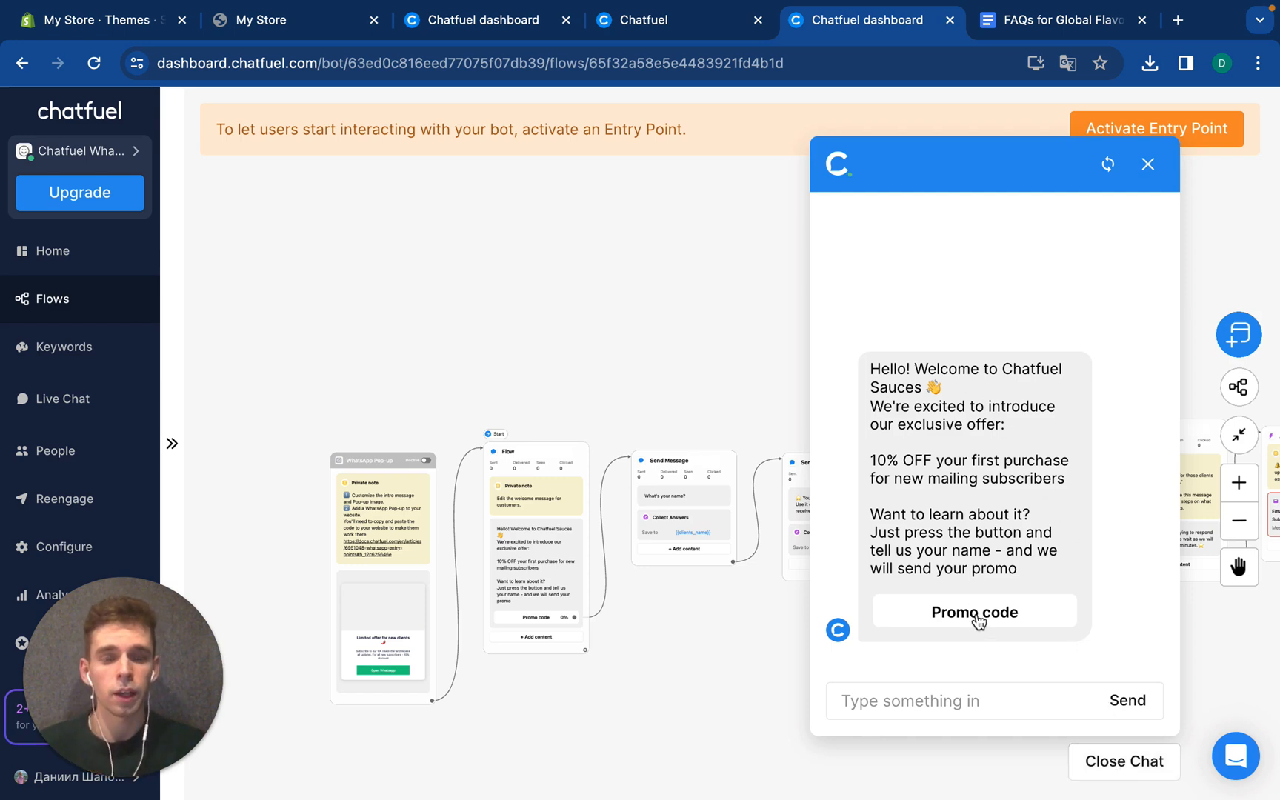
Request the promo code, give the name 'Daniil' and reply 'Great!' to receive Chatfuel24
left_click(973, 610)
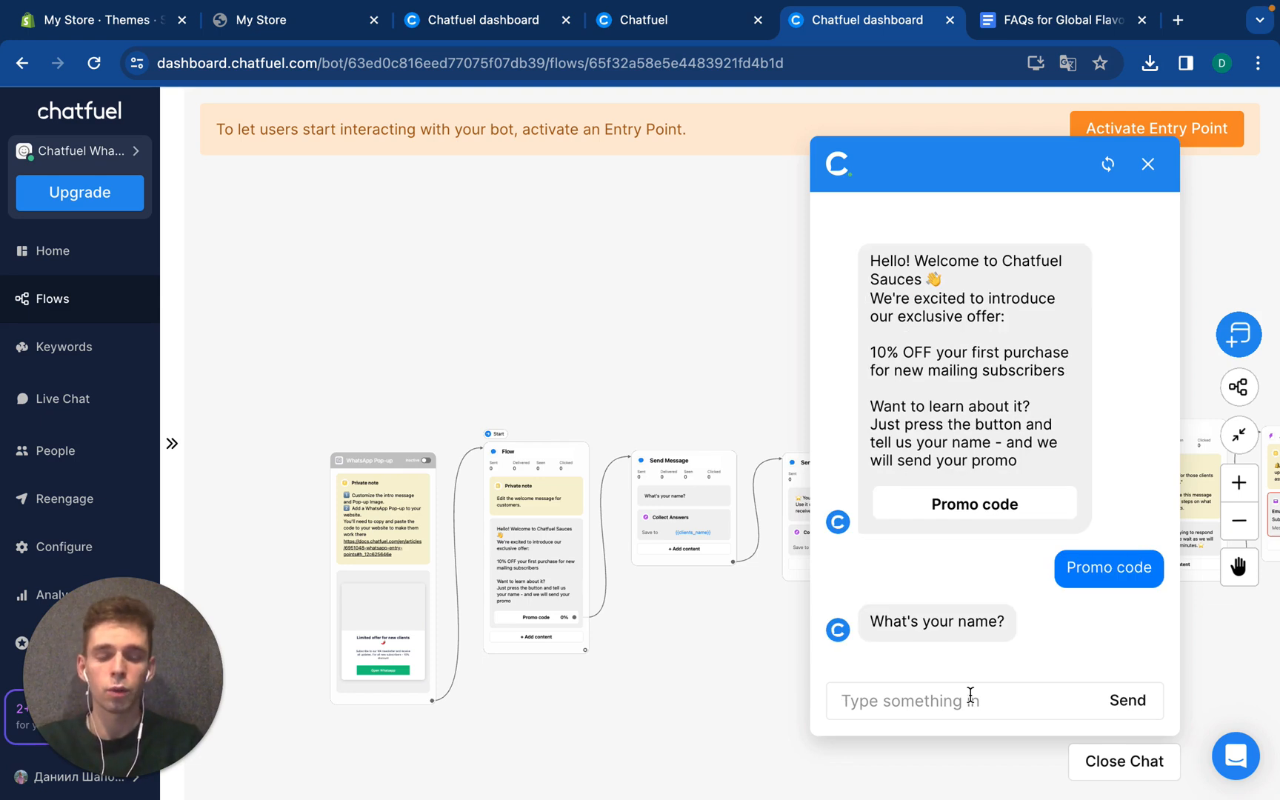
type("Daniil")
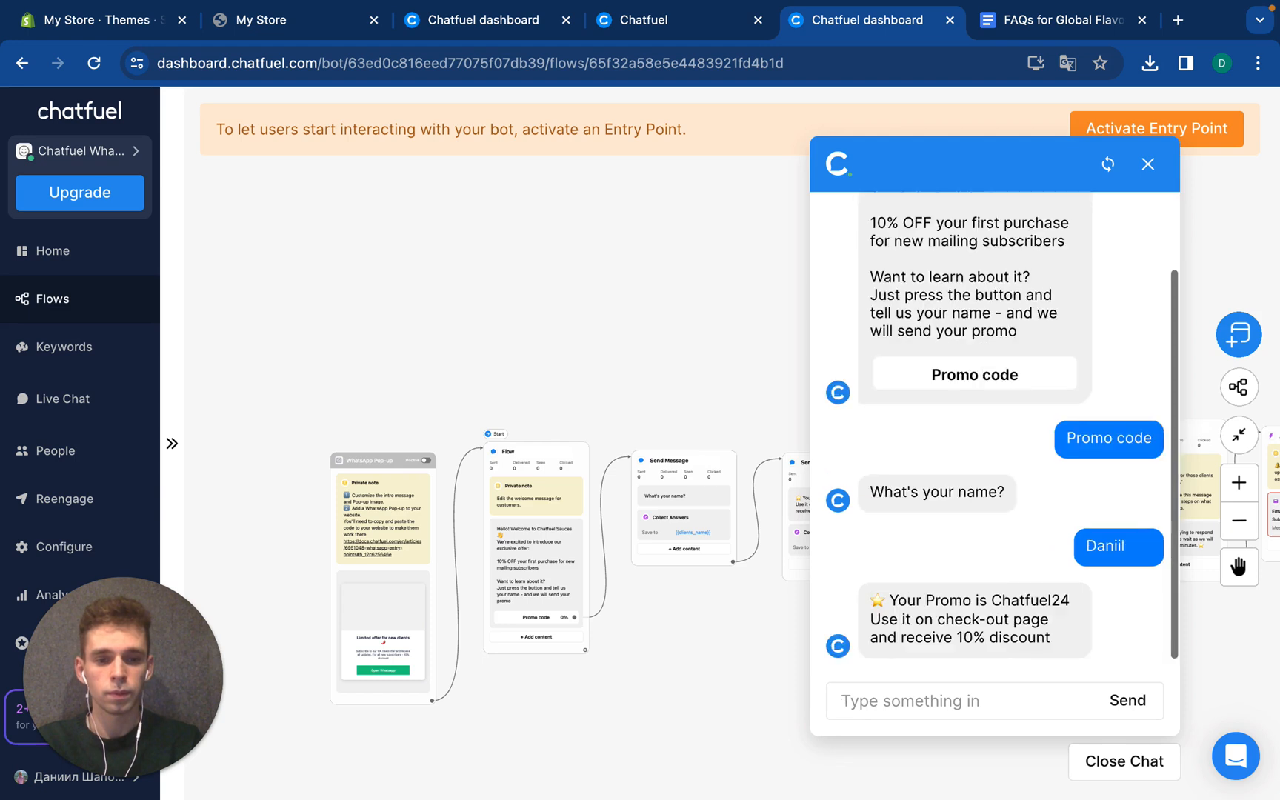
type("G")
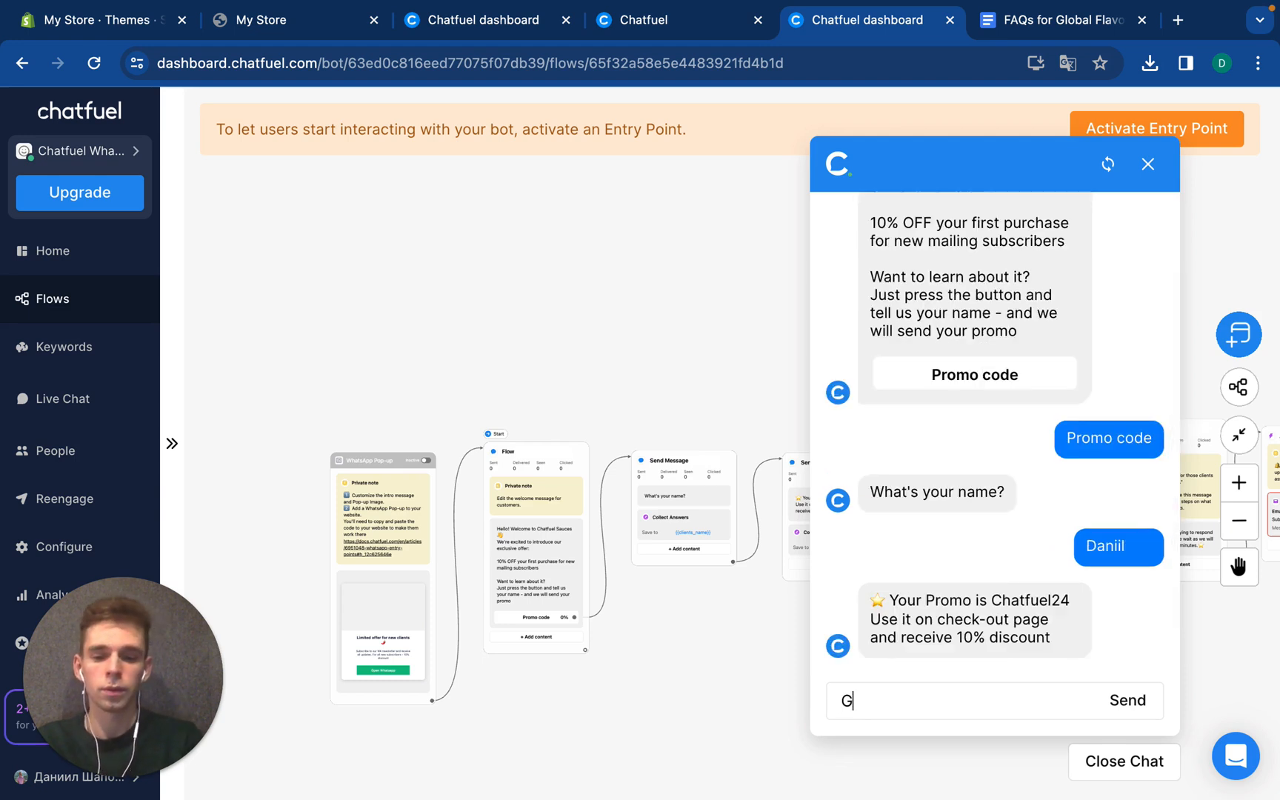
left_click(1125, 700)
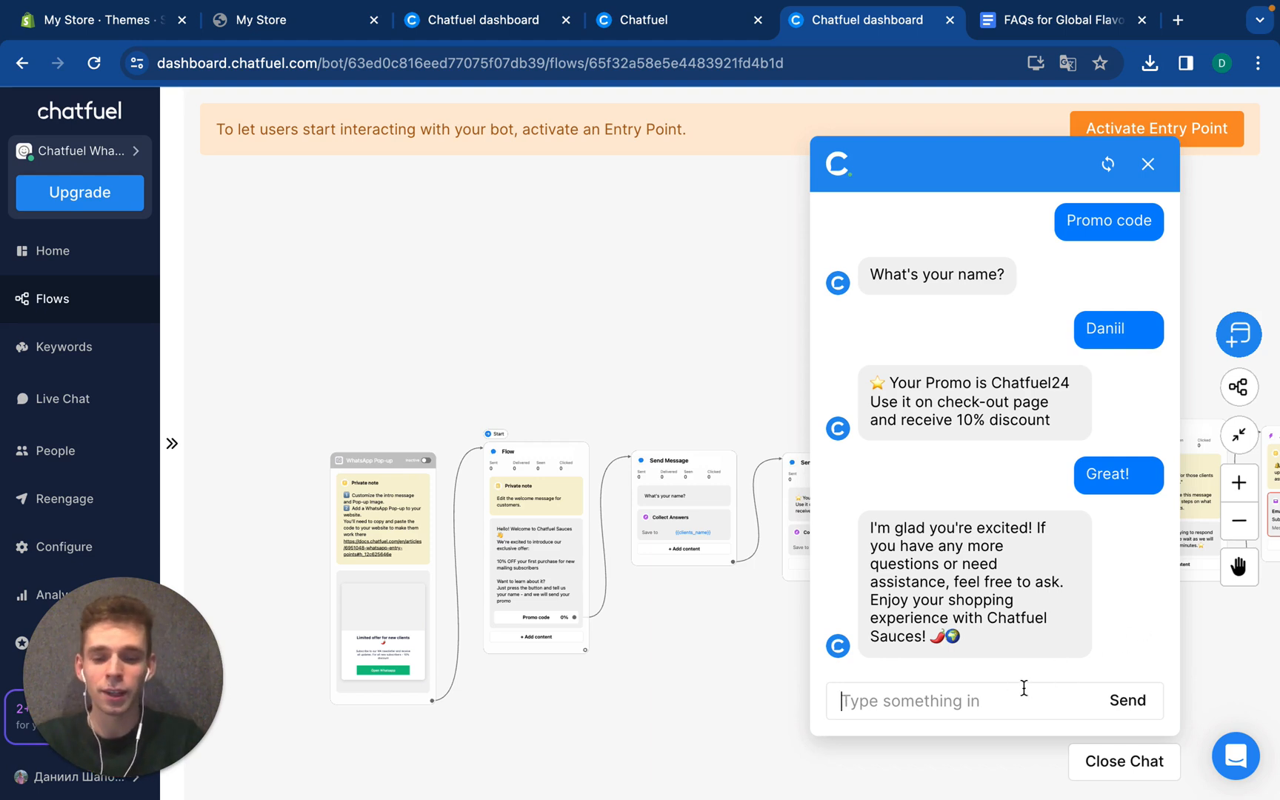
Ask 'What kind of sauce' is available and highlight part of the AI agent's answer
type("What kind")
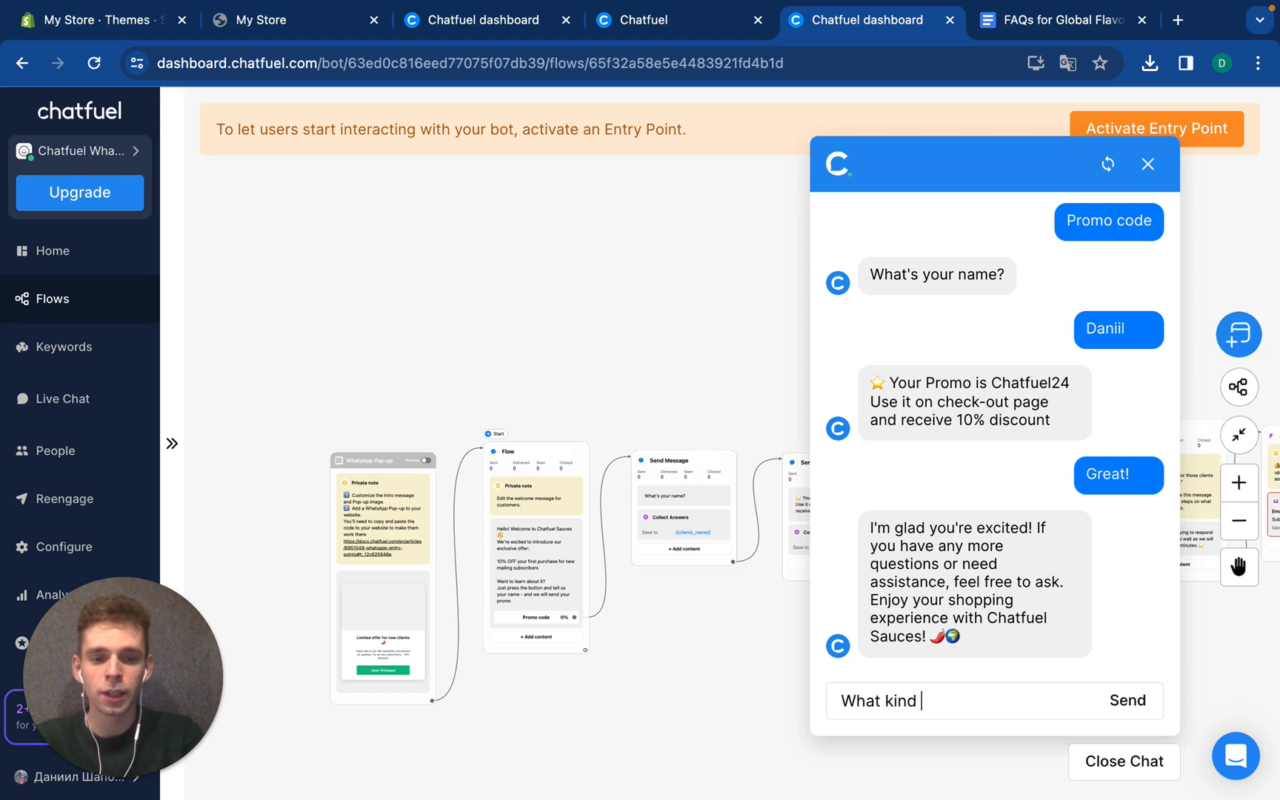
type("of sauces do you have?")
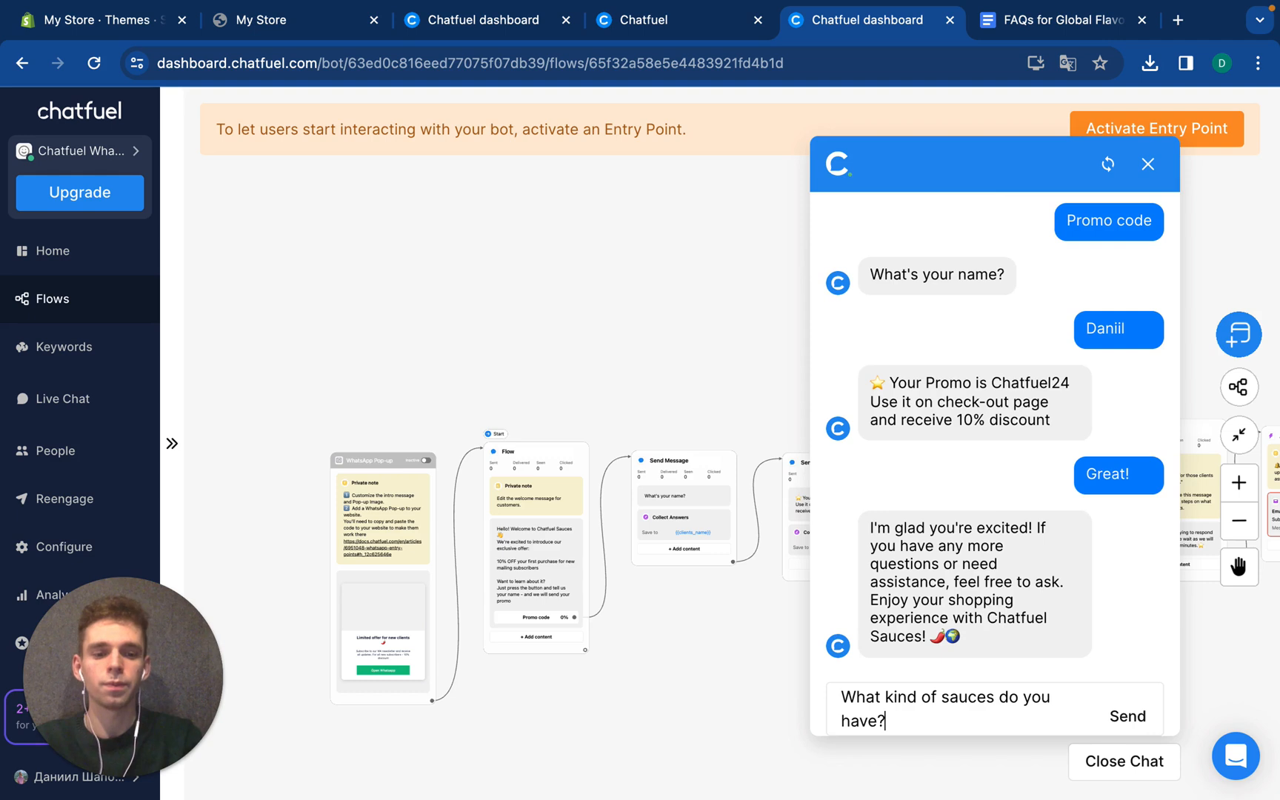
left_click(1125, 716)
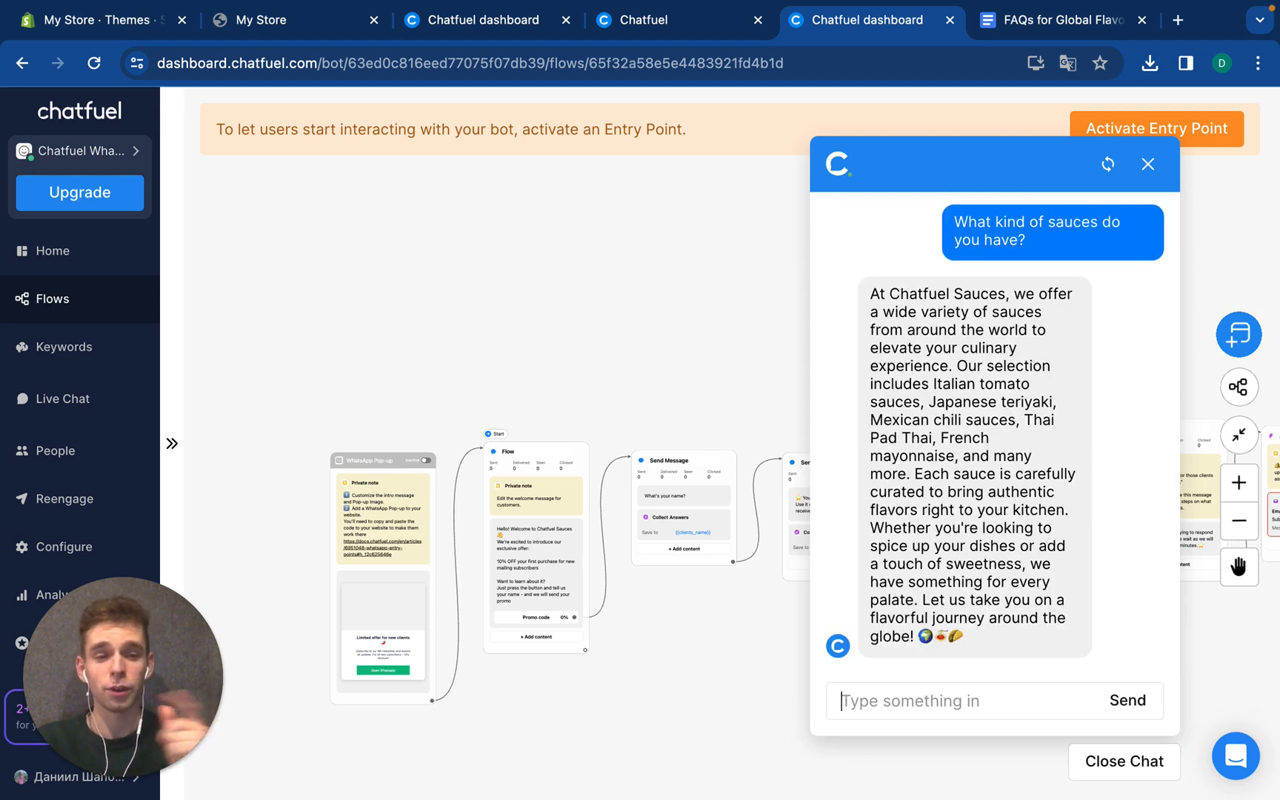
double_click(963, 366)
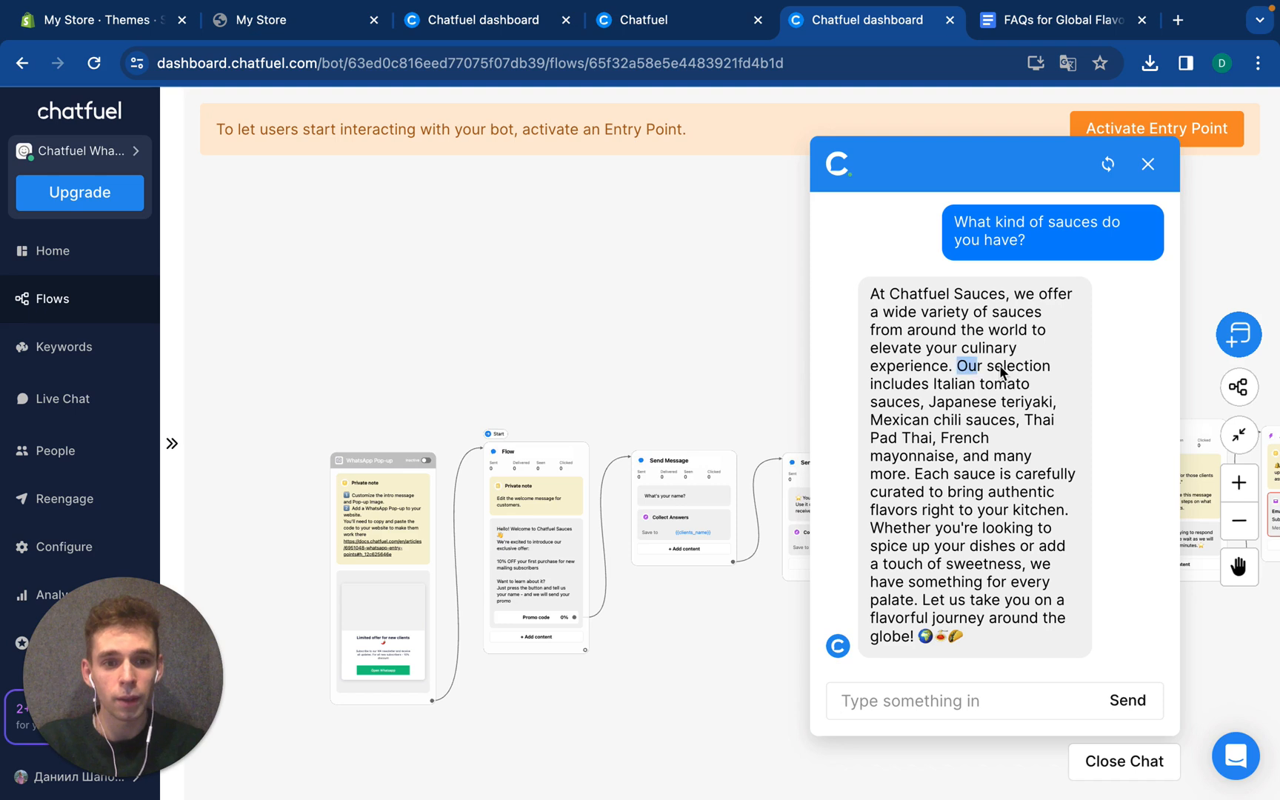
left_click_drag(962, 364, 987, 437)
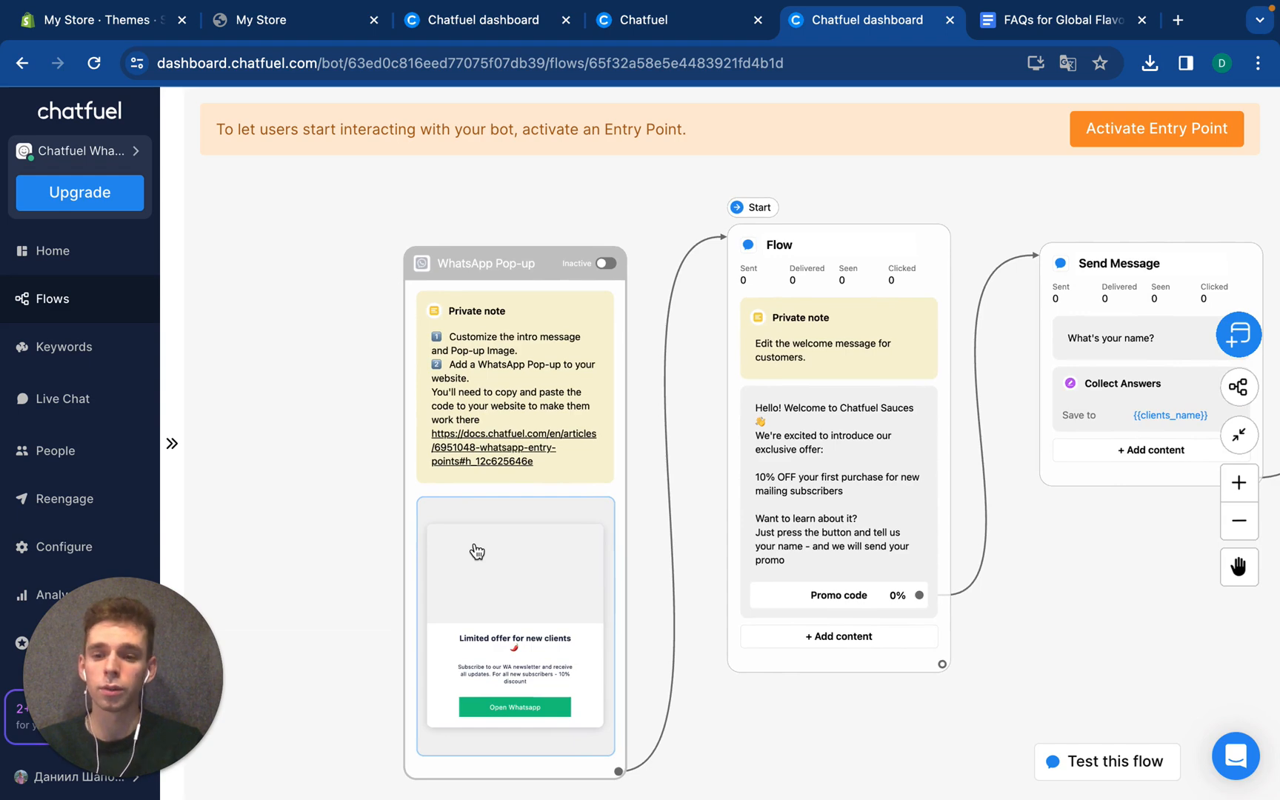
View the WhatsApp Pop-up's embed script, then bring up the Shopify Themes page
left_click(514, 572)
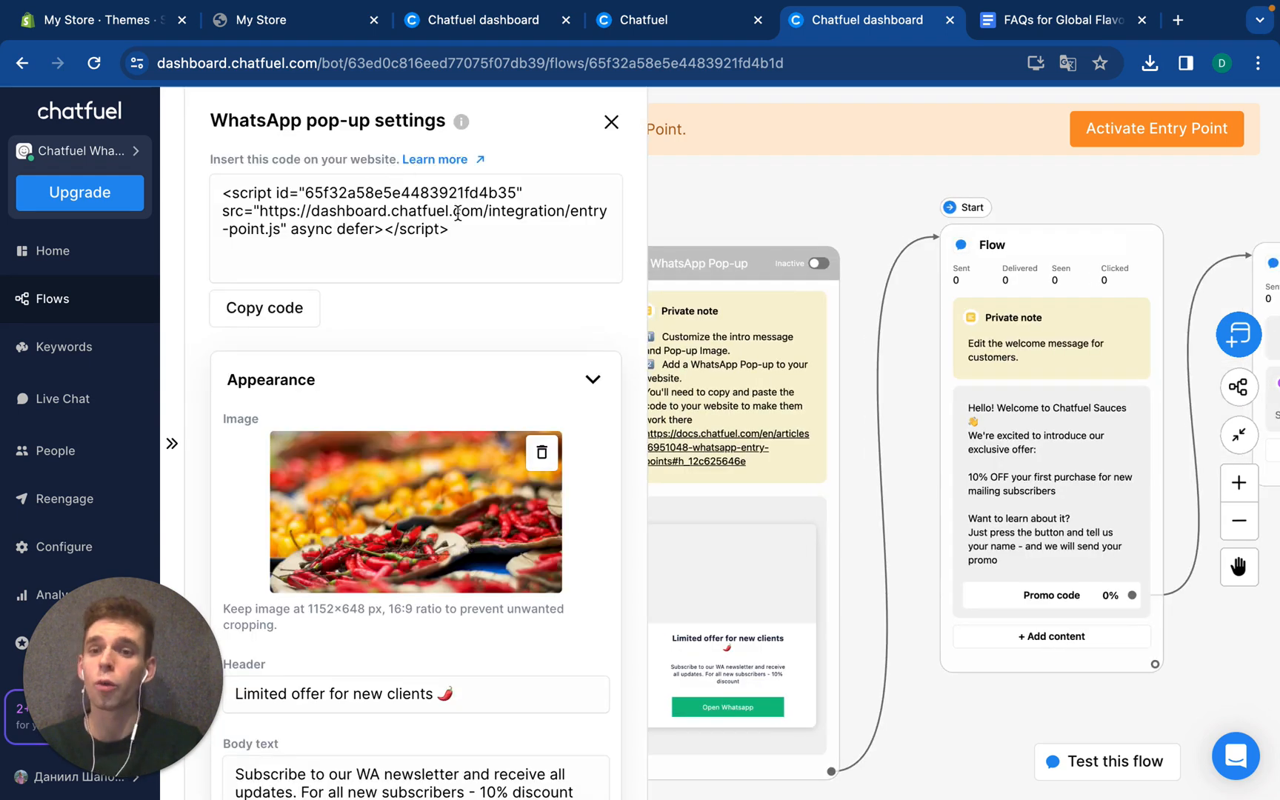
mouse_move(743, 448)
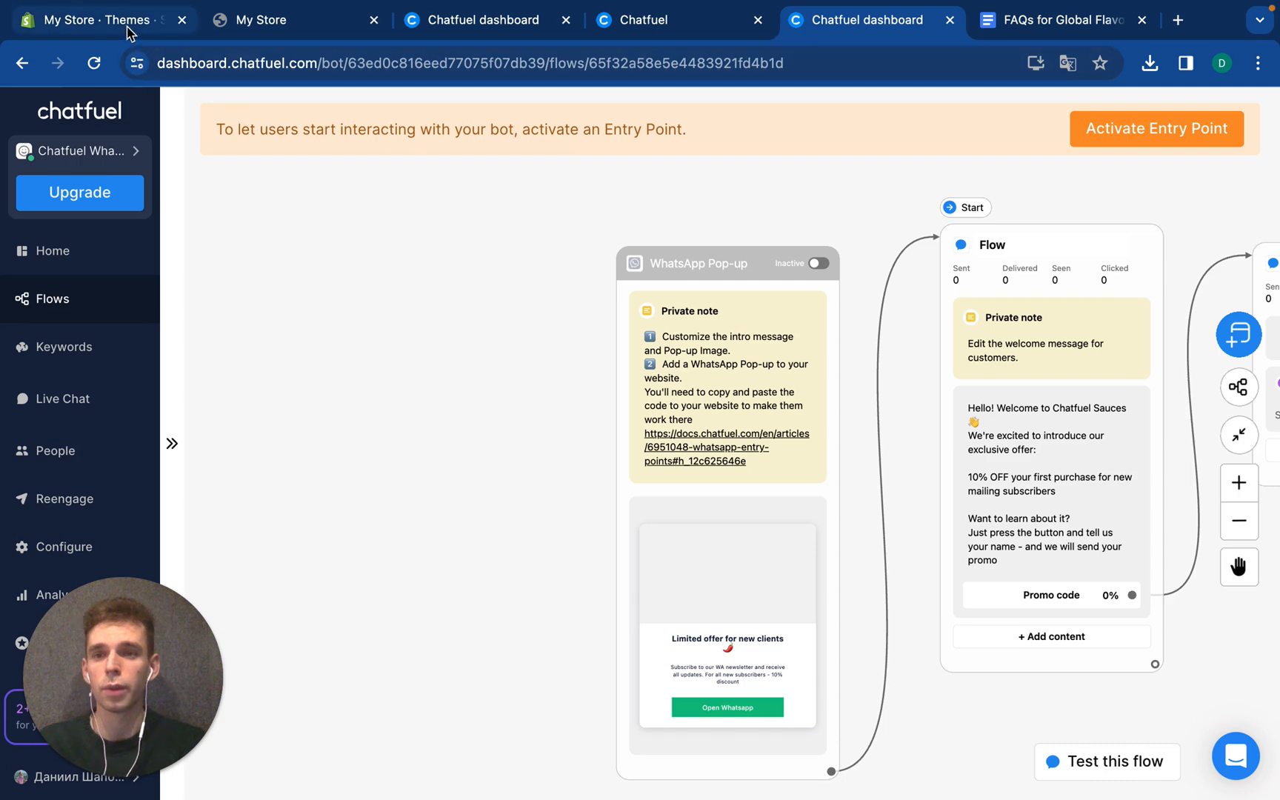
left_click(98, 19)
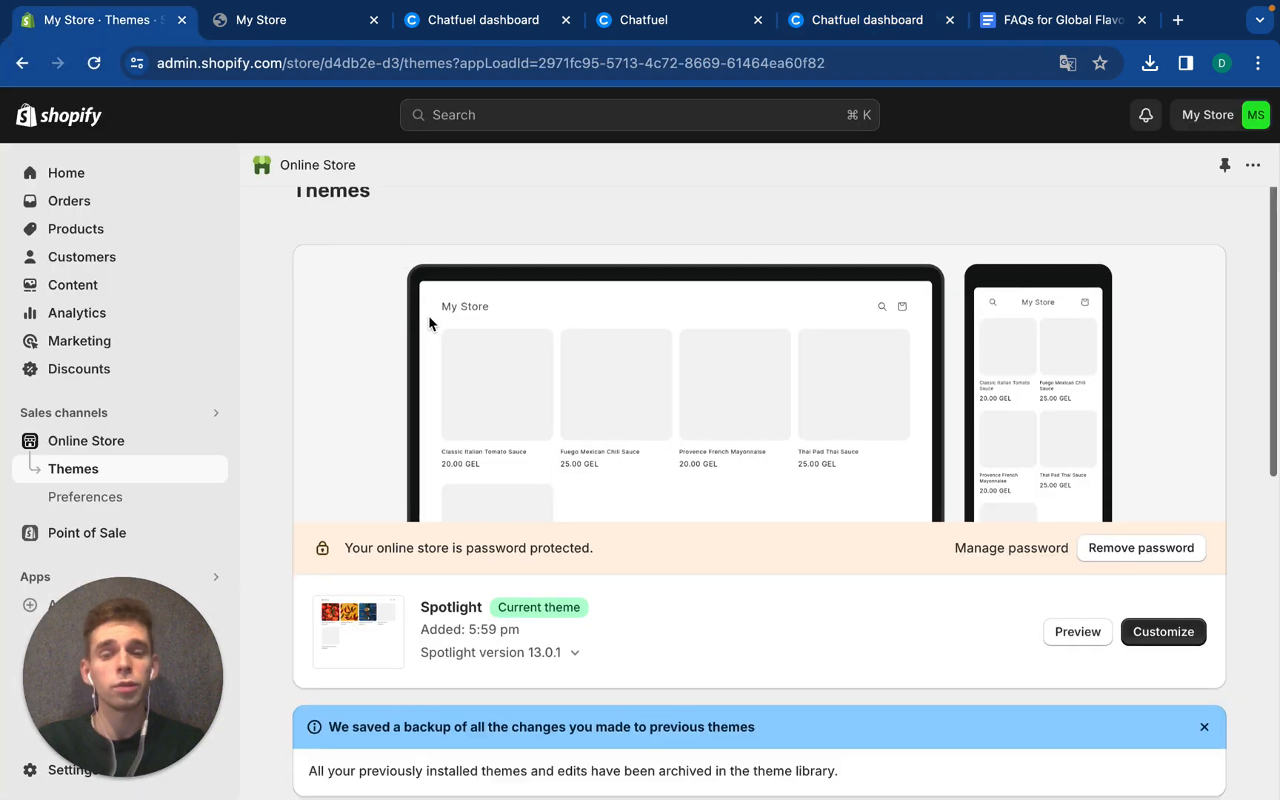
Edit the Spotlight theme's theme.liquid with the Chatfuel script and save the file
left_click(1097, 530)
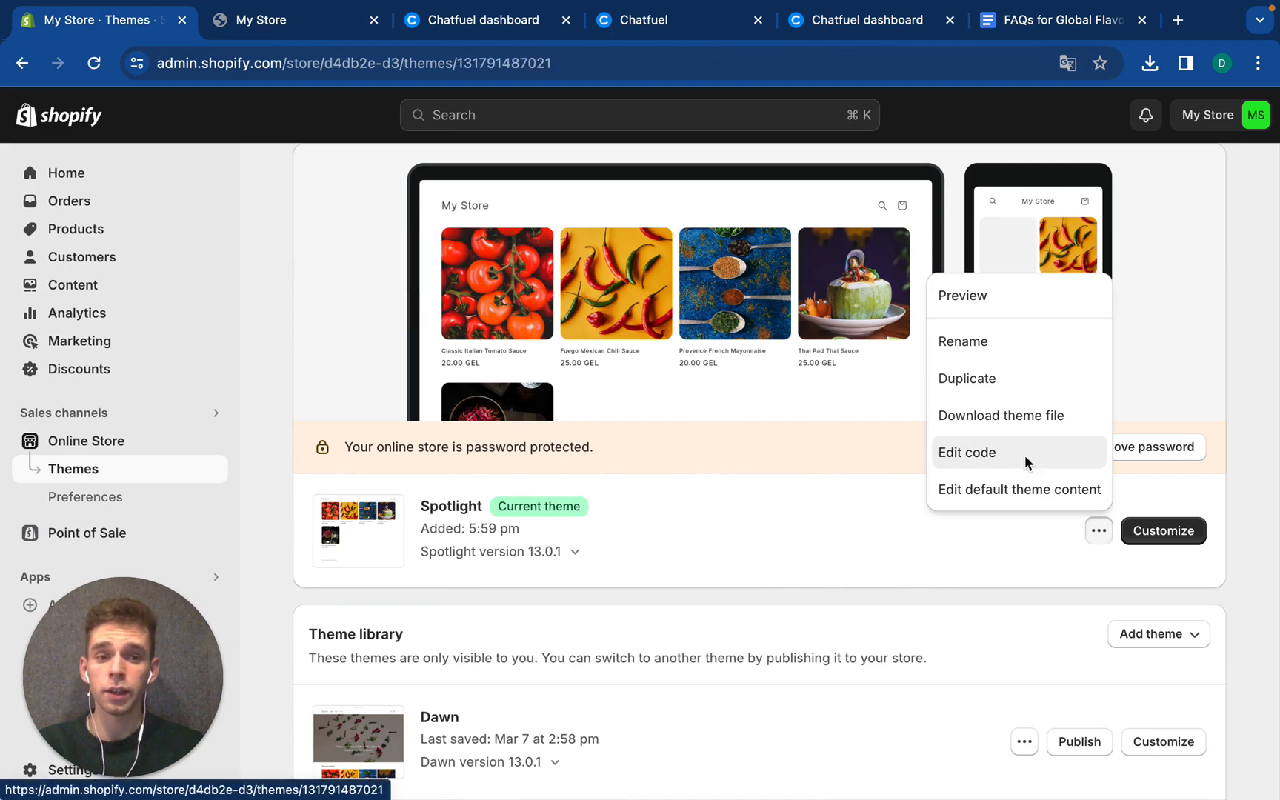
left_click(965, 452)
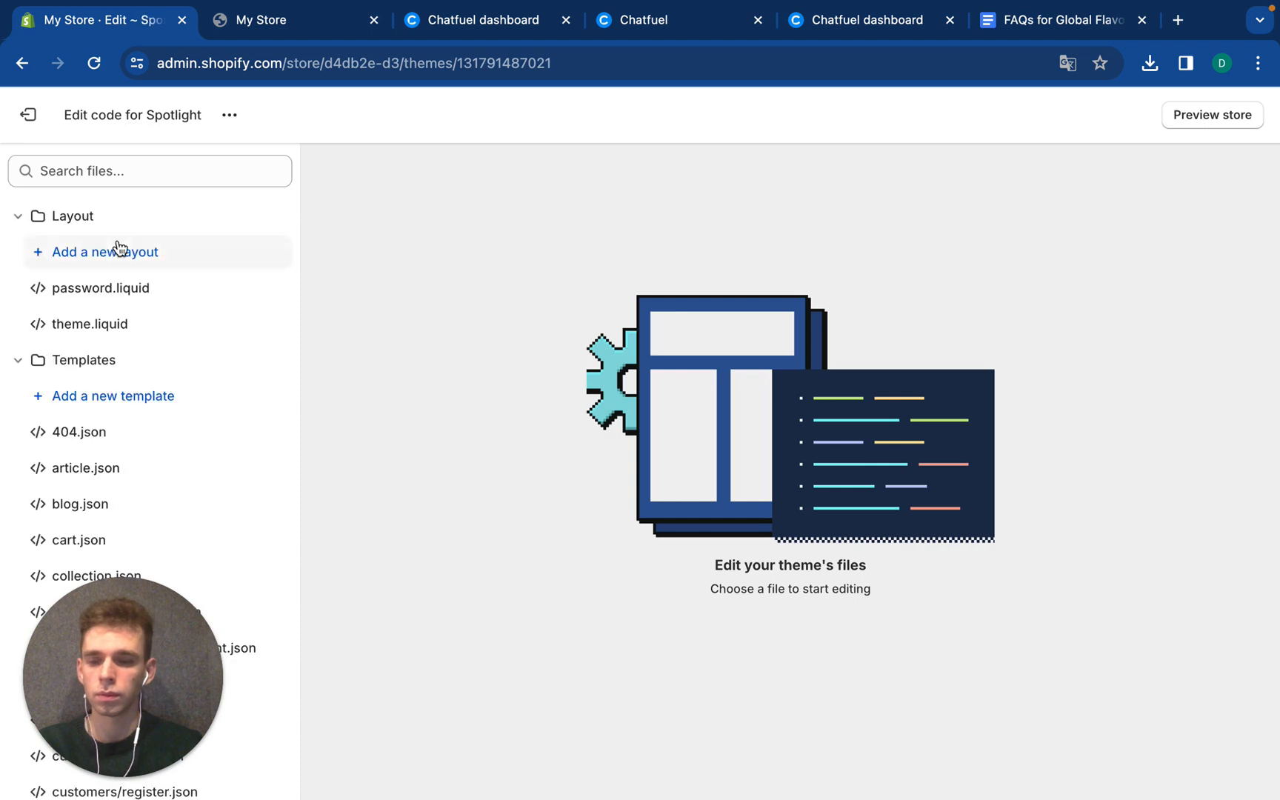
left_click(91, 323)
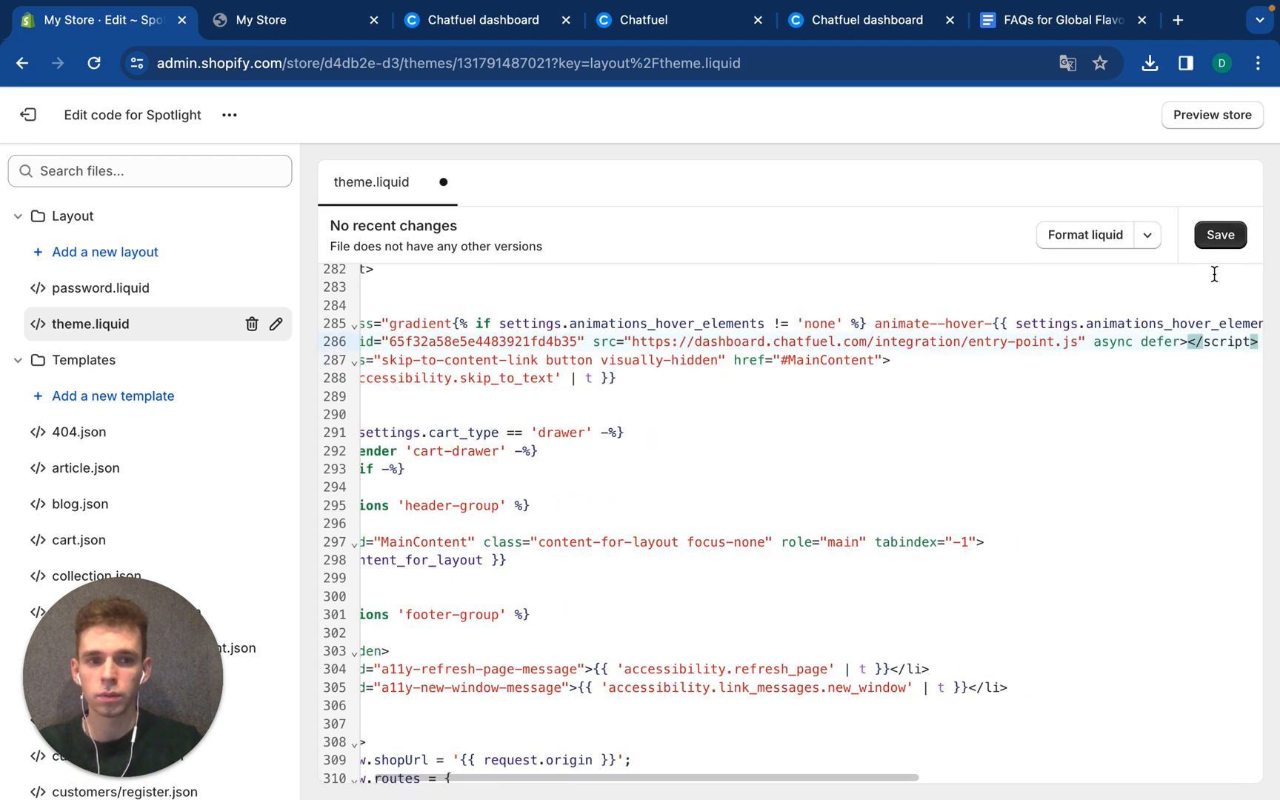
left_click(1219, 235)
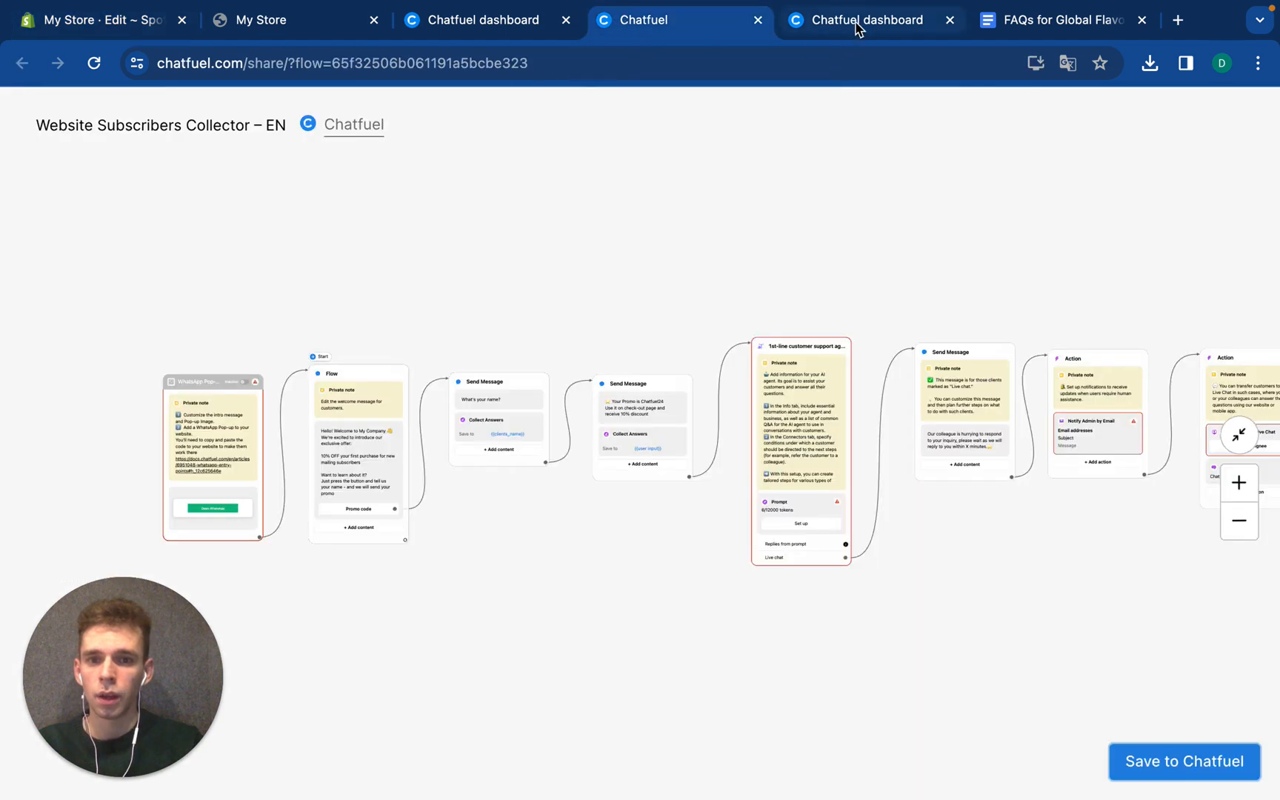
Switch the WhatsApp Pop-up entry point from Inactive to Active, then return to Shopify
left_click(865, 19)
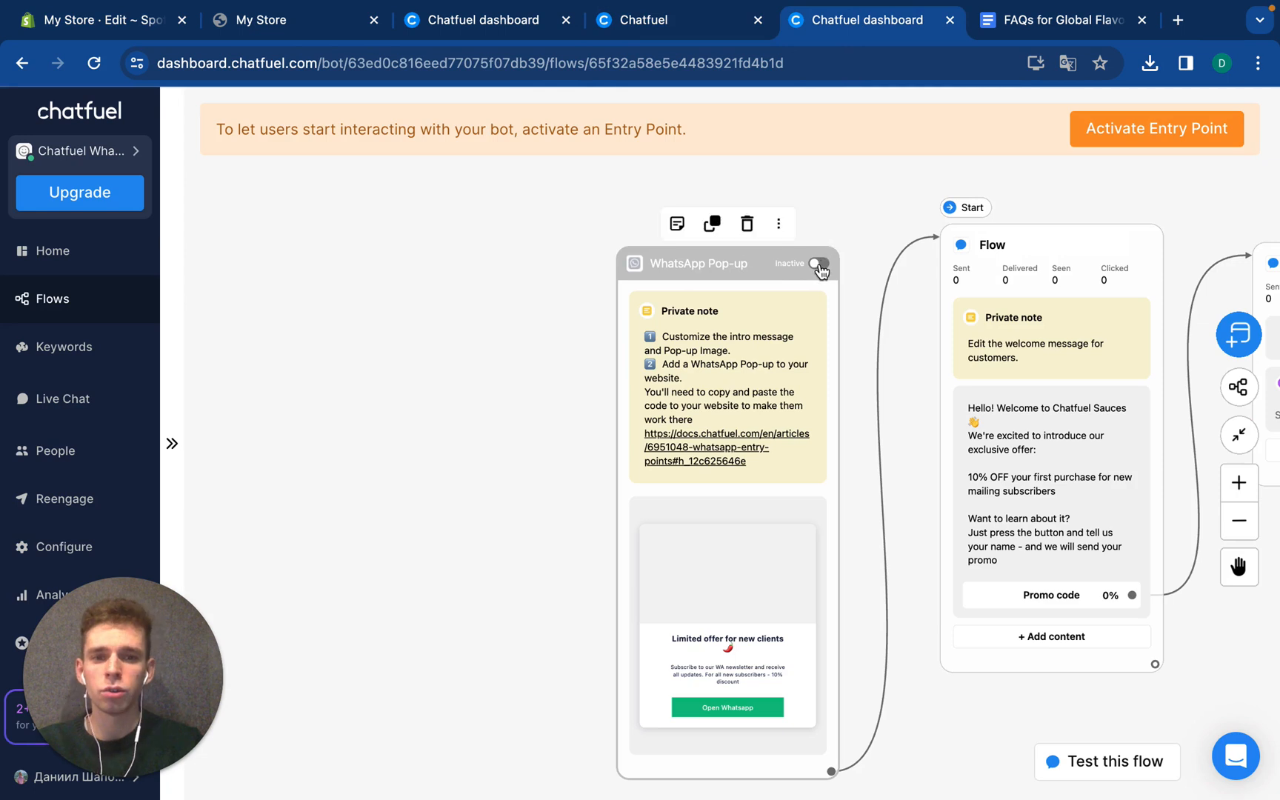
left_click(819, 263)
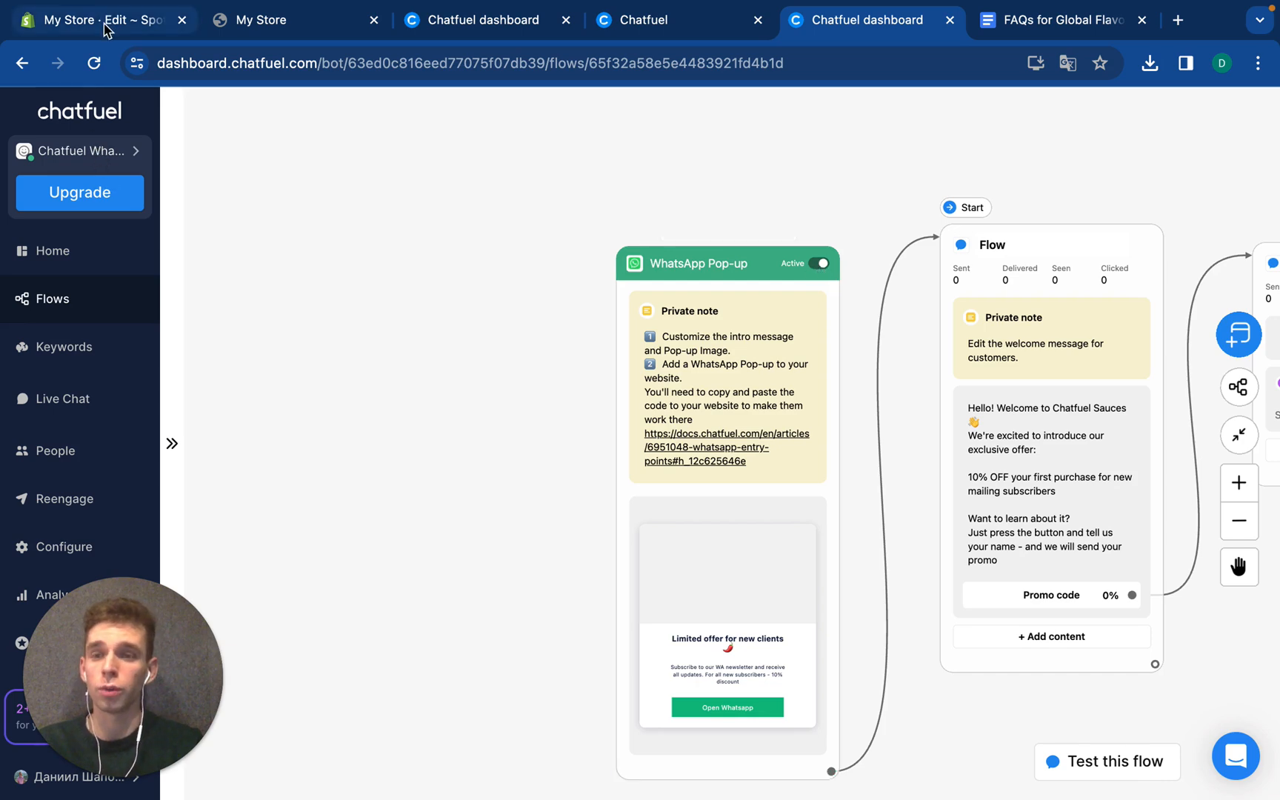
left_click(97, 19)
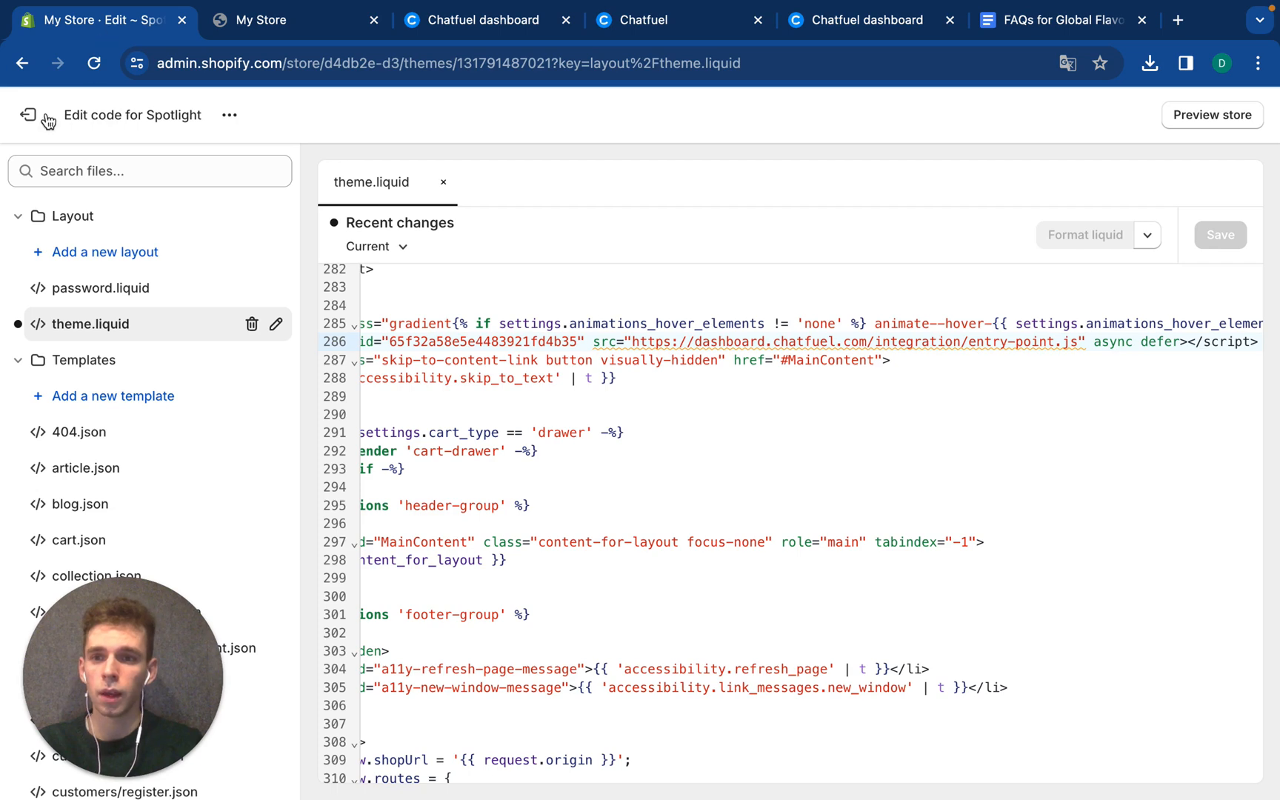
Leave the code editor for the Themes page and bring up the live storefront tab
left_click(27, 114)
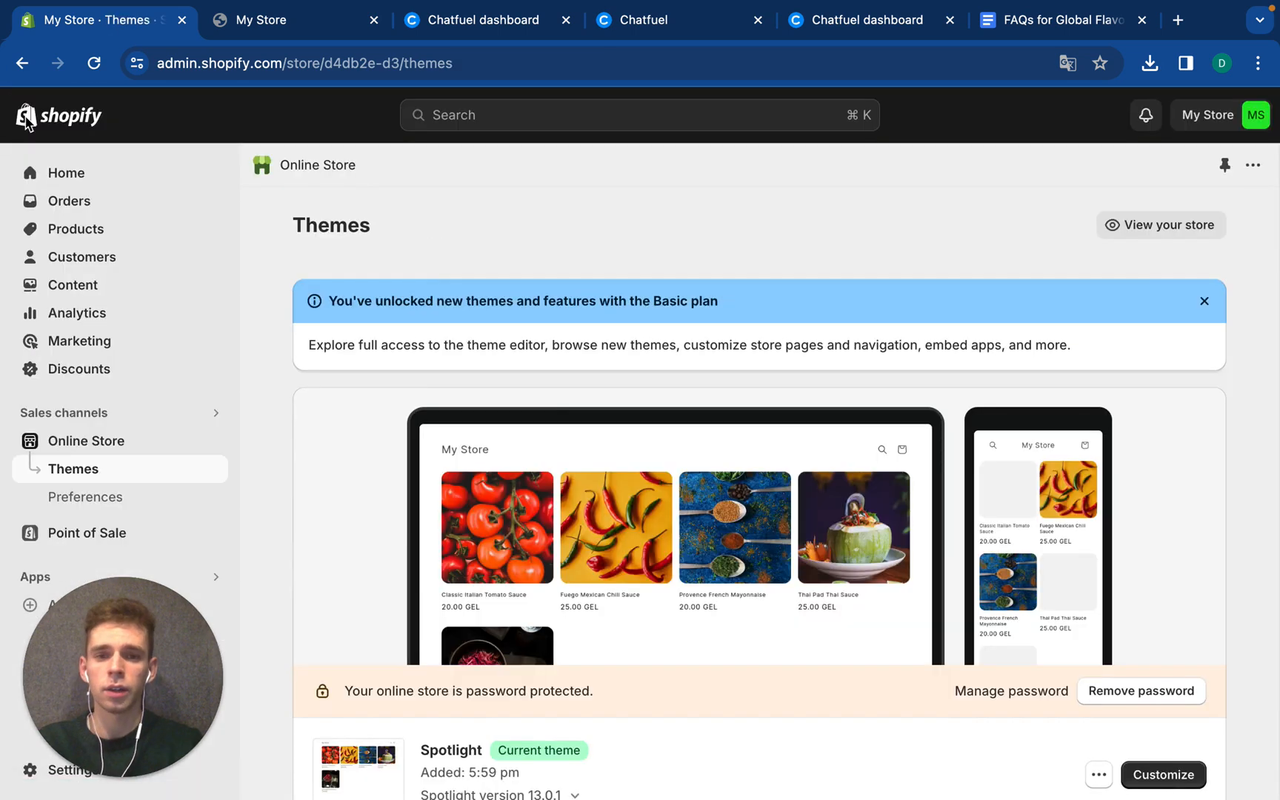
scroll("down", 3)
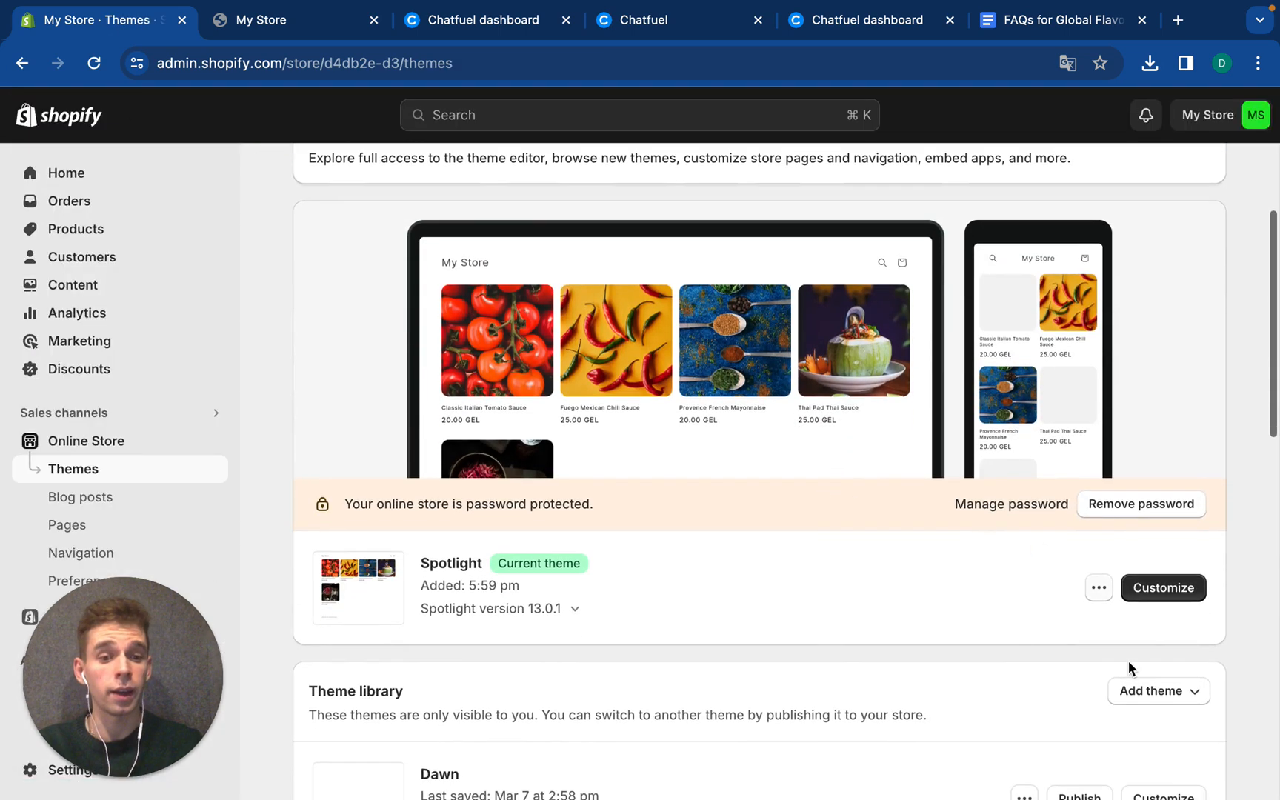
left_click(1098, 587)
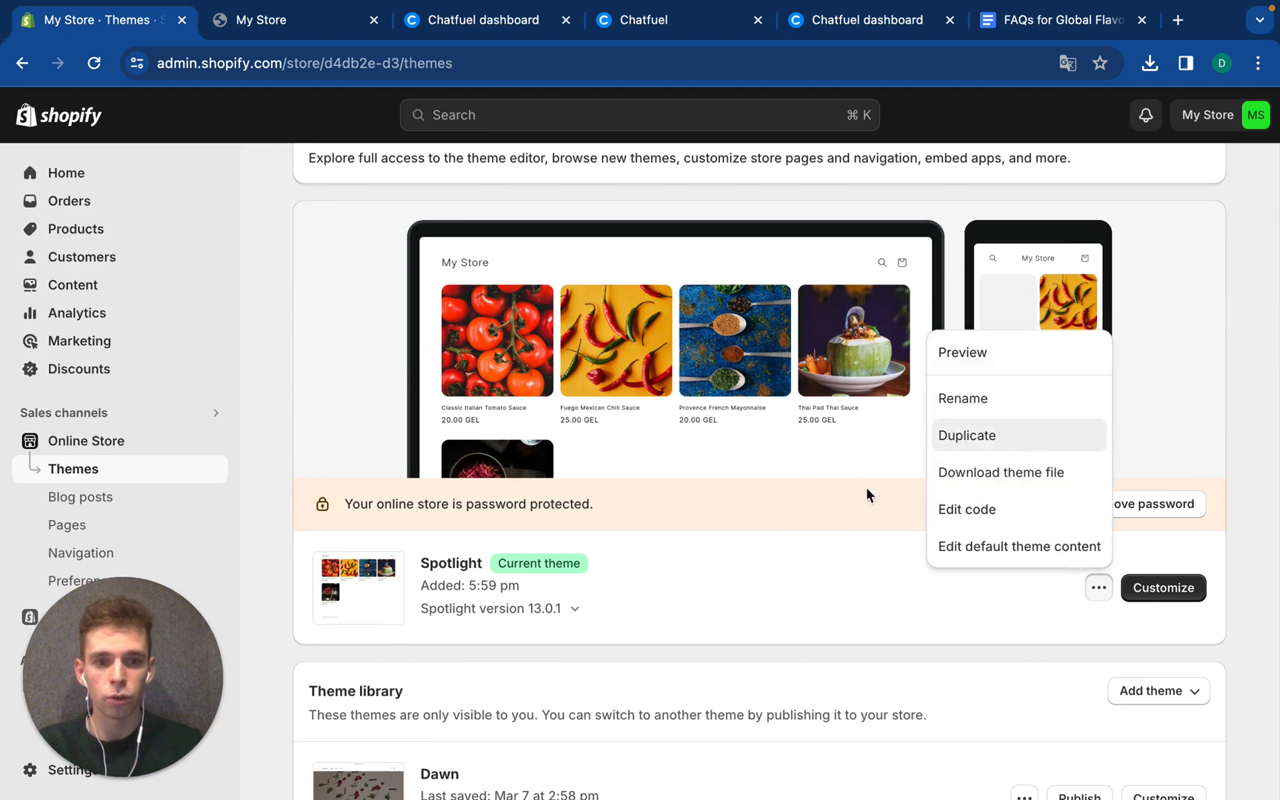
left_click(281, 20)
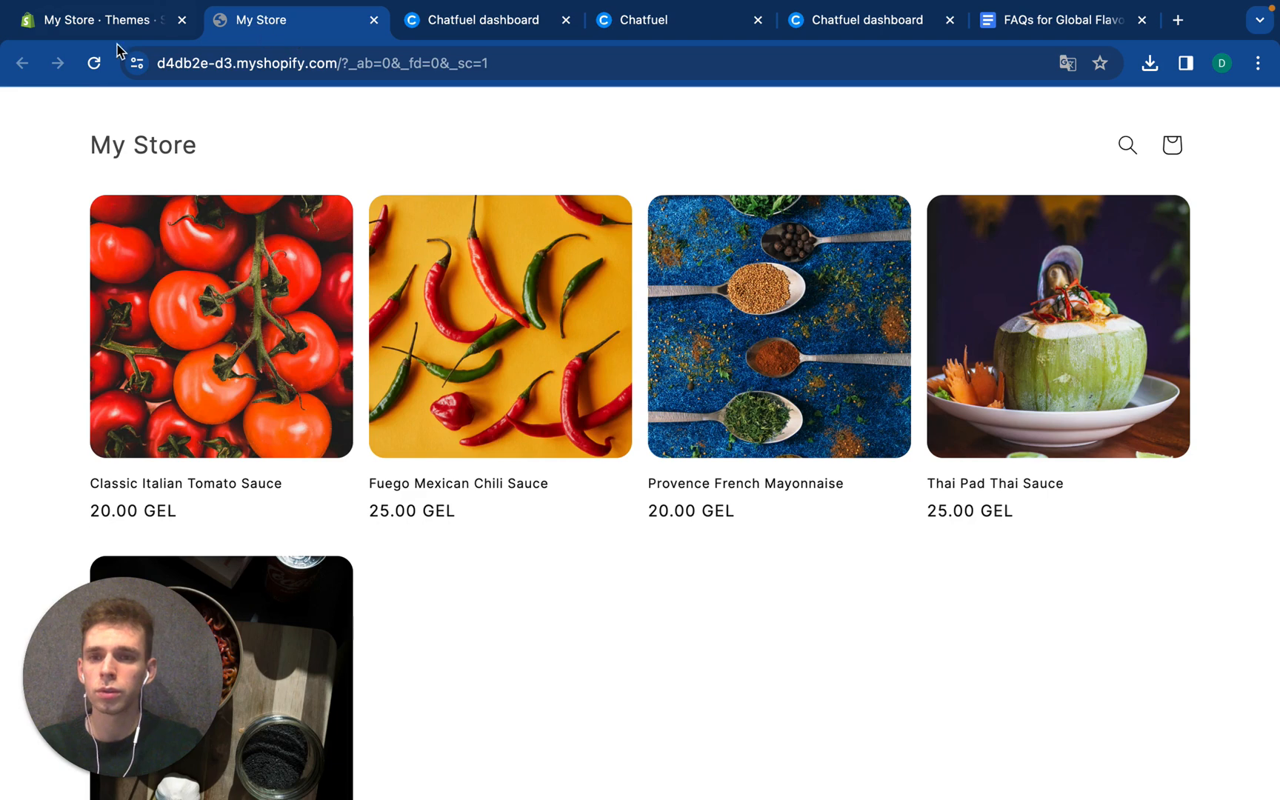
mouse_move(994, 579)
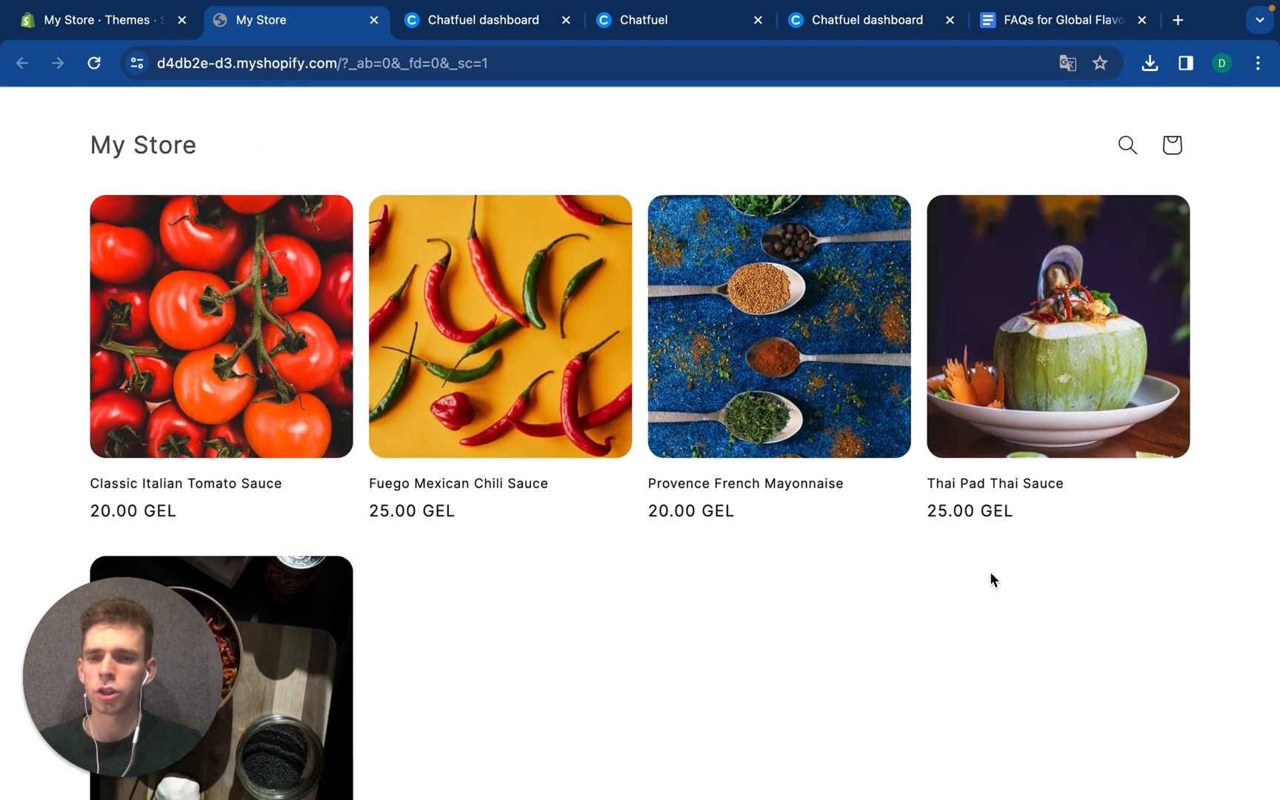
Highlight the offer pop-up's text on the storefront and launch WhatsApp from it
scroll("down", 3)
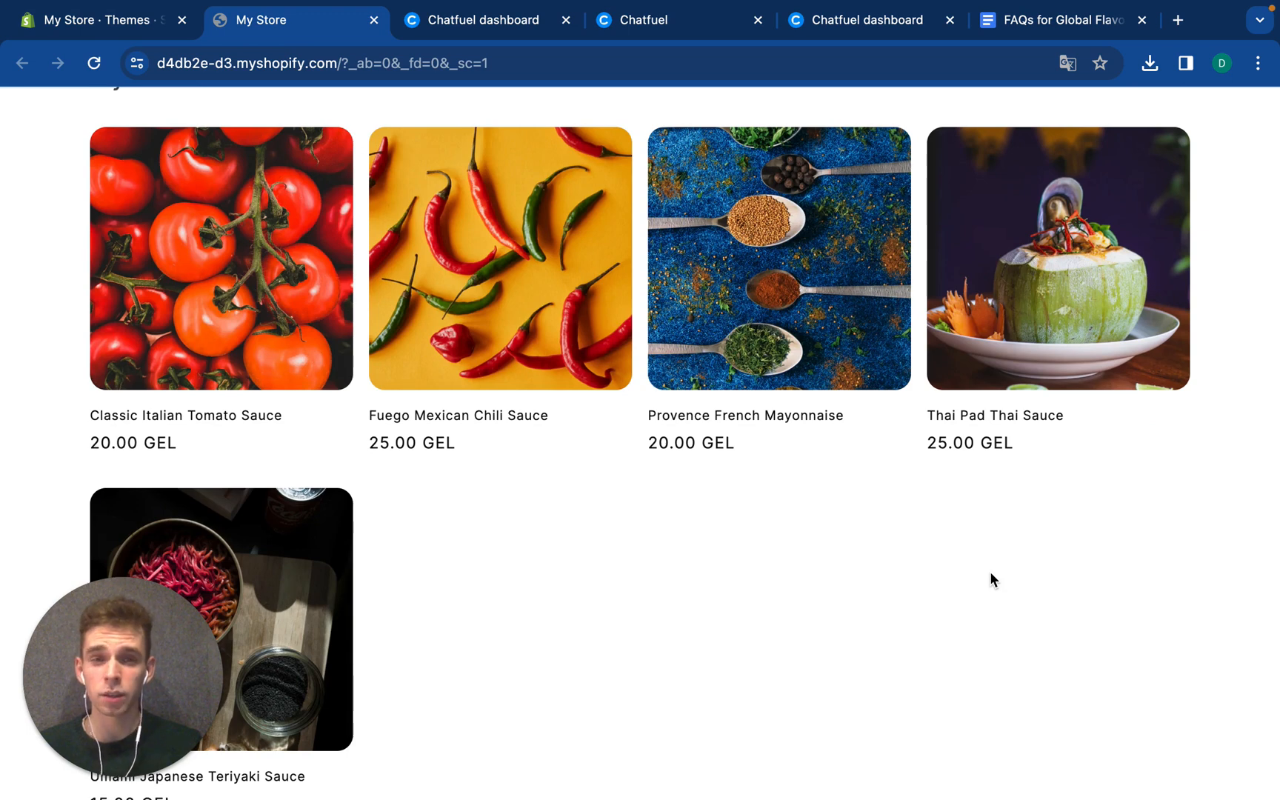
scroll("down", 3)
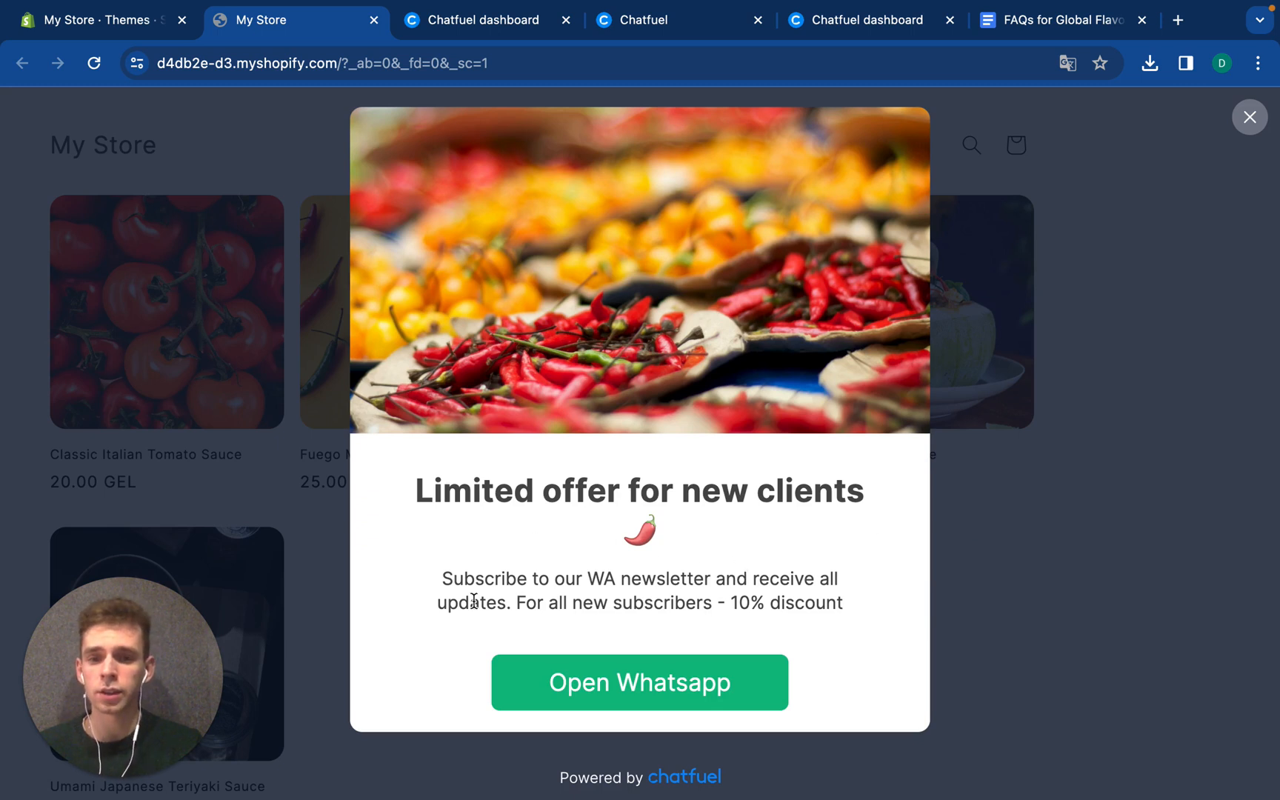
left_click_drag(474, 580, 809, 579)
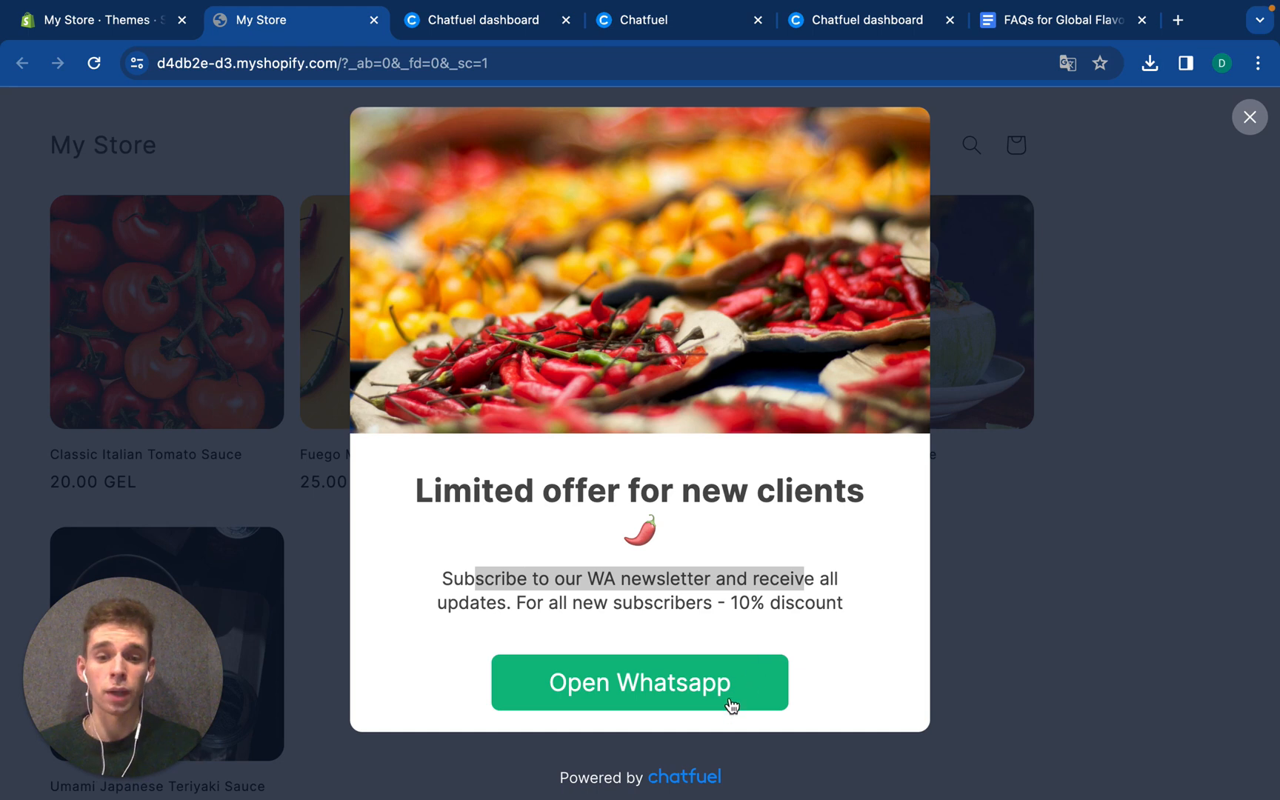
left_click(638, 683)
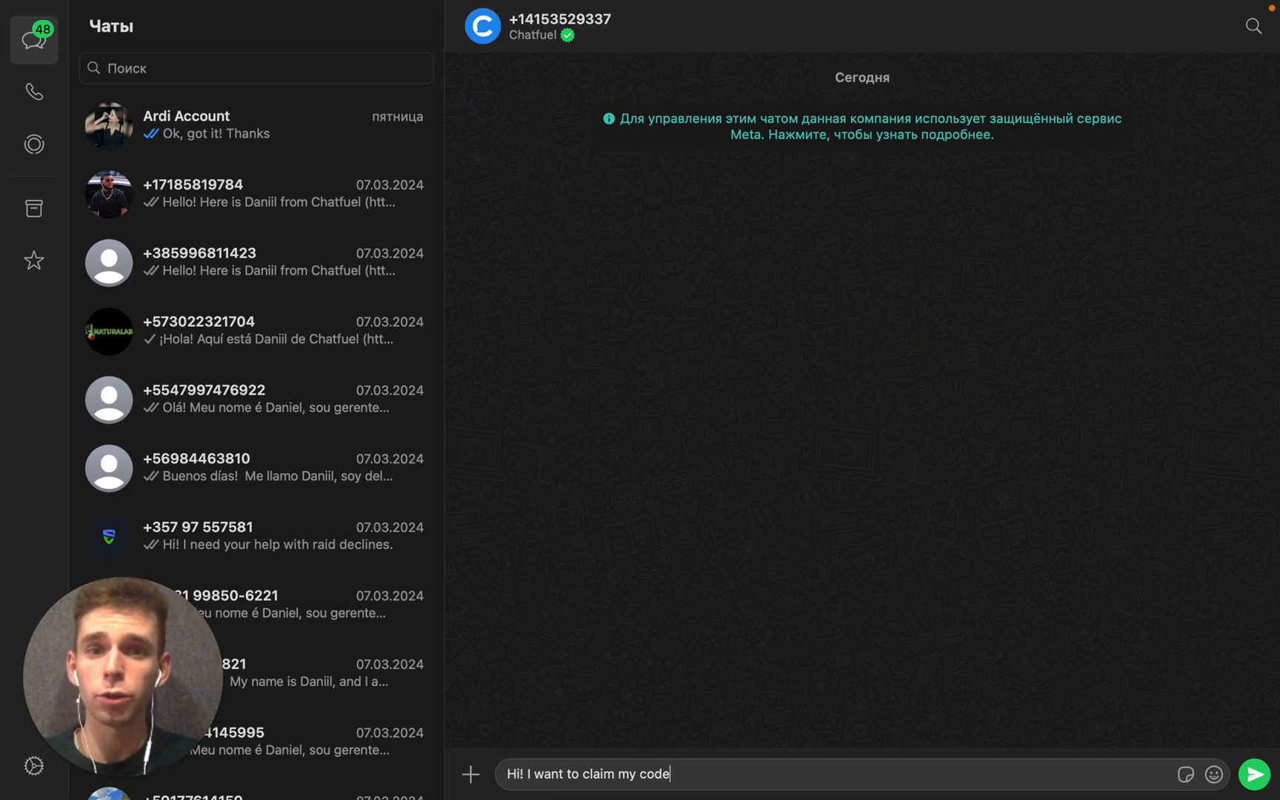
Send the 'Hi! I want to claim my code' message and request the promo code from the bot
left_click(1256, 773)
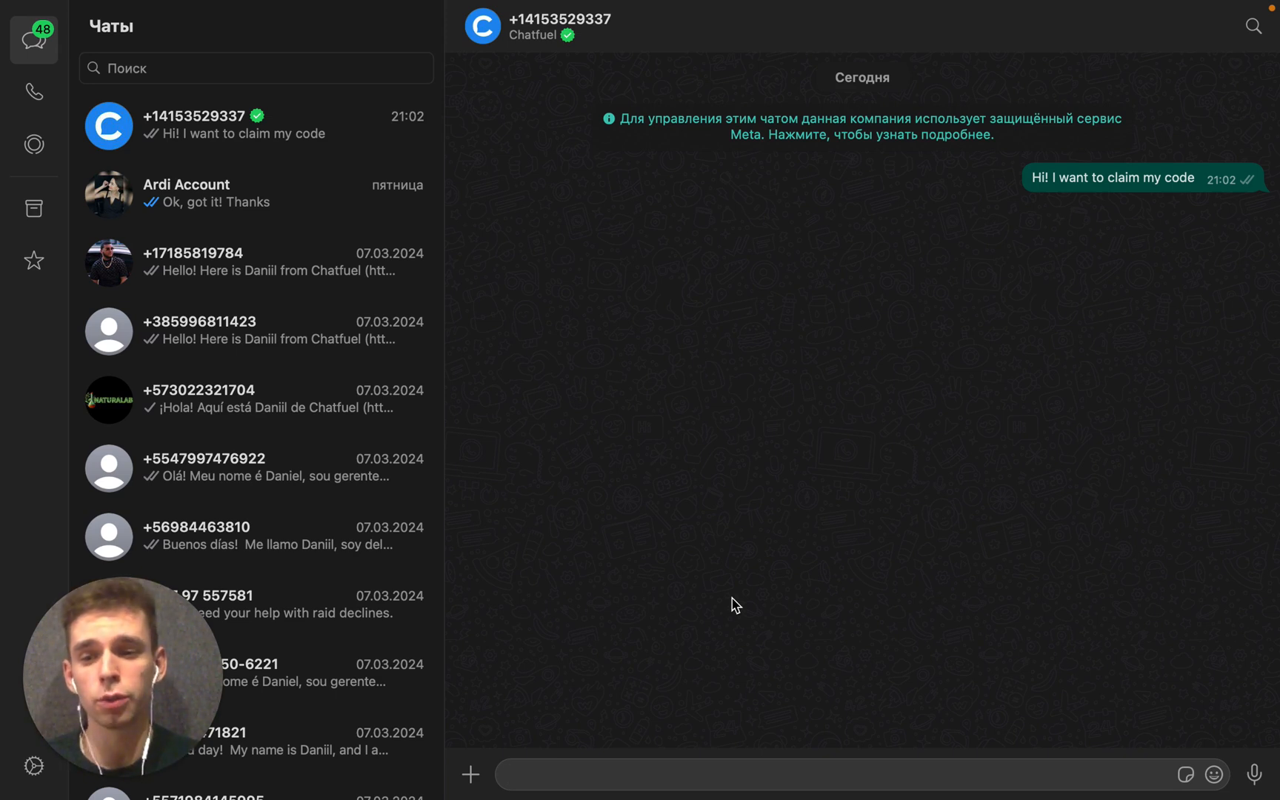
left_click(707, 774)
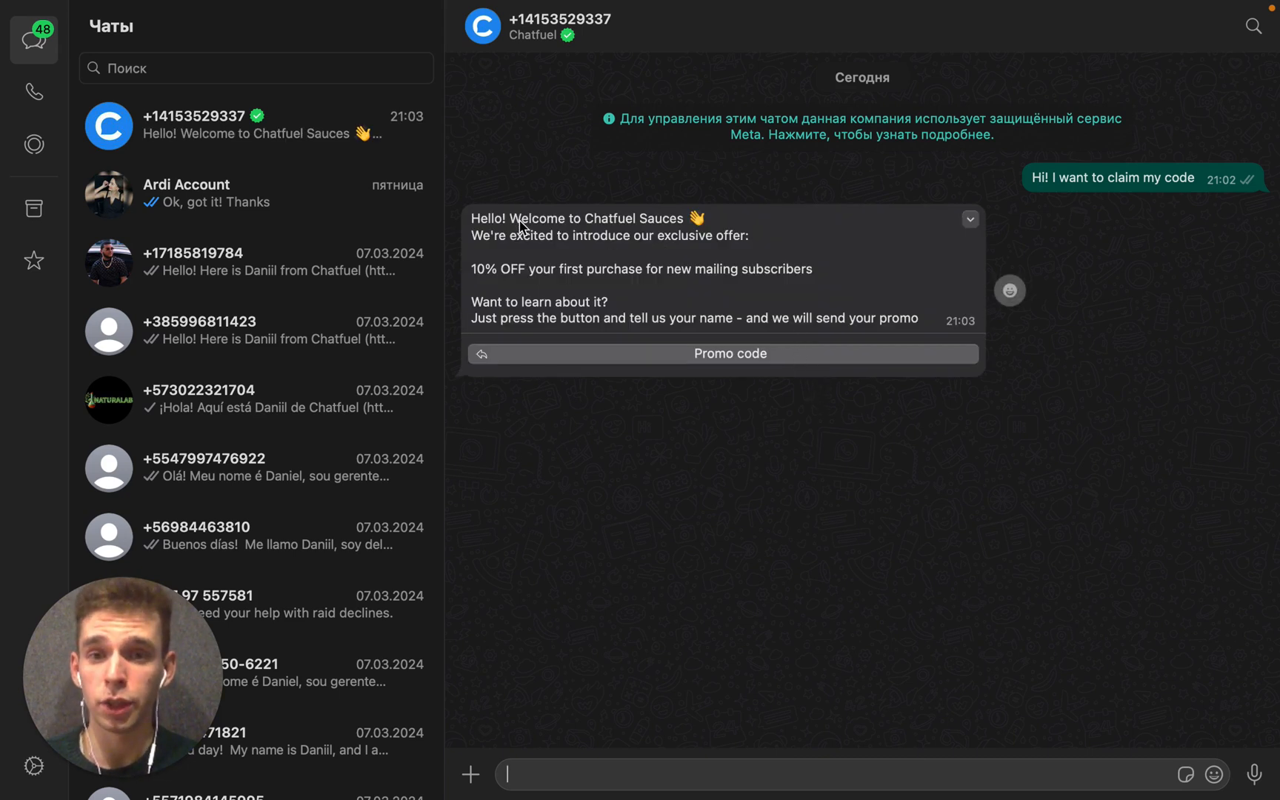
double_click(605, 218)
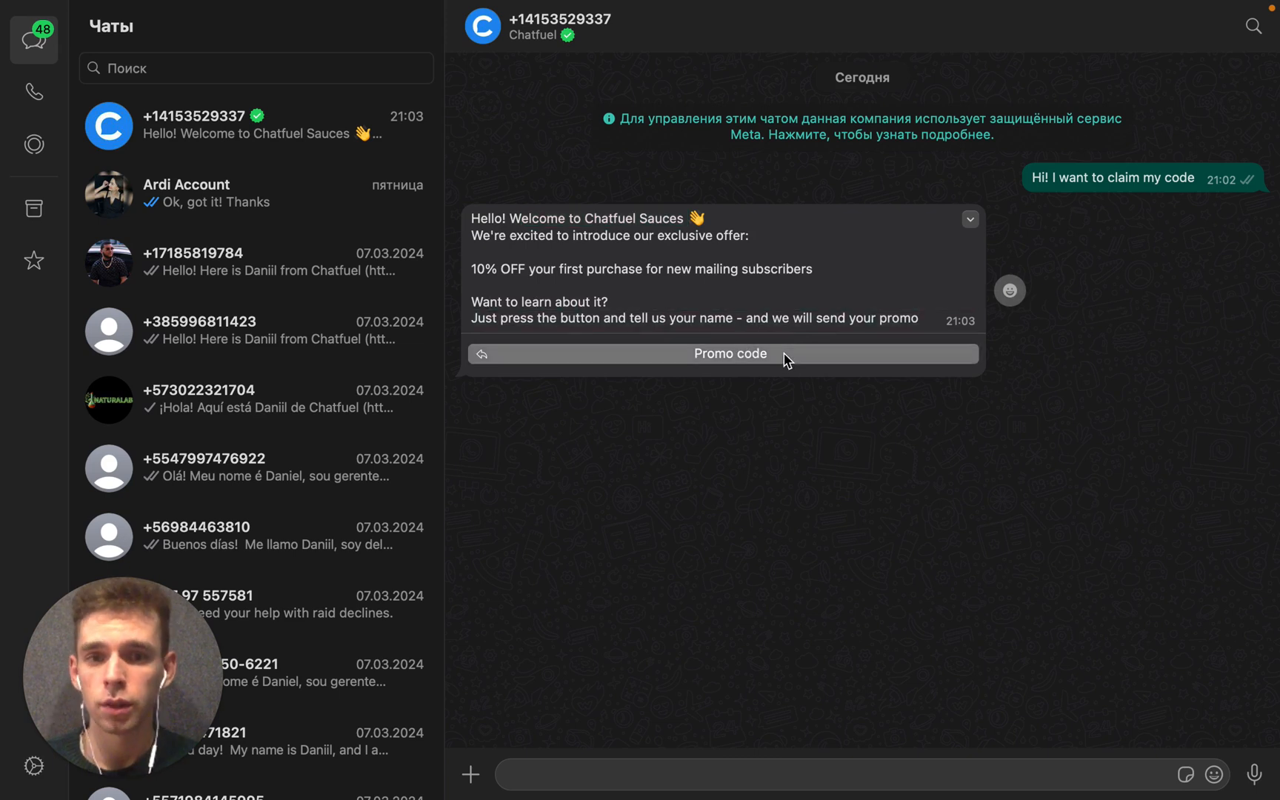
left_click(729, 354)
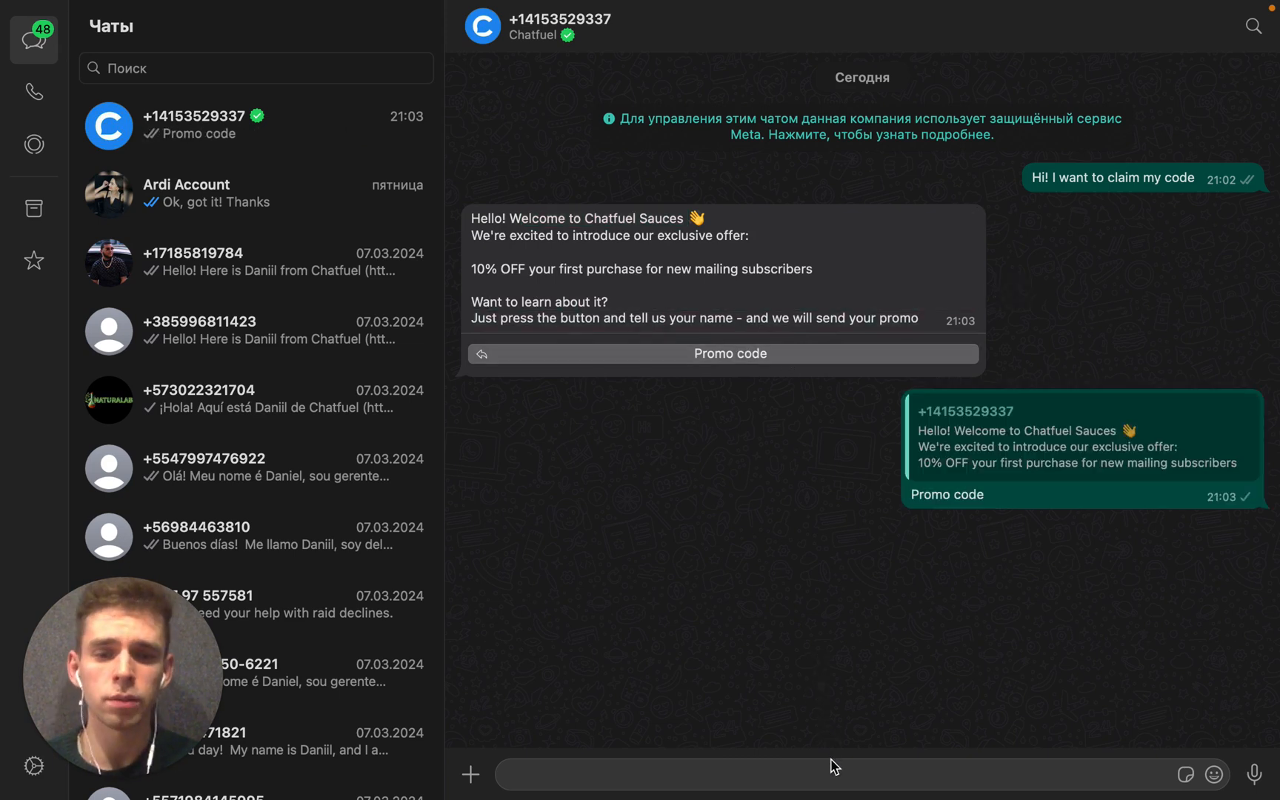
Reply with the name 'Daniil' and 'Thank' to receive Chatfuel24, then start a 'what kind' question
left_click(729, 354)
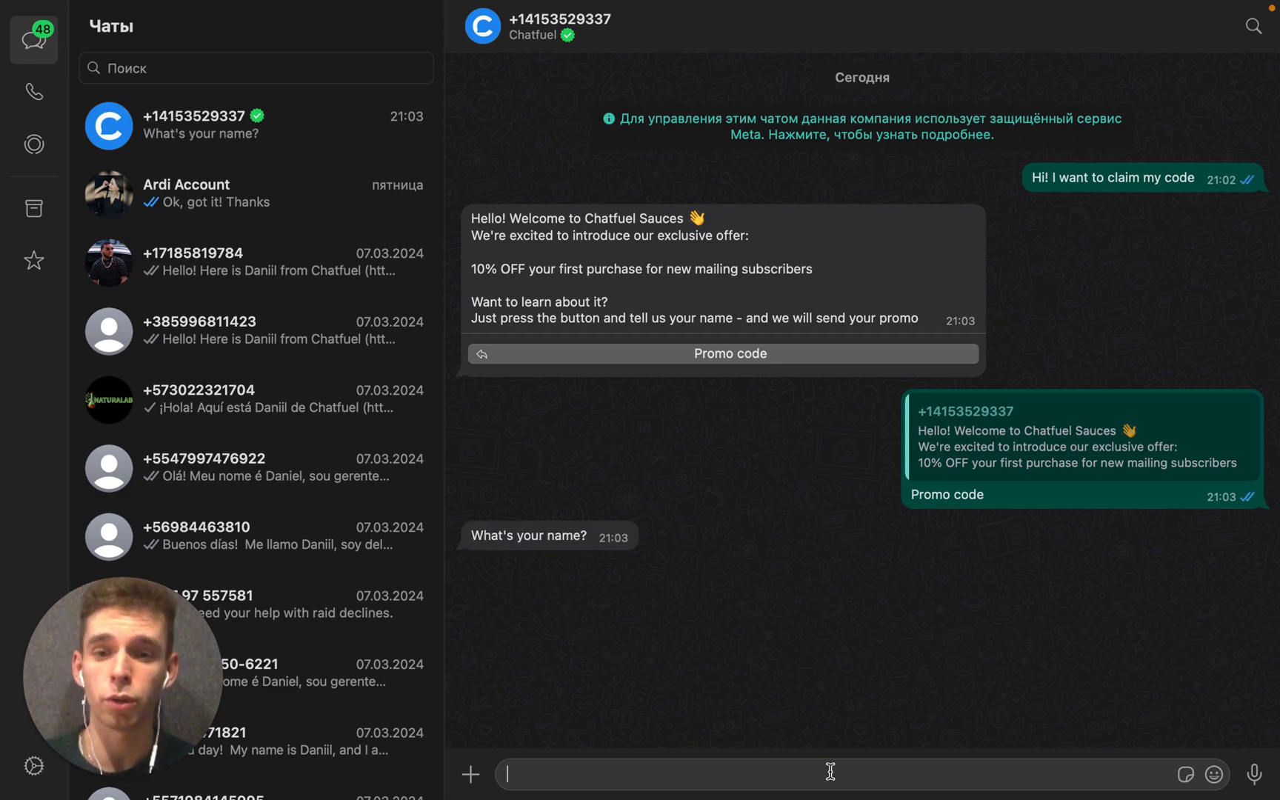
type("Daniil")
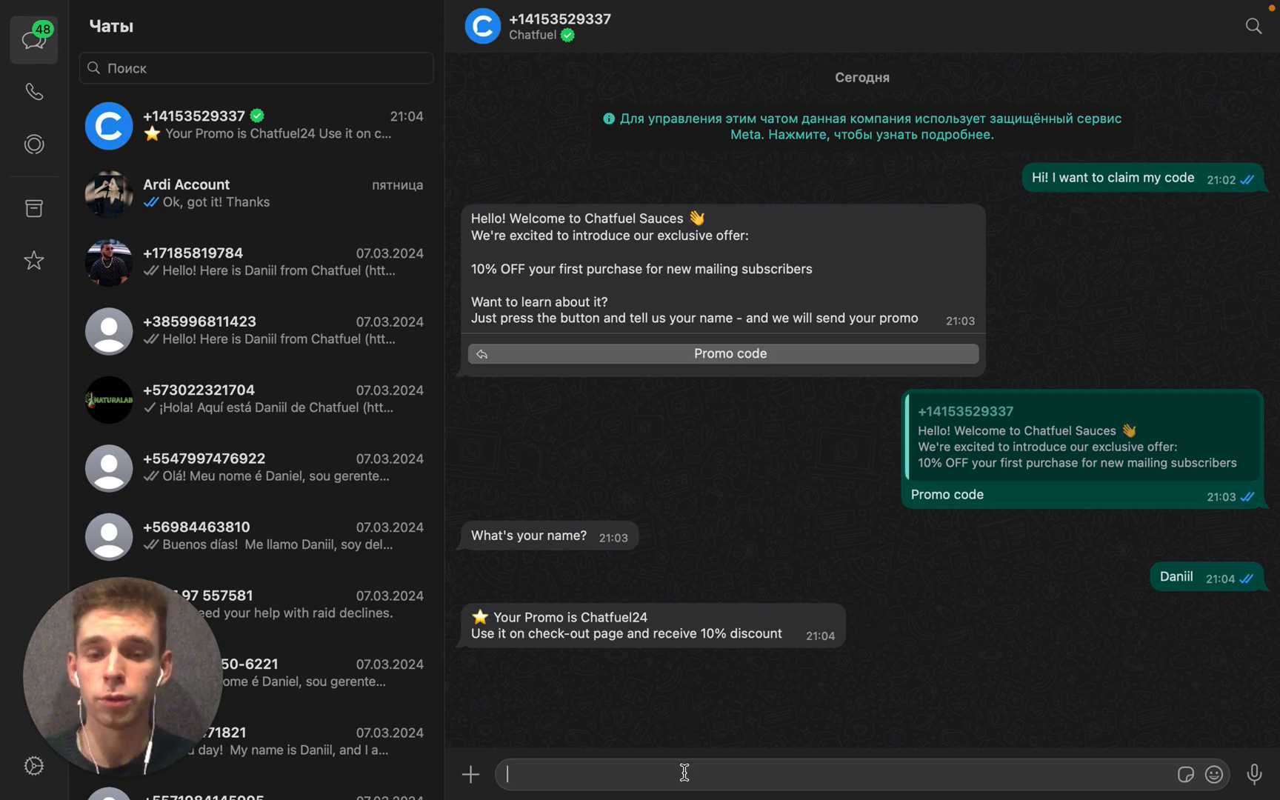
type("Thank")
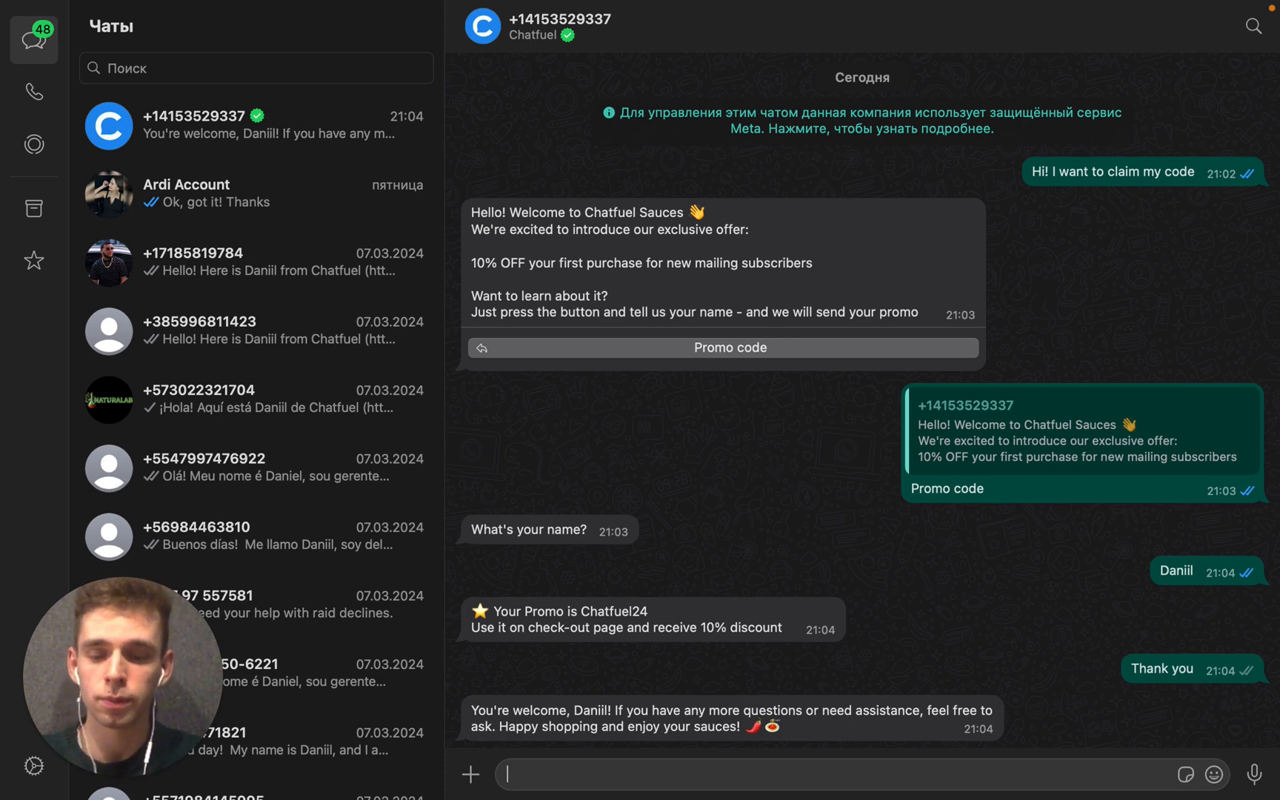
type("Wha")
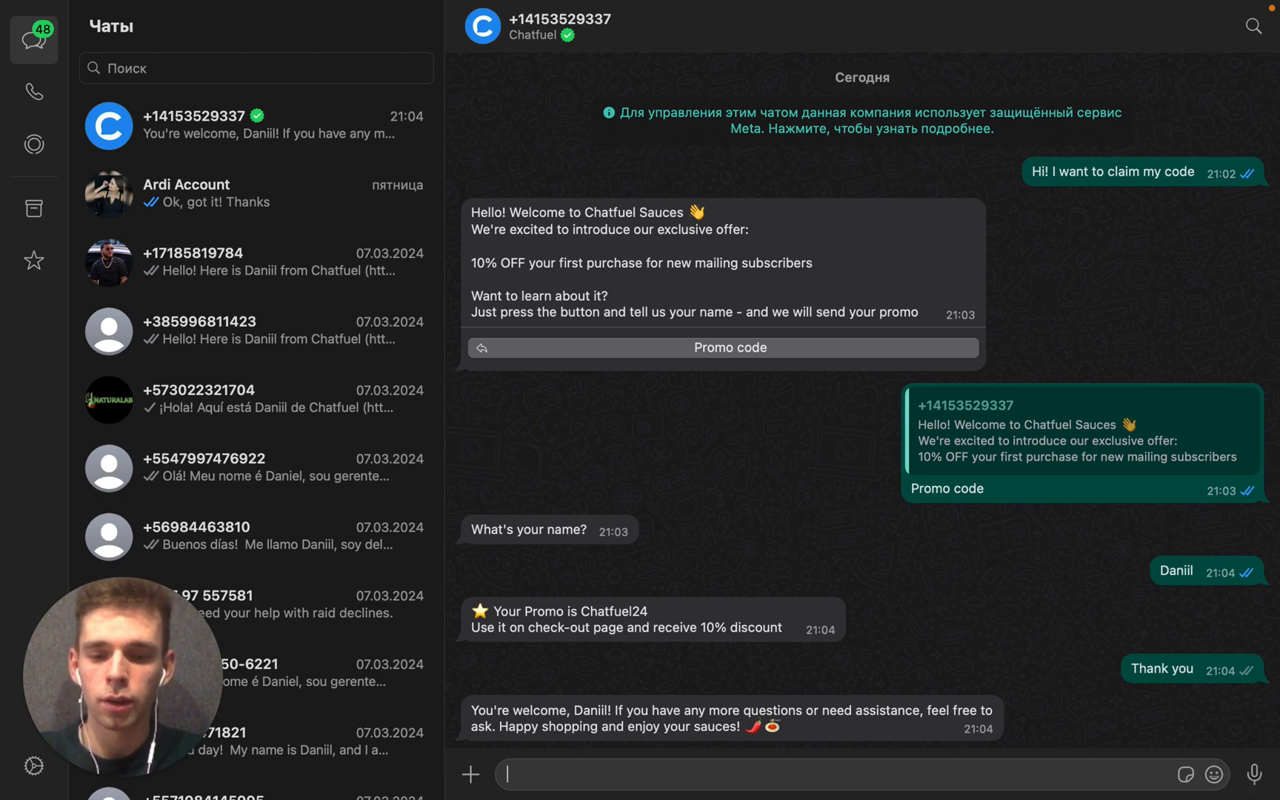
type("what kind of sauces")
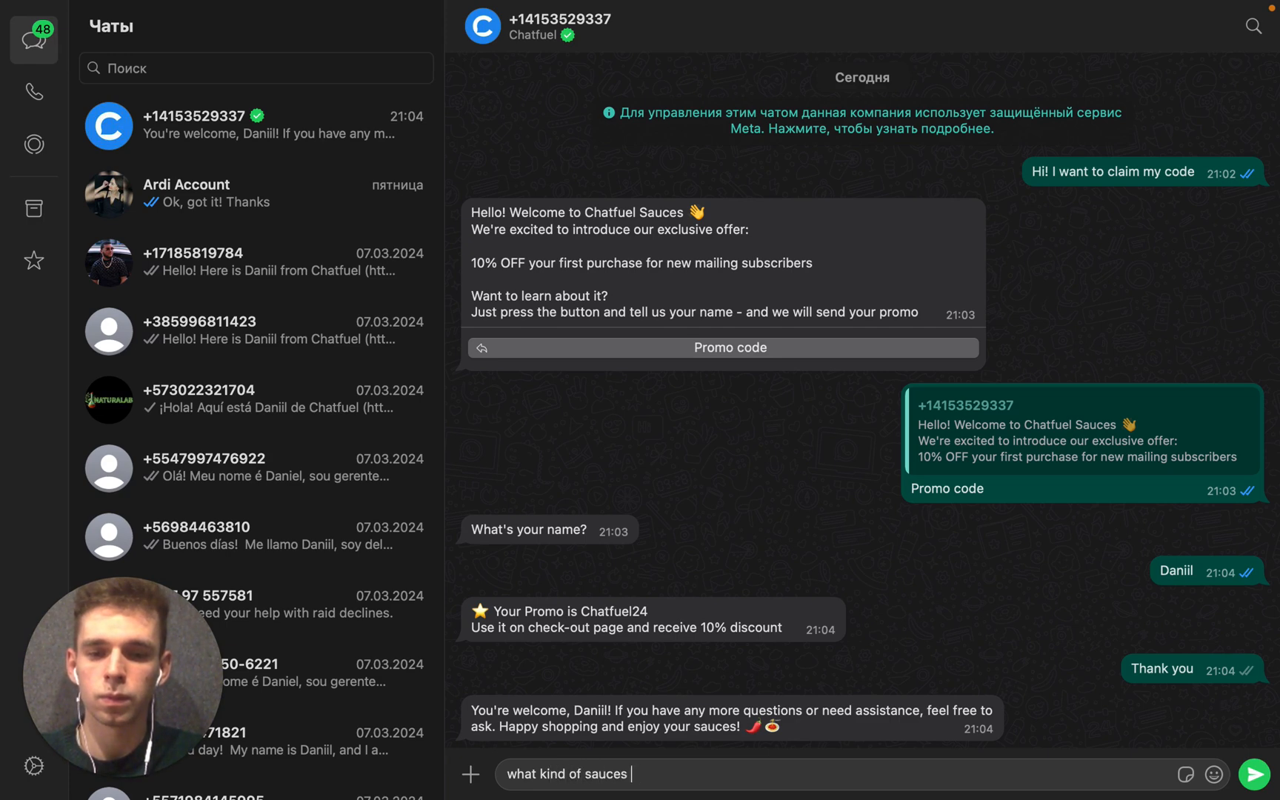
Send 'what kind of sauces do you have?' and read the AI agent's list of sauce varieties
left_click(1255, 773)
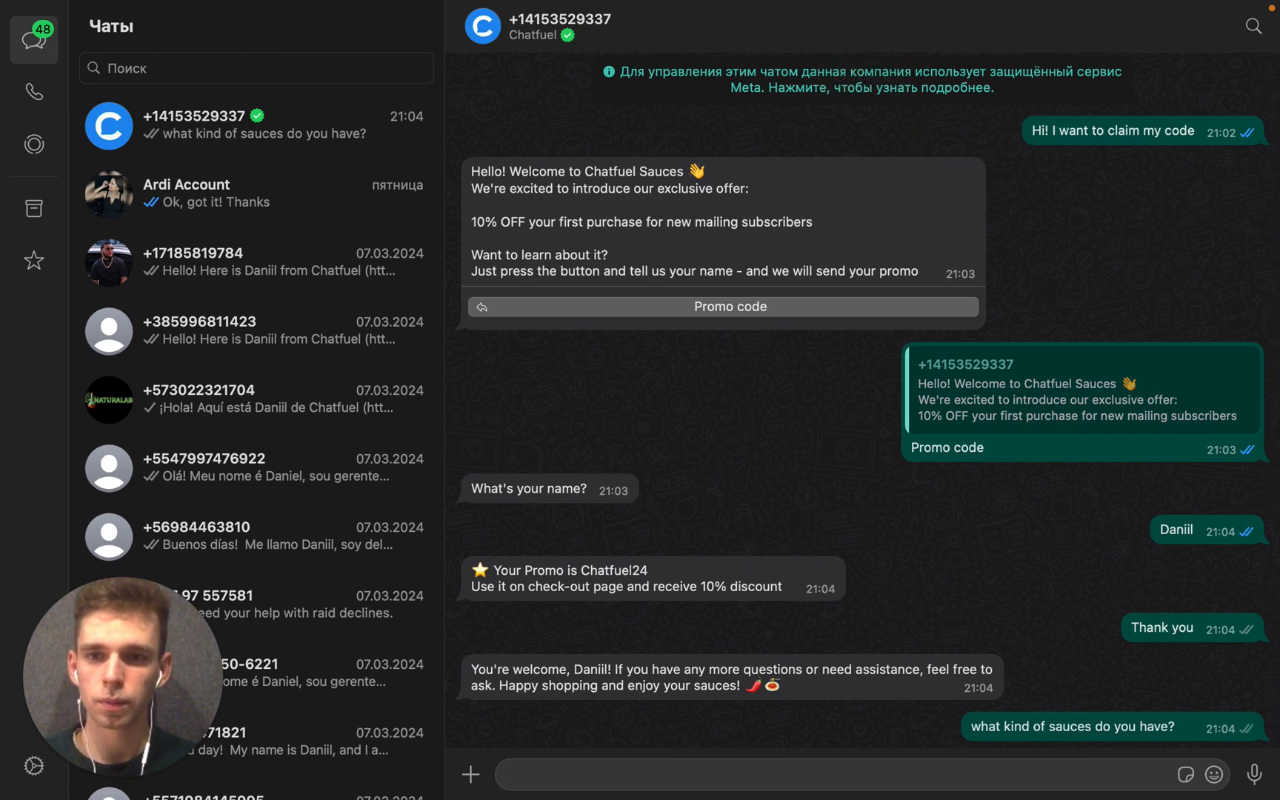
scroll("down", 3)
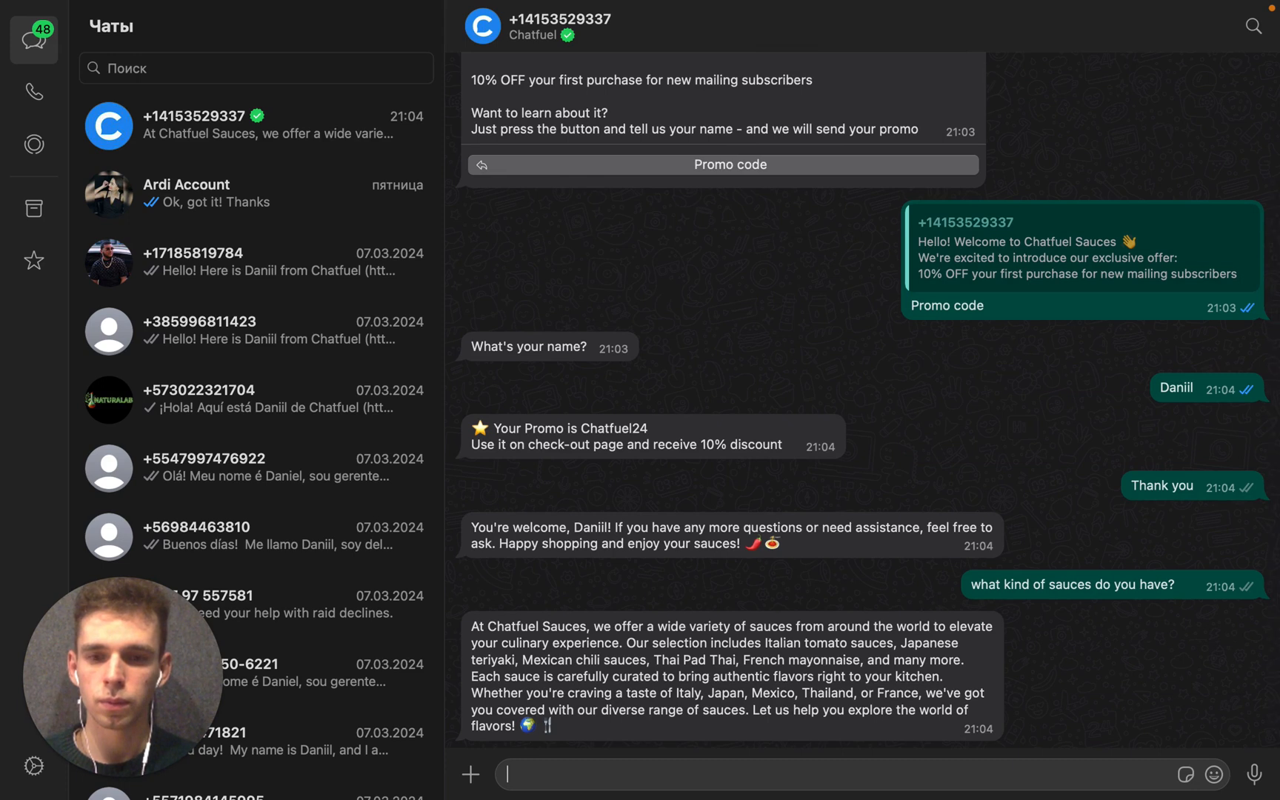